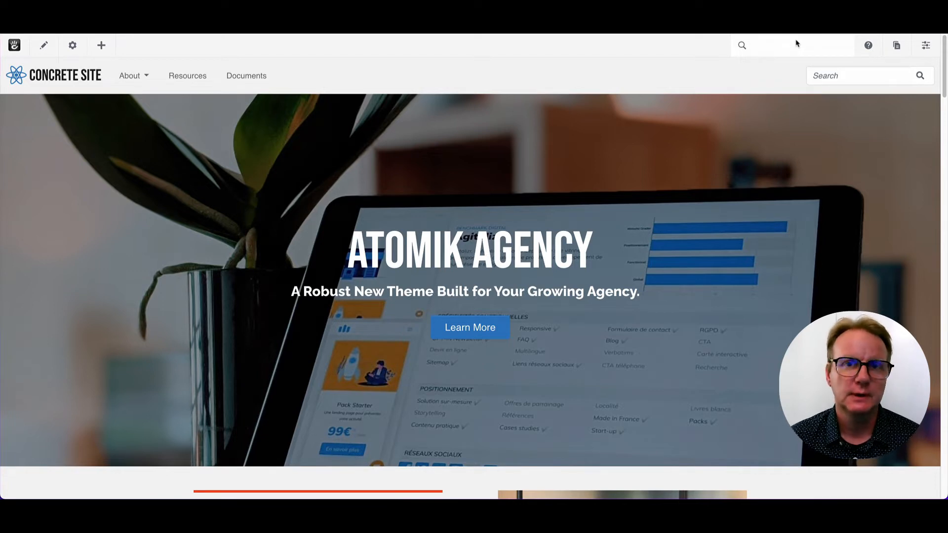
pyautogui.moveTo(797, 36)
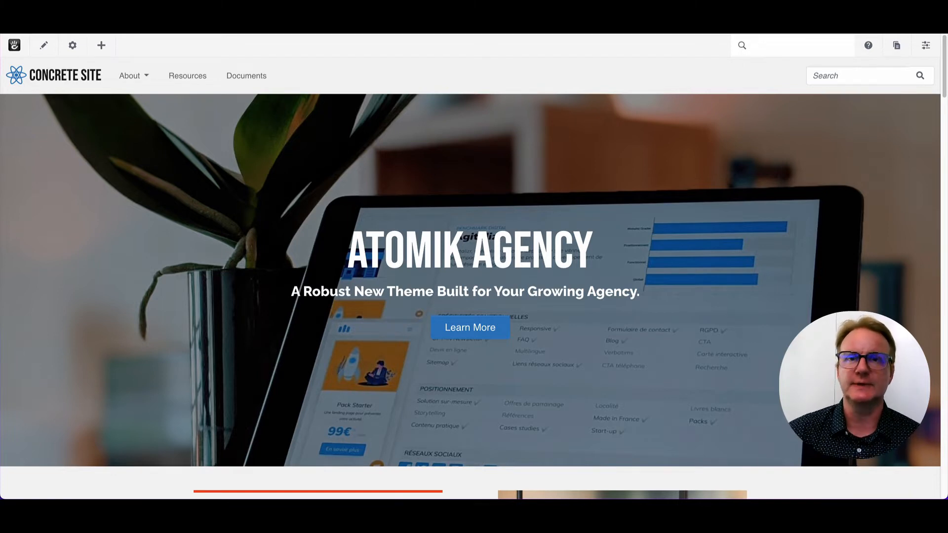
pyautogui.moveTo(793, 54)
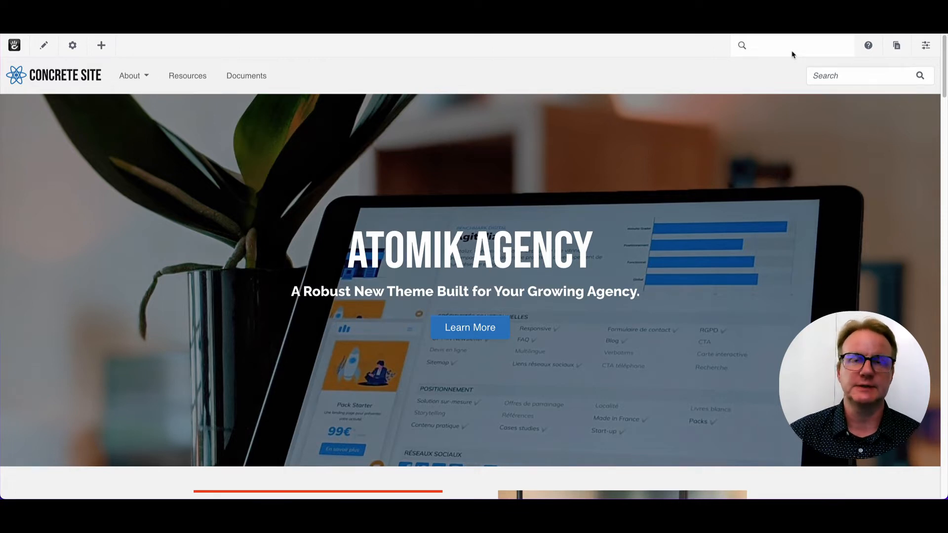
pyautogui.moveTo(785, 65)
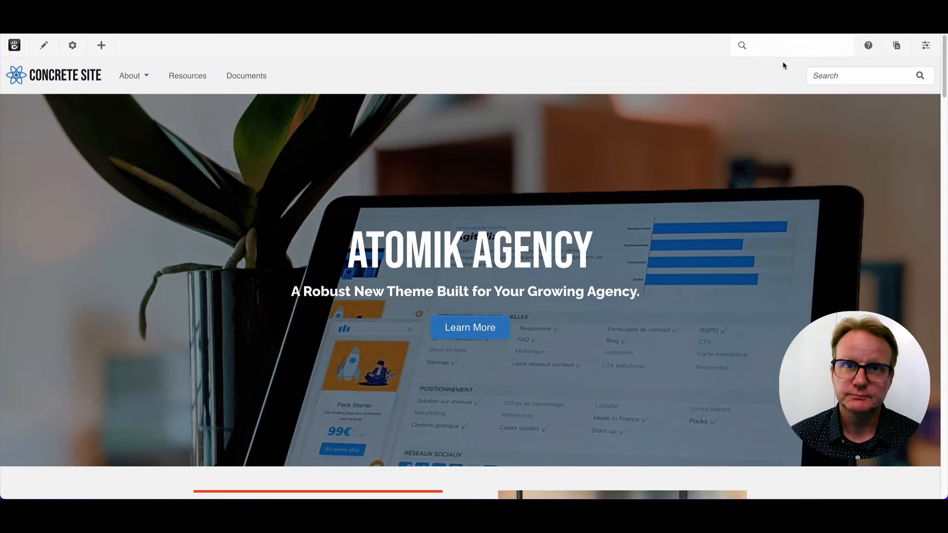
pyautogui.moveTo(483, 143)
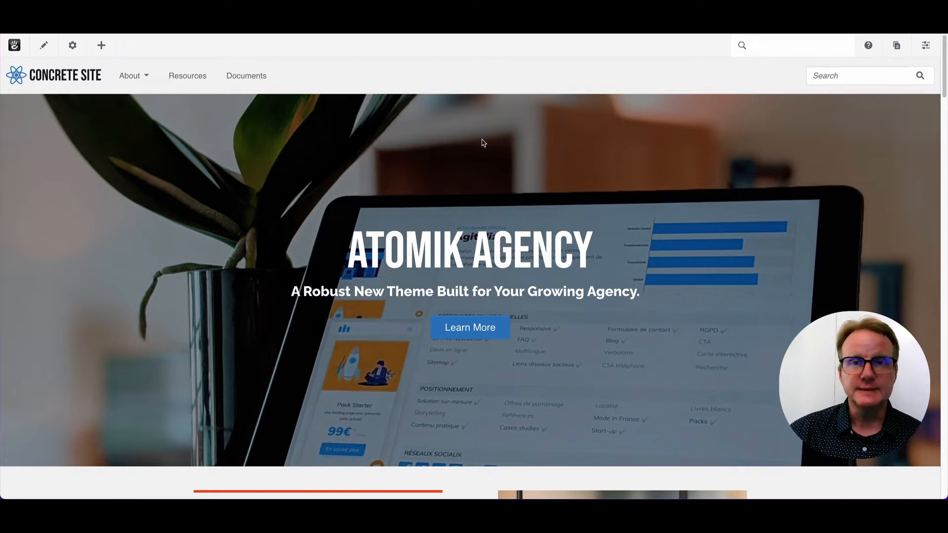
pyautogui.moveTo(487, 139)
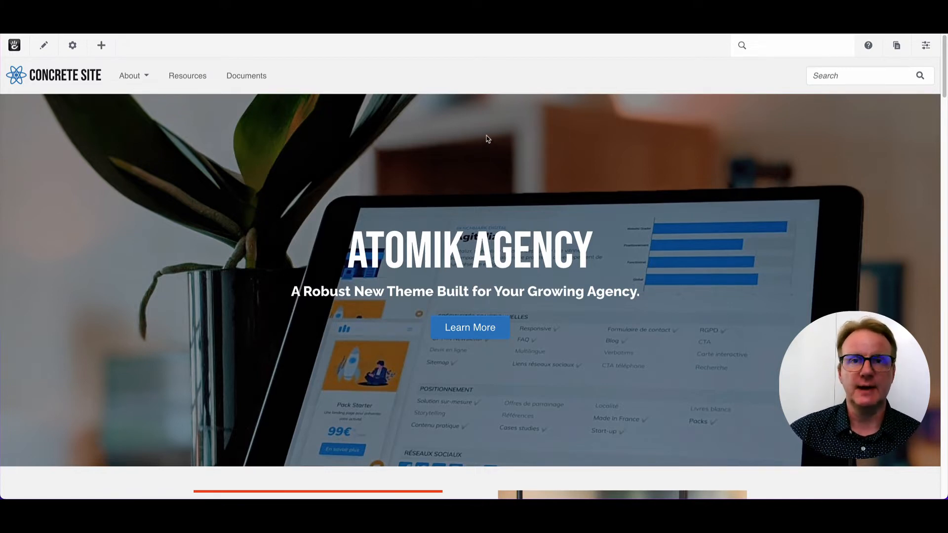
pyautogui.moveTo(304, 187)
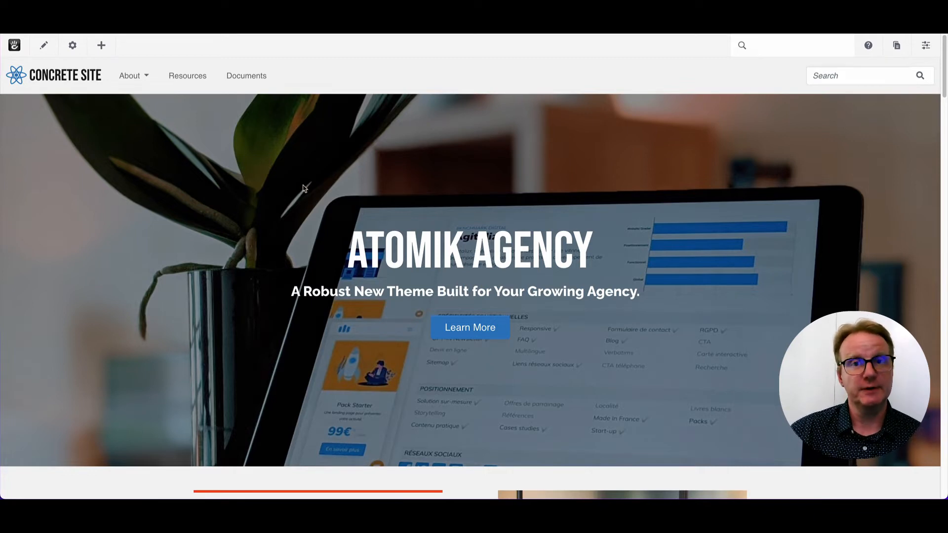
pyautogui.moveTo(883, 50)
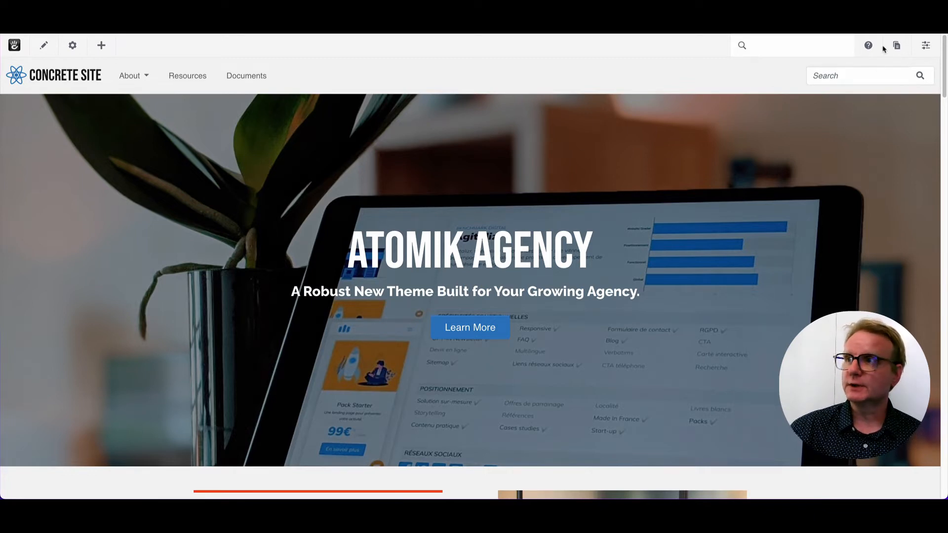
# Step: Start a new Page draft from the Pages panel and bring up its Page Compose form
pyautogui.click(897, 45)
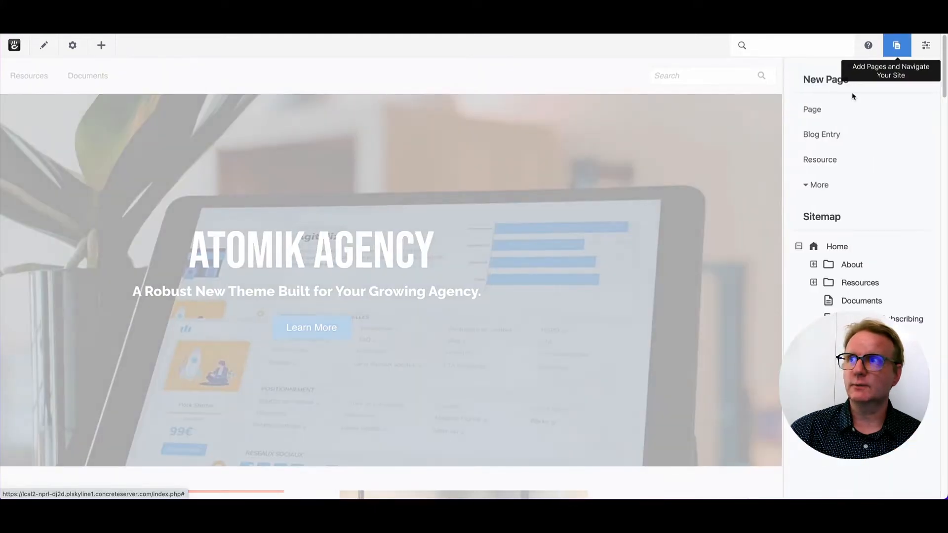
pyautogui.click(812, 110)
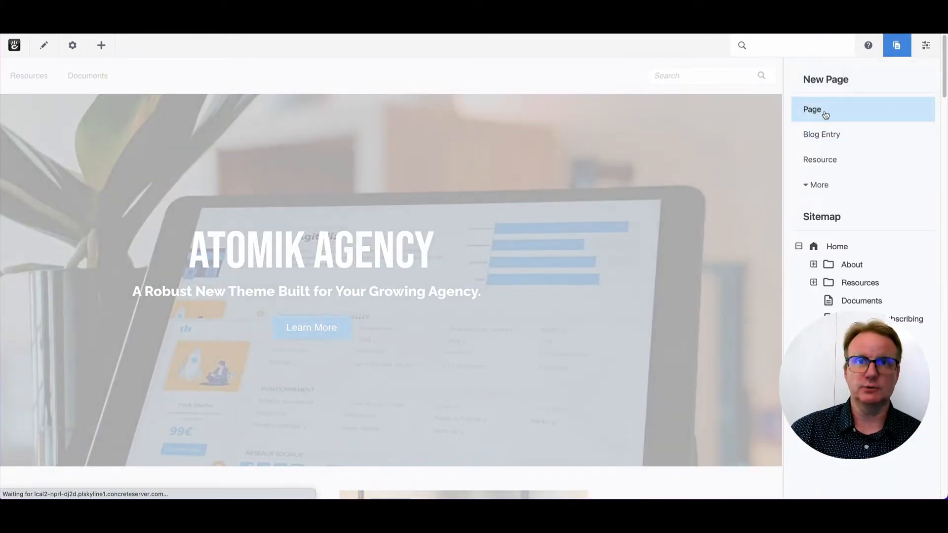
pyautogui.click(812, 109)
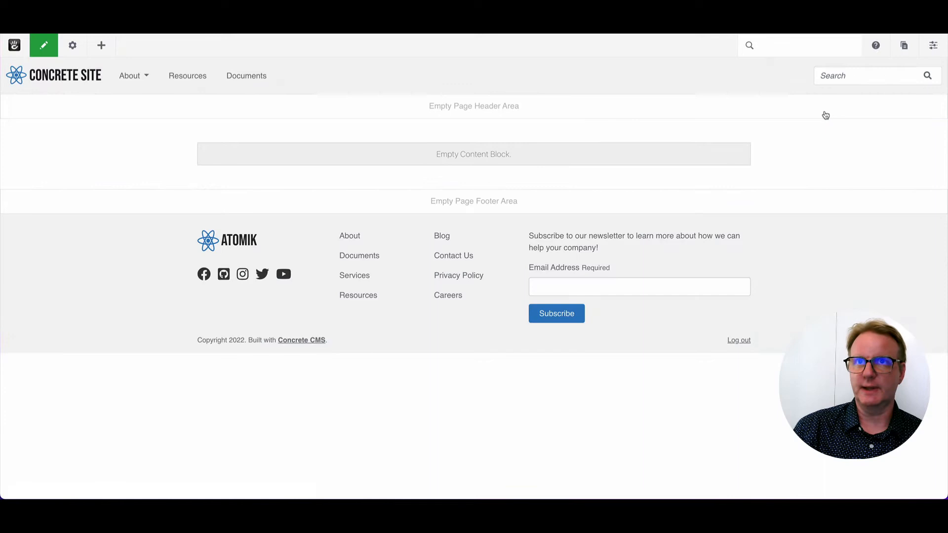
pyautogui.moveTo(71, 45)
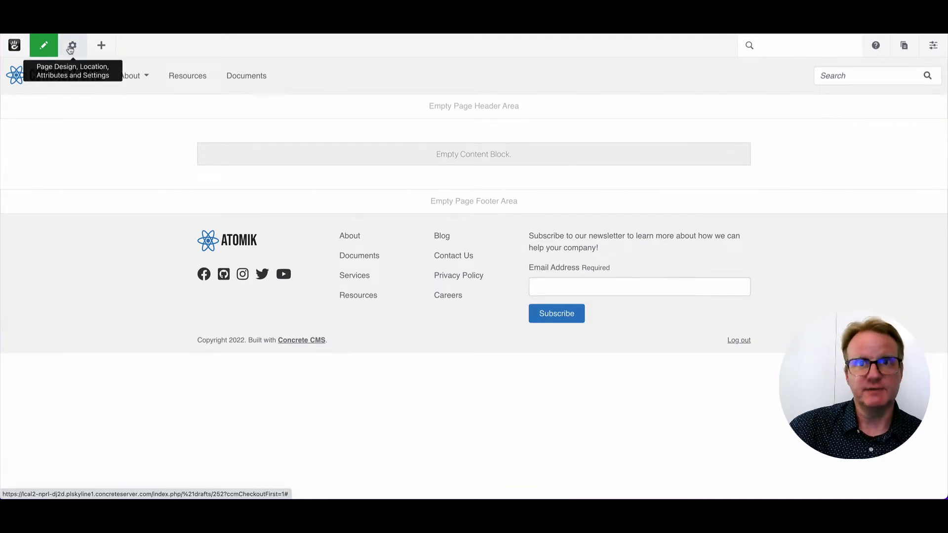
pyautogui.click(43, 46)
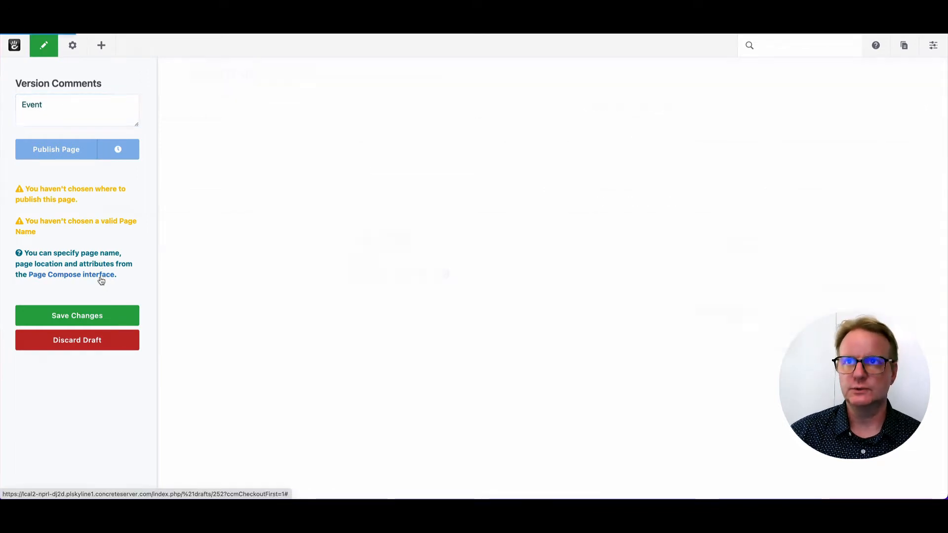
pyautogui.click(74, 269)
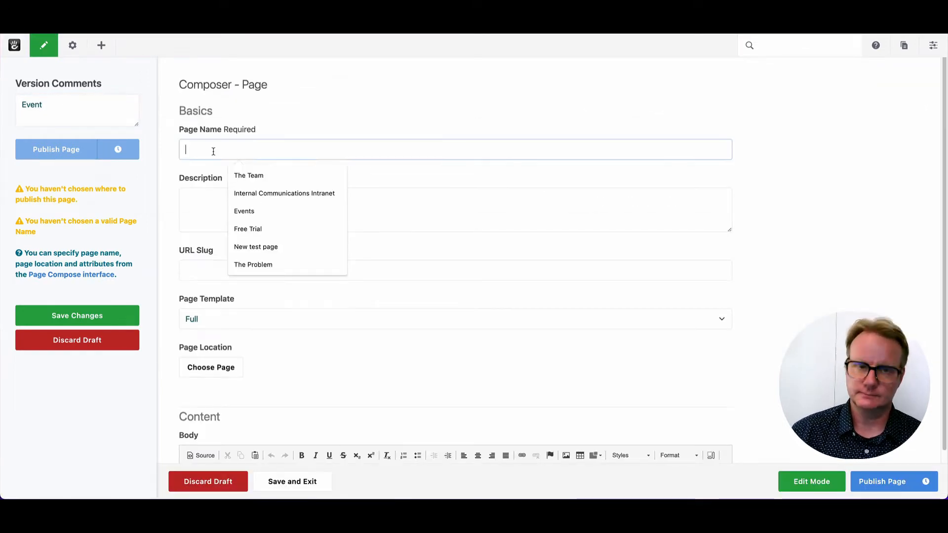
# Step: Name the page Events and set its location to Home for publishing
pyautogui.click(244, 212)
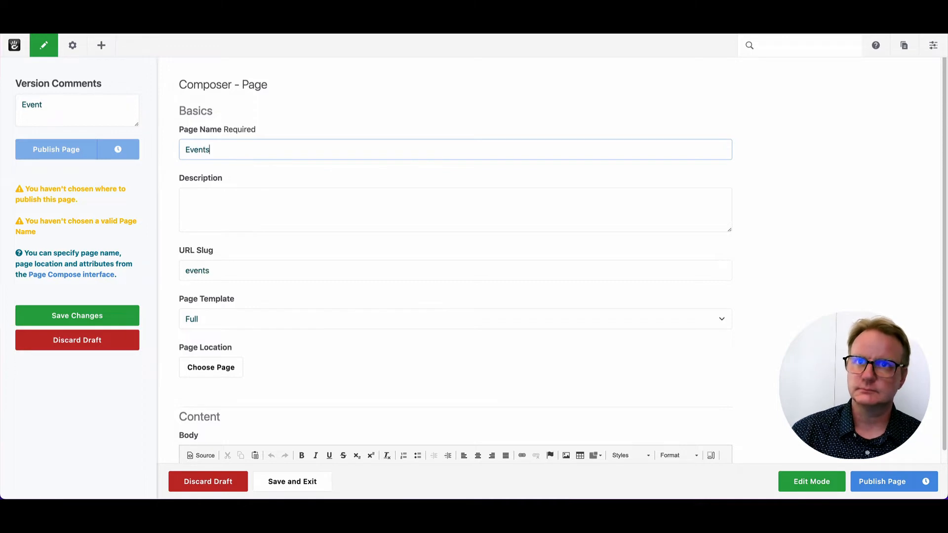
pyautogui.moveTo(252, 338)
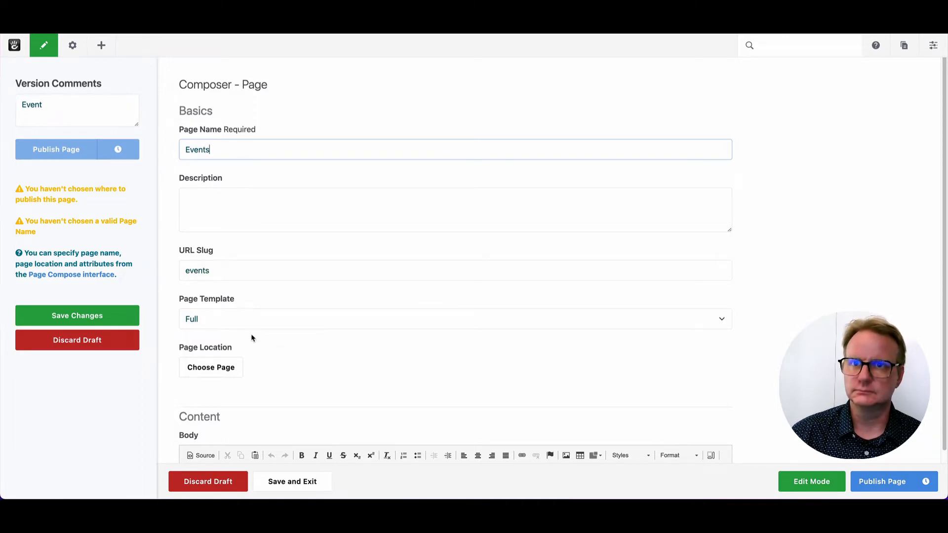
pyautogui.scroll(-3)
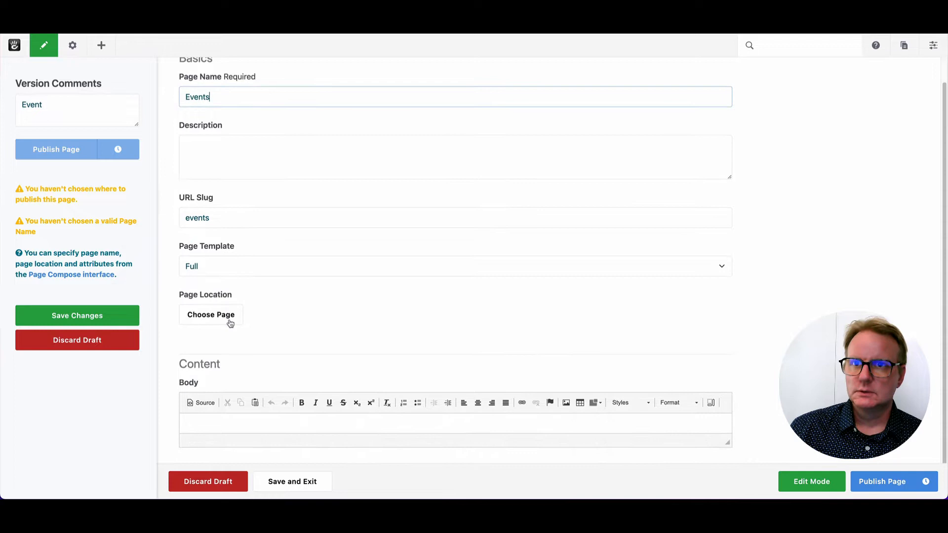
pyautogui.click(210, 314)
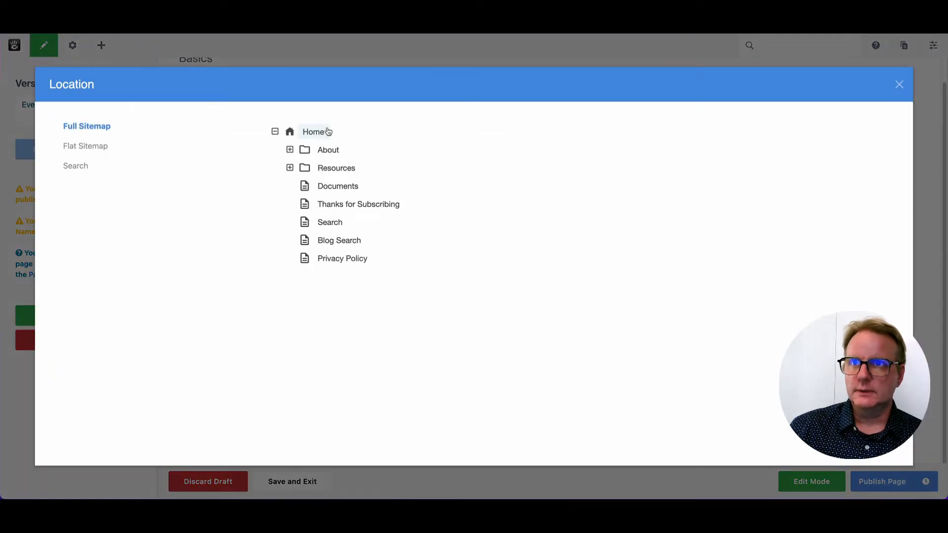
pyautogui.click(313, 132)
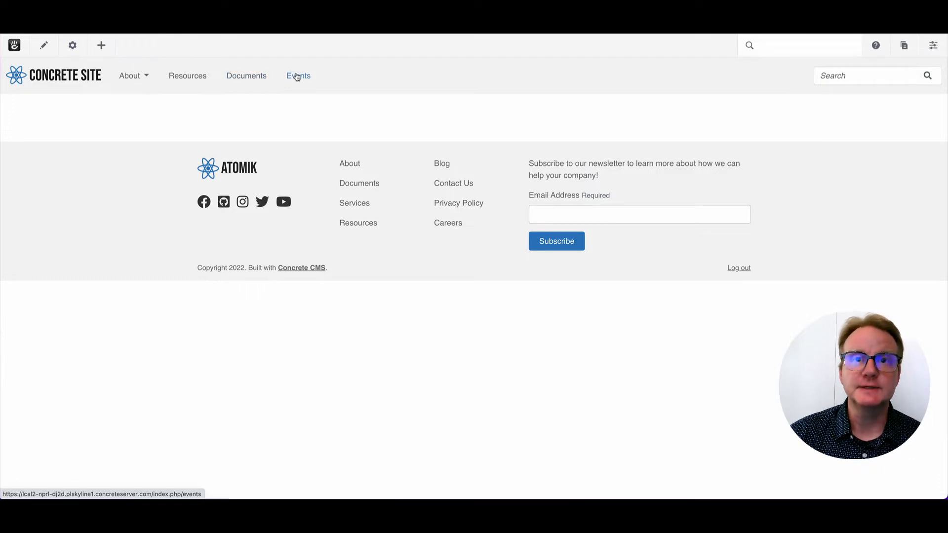
pyautogui.moveTo(857, 63)
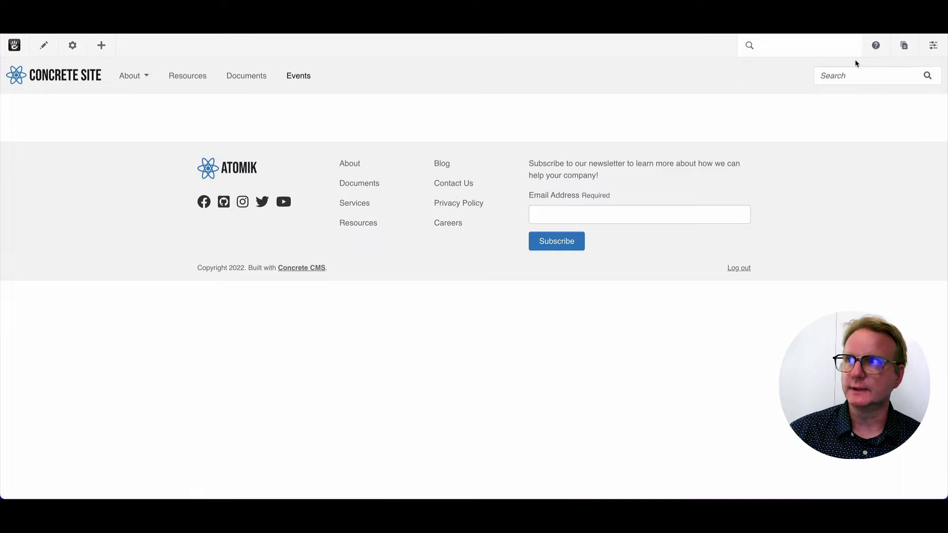
pyautogui.moveTo(864, 79)
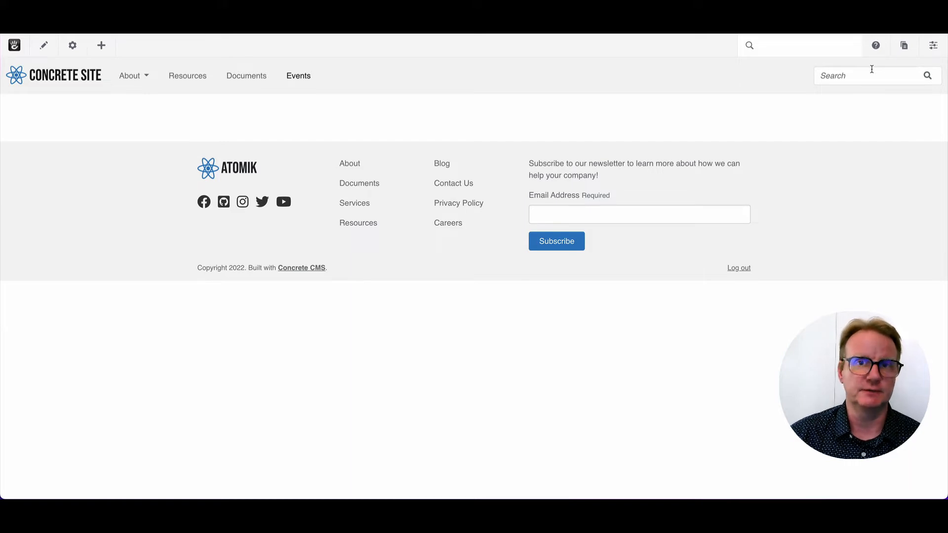
# Step: Go to Dashboard Page Types and start a copy of the basic Page type
pyautogui.click(934, 45)
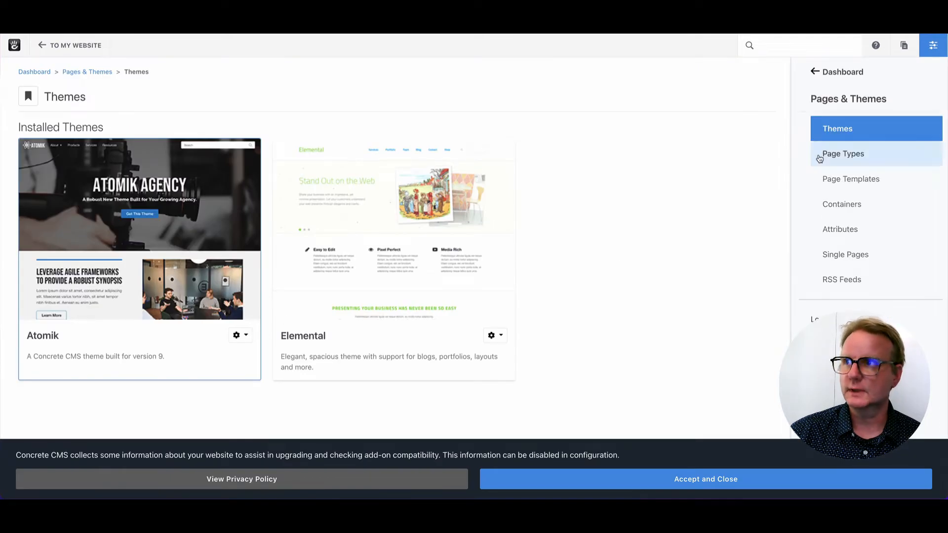
pyautogui.click(842, 154)
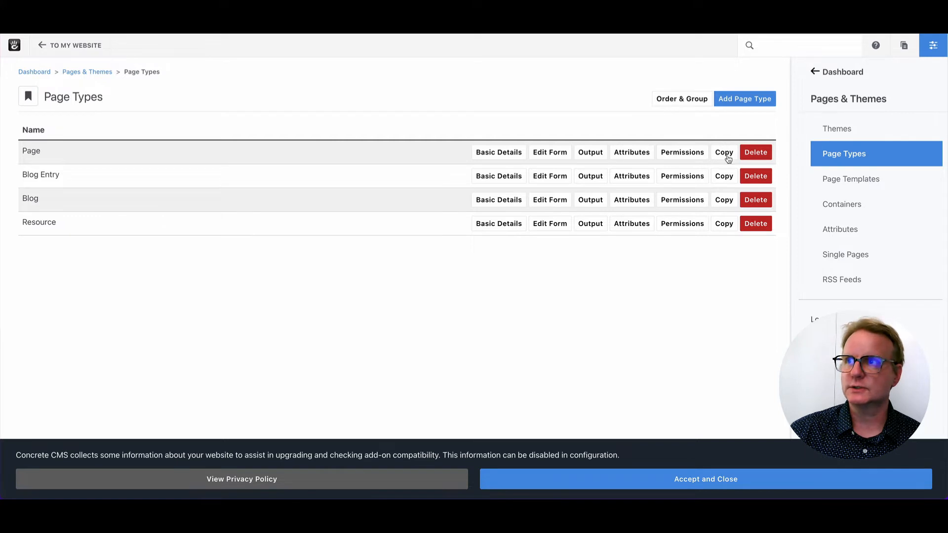
pyautogui.click(723, 152)
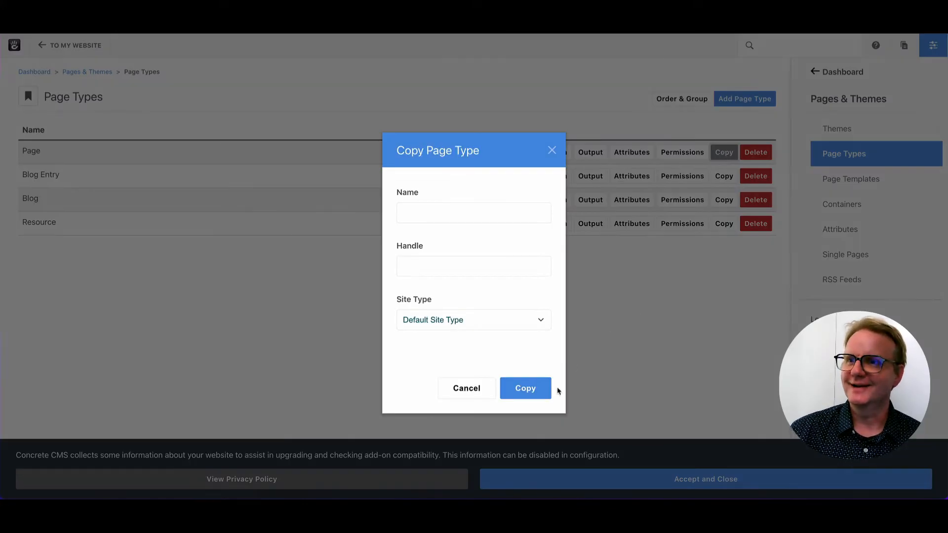
# Step: Name the copy Event Detail with handle event_detail and confirm the copy
pyautogui.write('Event')
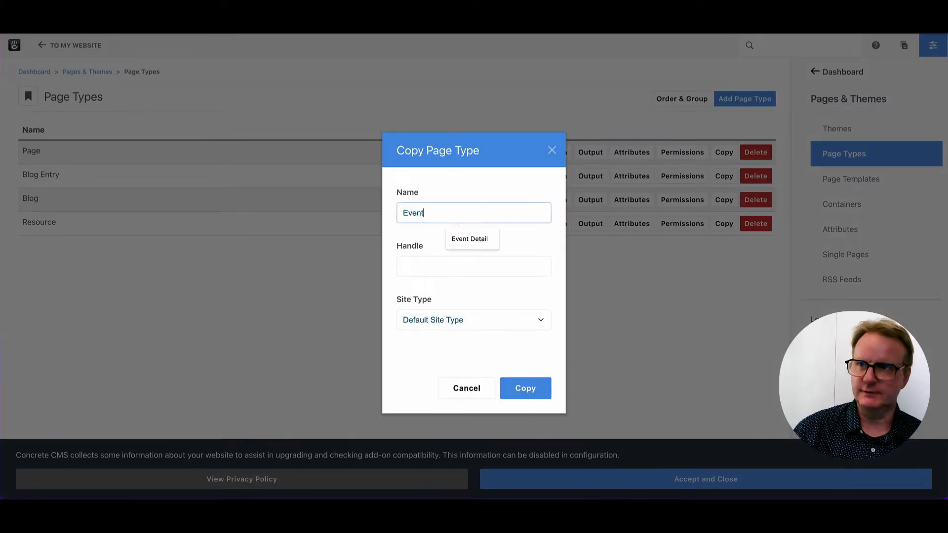
pyautogui.click(470, 238)
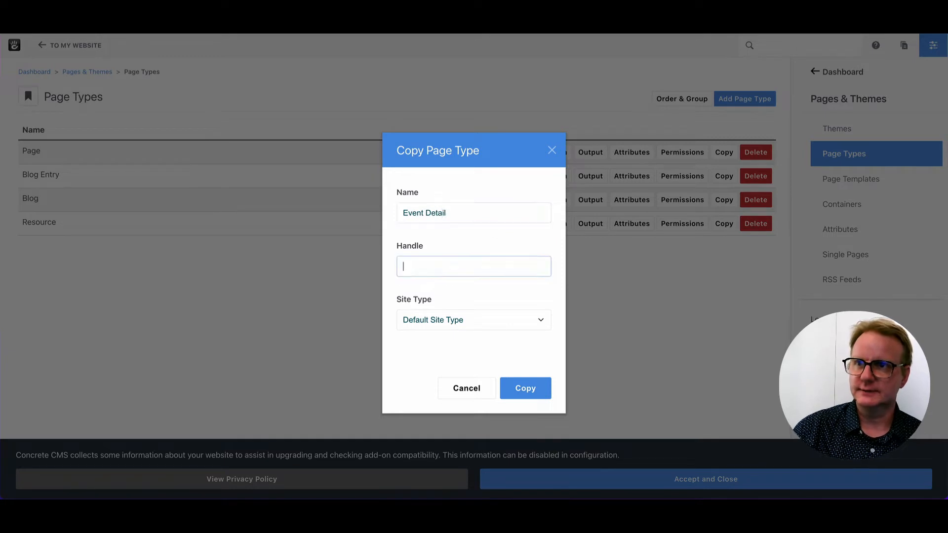
pyautogui.write('Event_de')
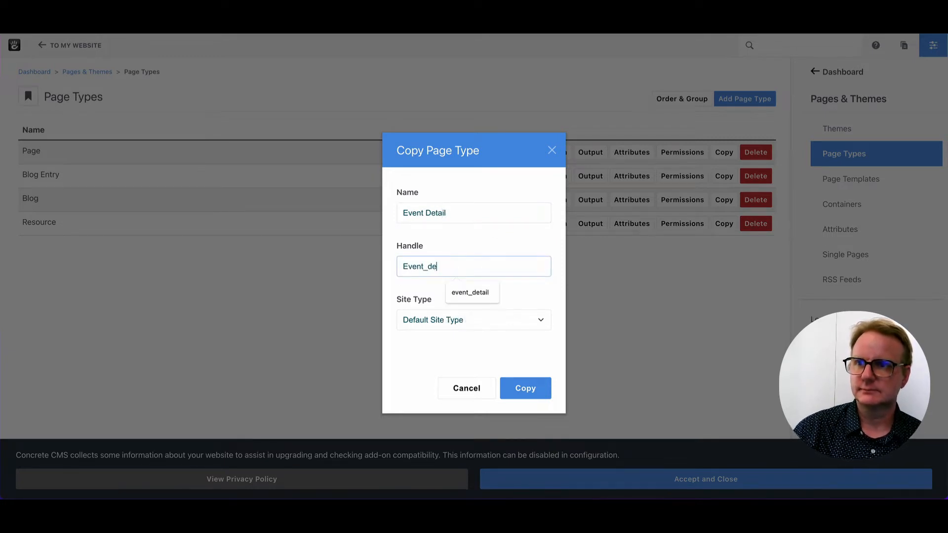
pyautogui.write('tail')
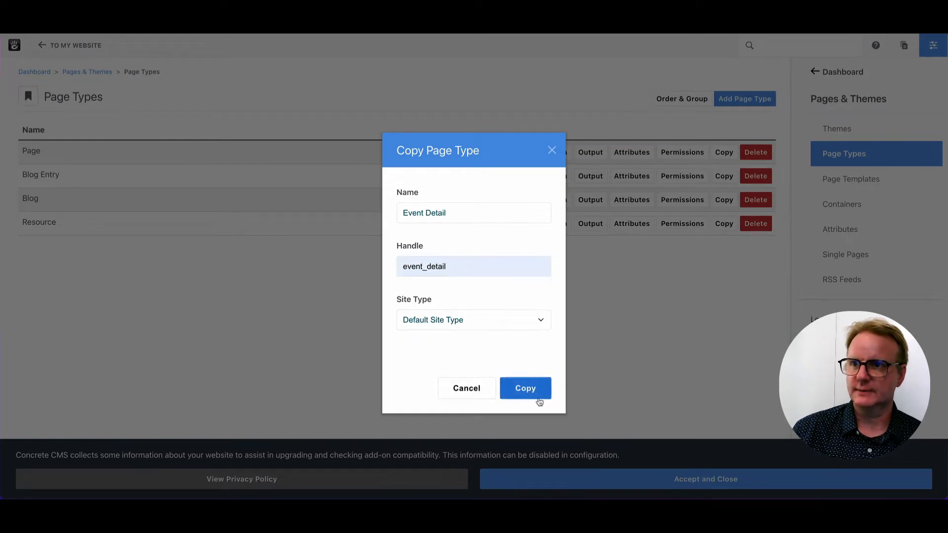
pyautogui.click(524, 388)
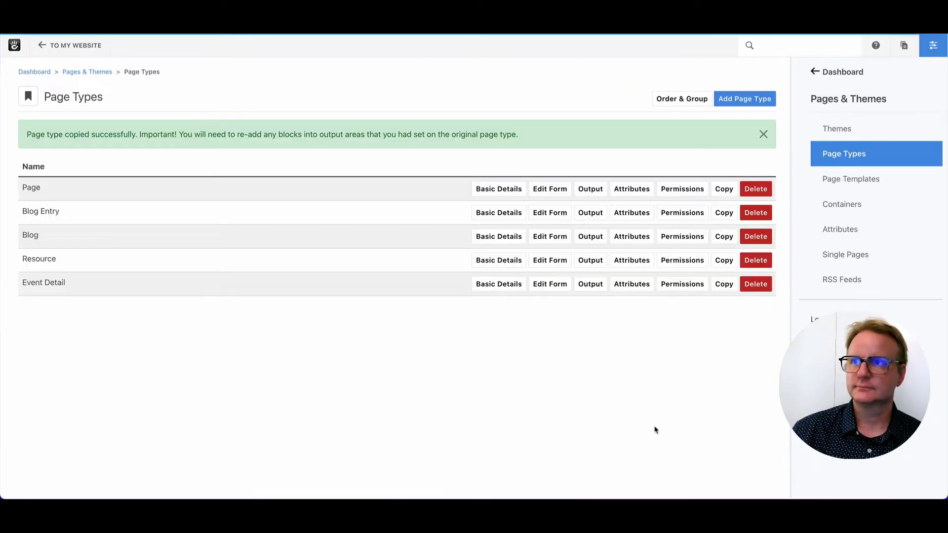
pyautogui.moveTo(392, 218)
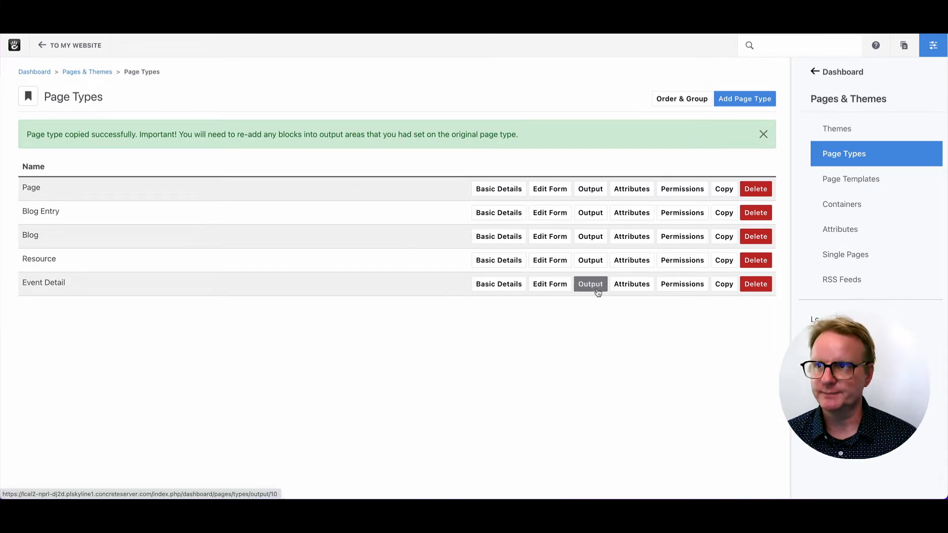
pyautogui.moveTo(498, 284)
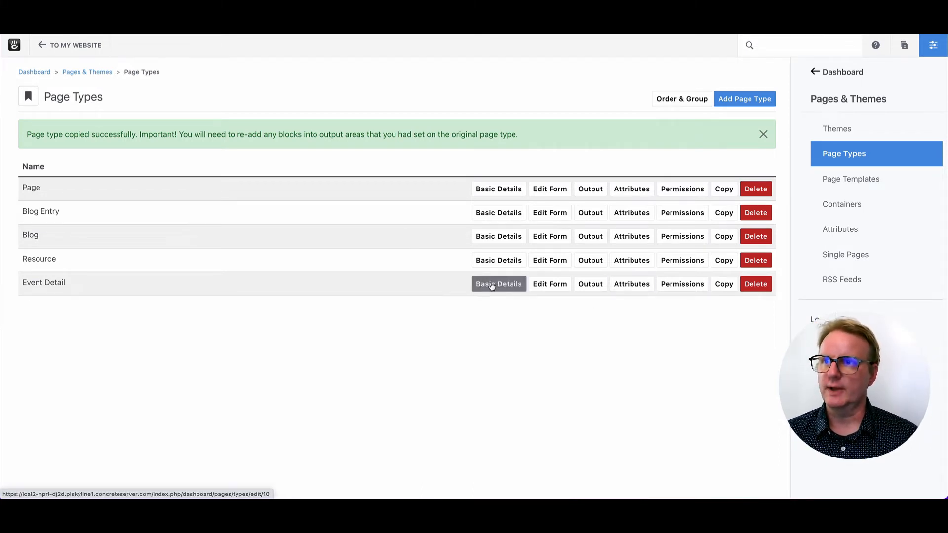
pyautogui.moveTo(683, 283)
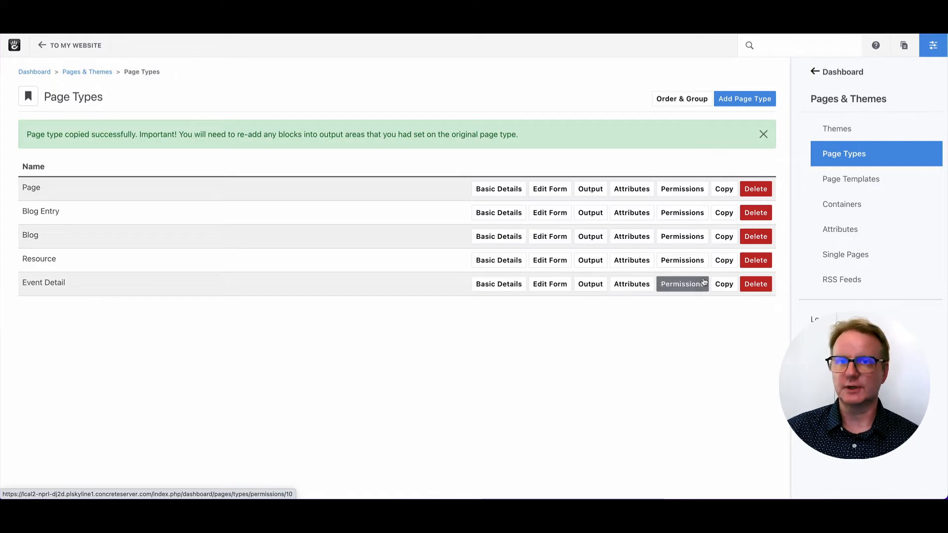
pyautogui.moveTo(682, 260)
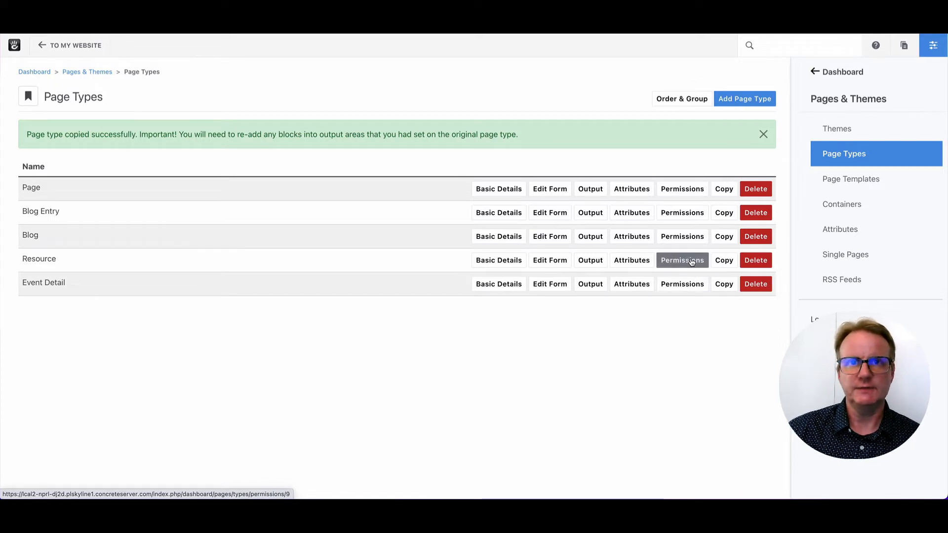
pyautogui.moveTo(839, 229)
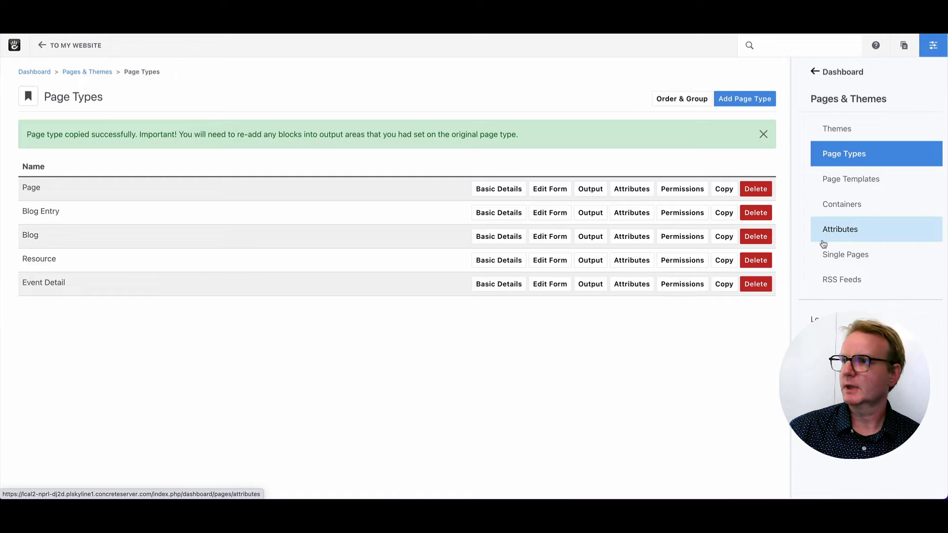
# Step: From the page Attributes list, choose Calendar Event as the new attribute type
pyautogui.click(840, 229)
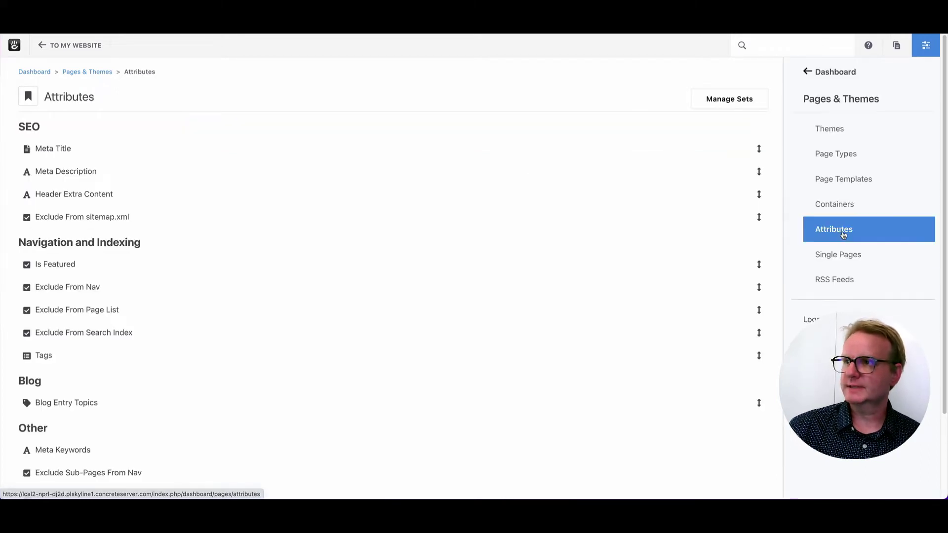
pyautogui.moveTo(521, 314)
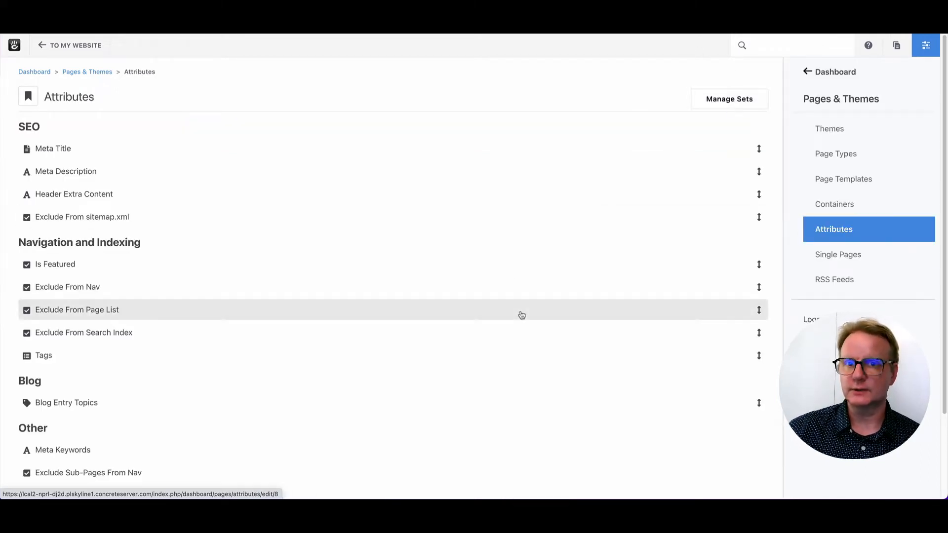
pyautogui.click(60, 440)
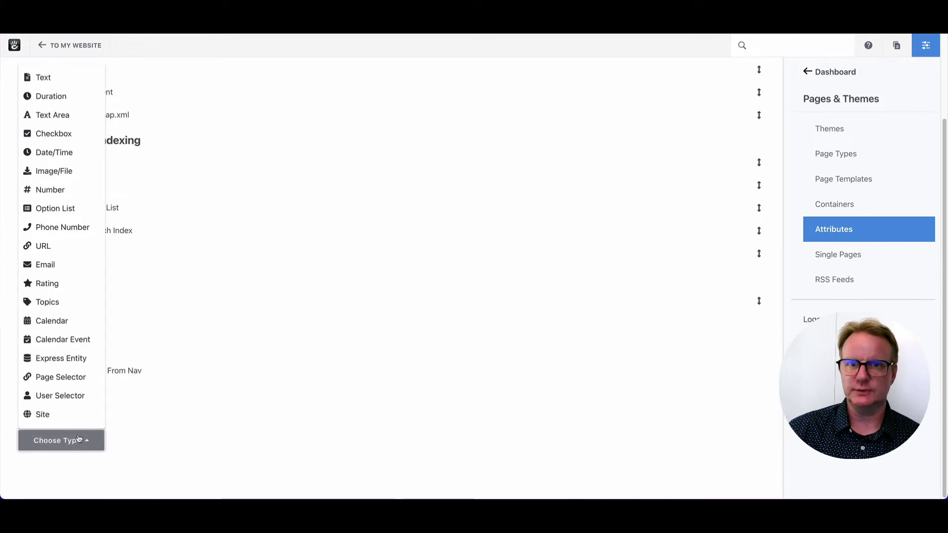
pyautogui.moveTo(63, 339)
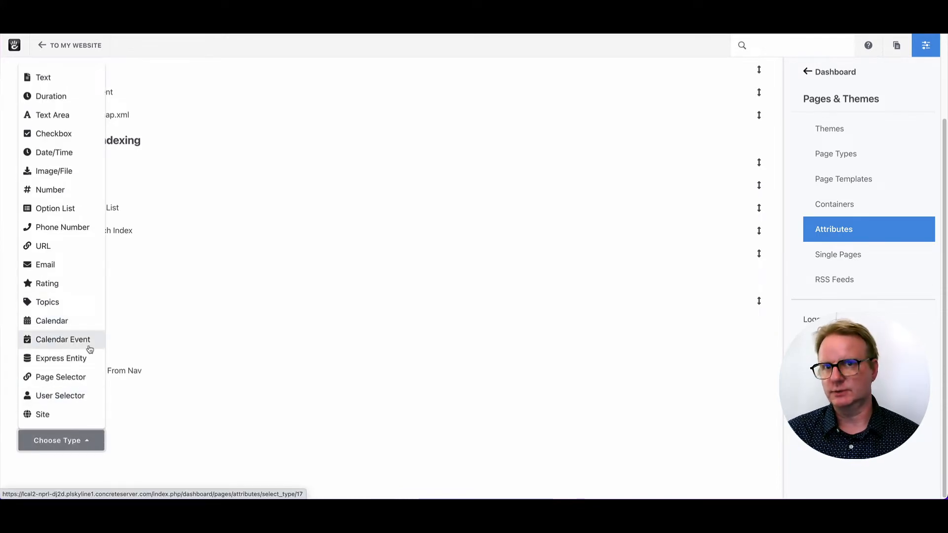
pyautogui.click(61, 339)
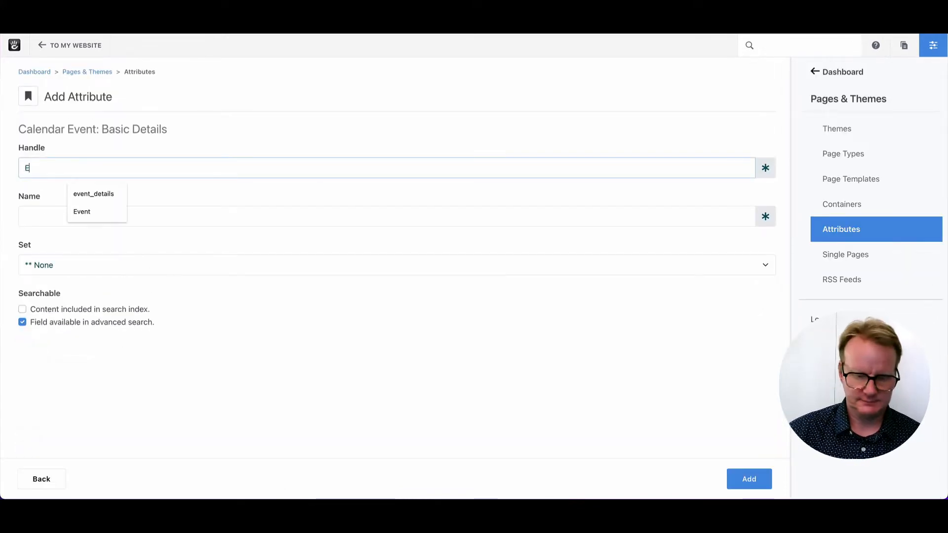
# Step: Give it handle event_details and name Event Details, then add the attribute
pyautogui.click(93, 193)
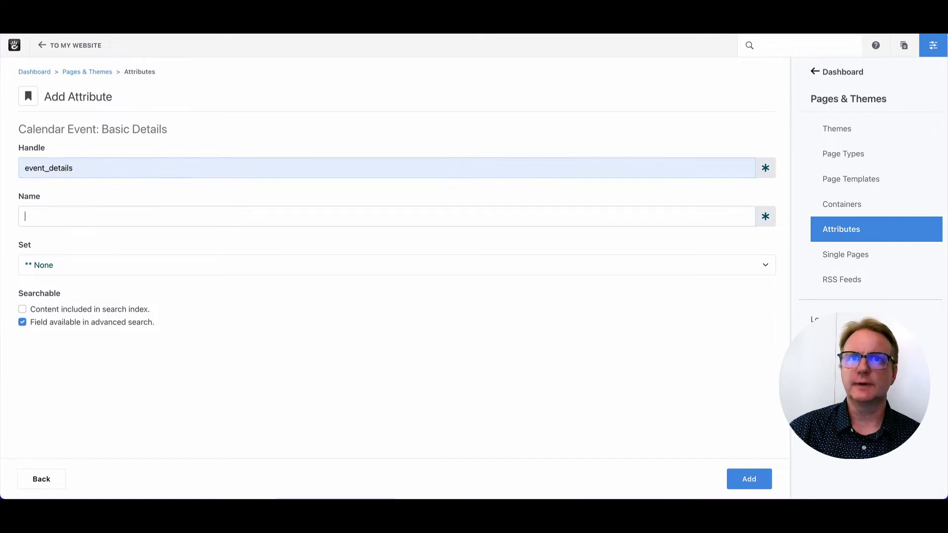
pyautogui.write('Event D')
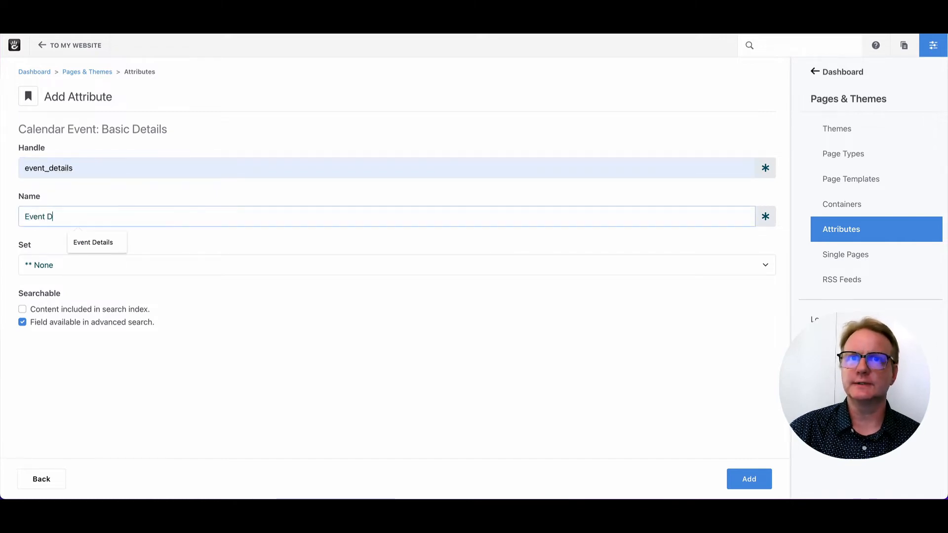
pyautogui.write('etails')
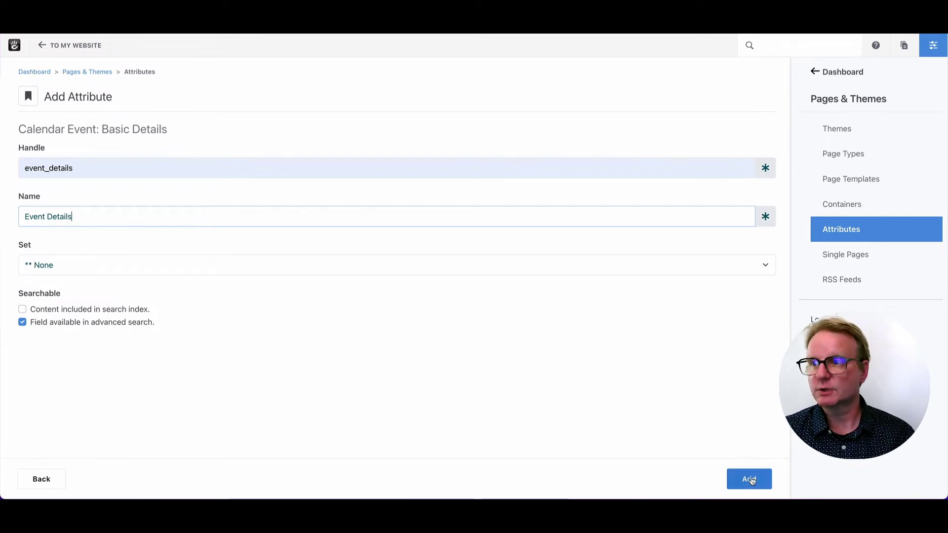
pyautogui.click(748, 479)
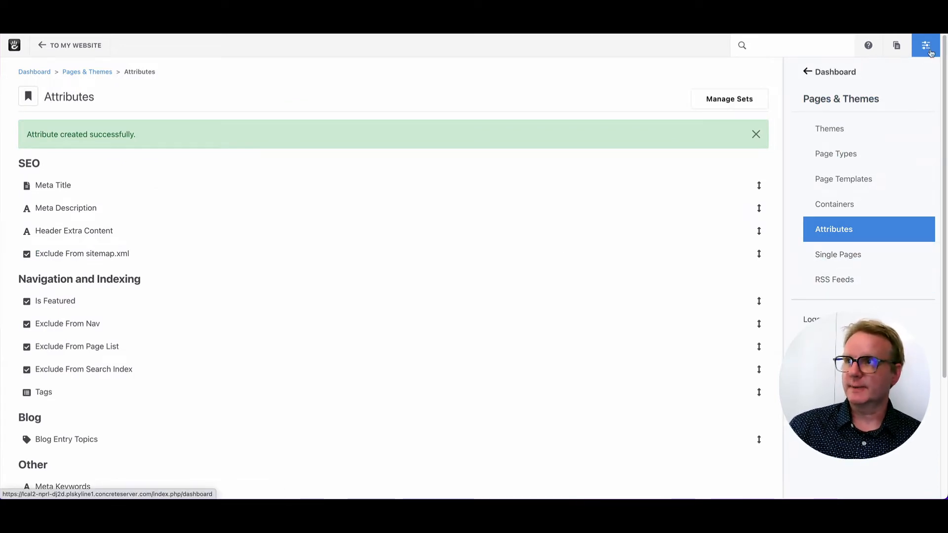
# Step: Start a calendar named Main Calendar with Events as the parent for More Details pages
pyautogui.click(807, 71)
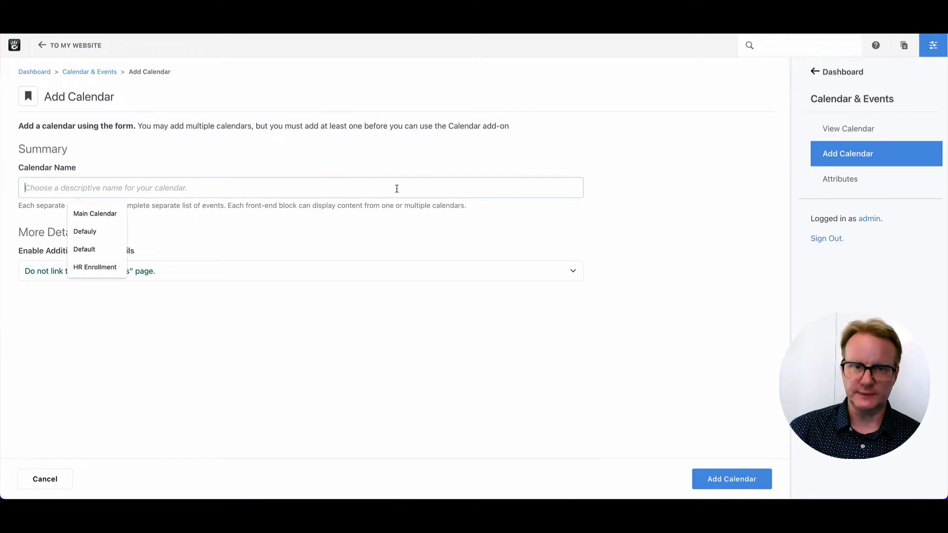
pyautogui.click(95, 214)
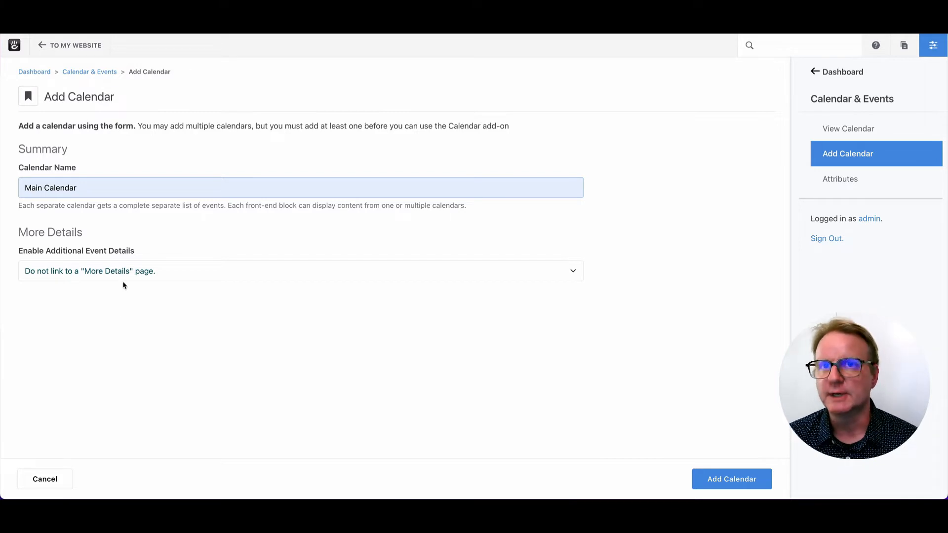
pyautogui.moveTo(179, 272)
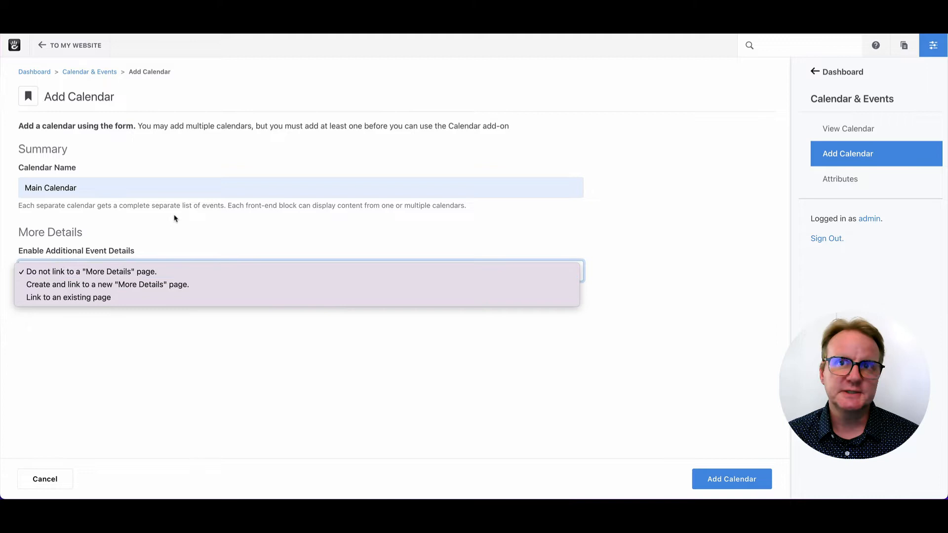
pyautogui.moveTo(186, 190)
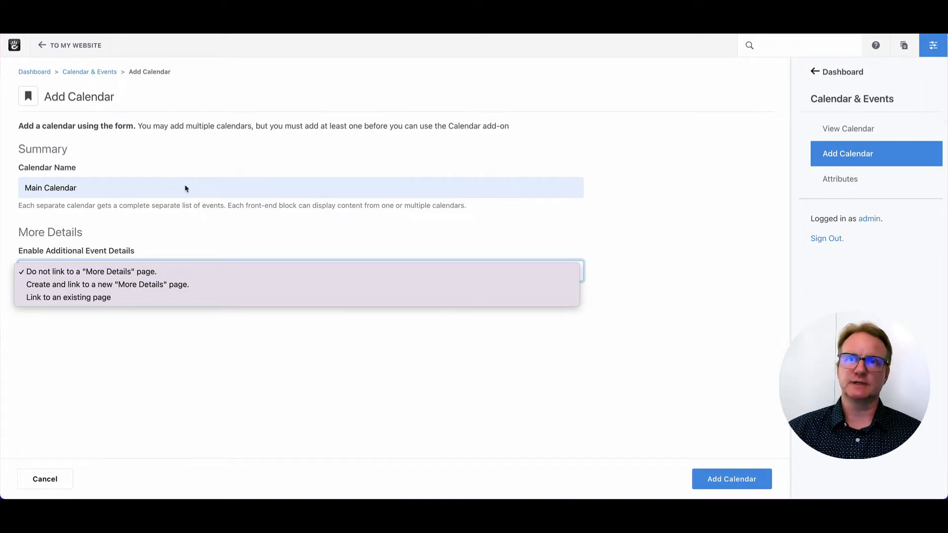
pyautogui.moveTo(207, 255)
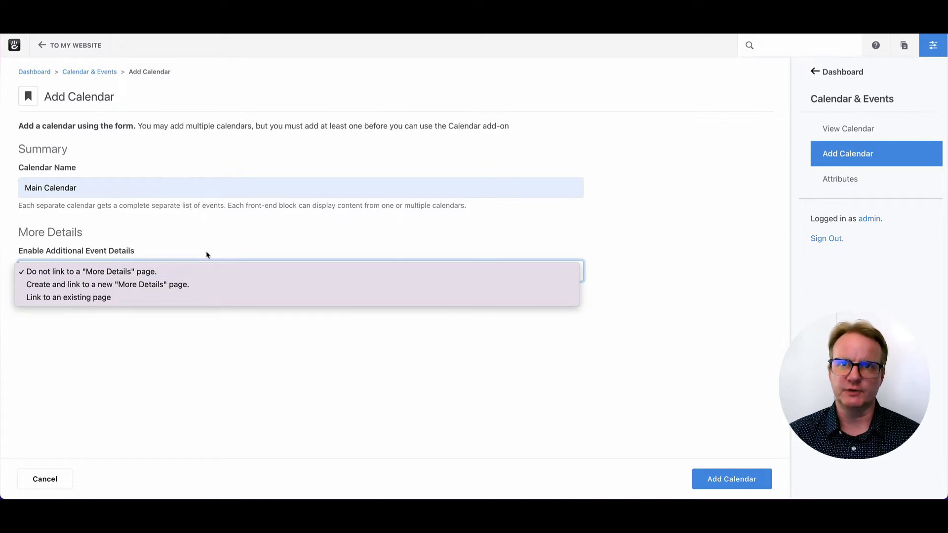
pyautogui.moveTo(230, 285)
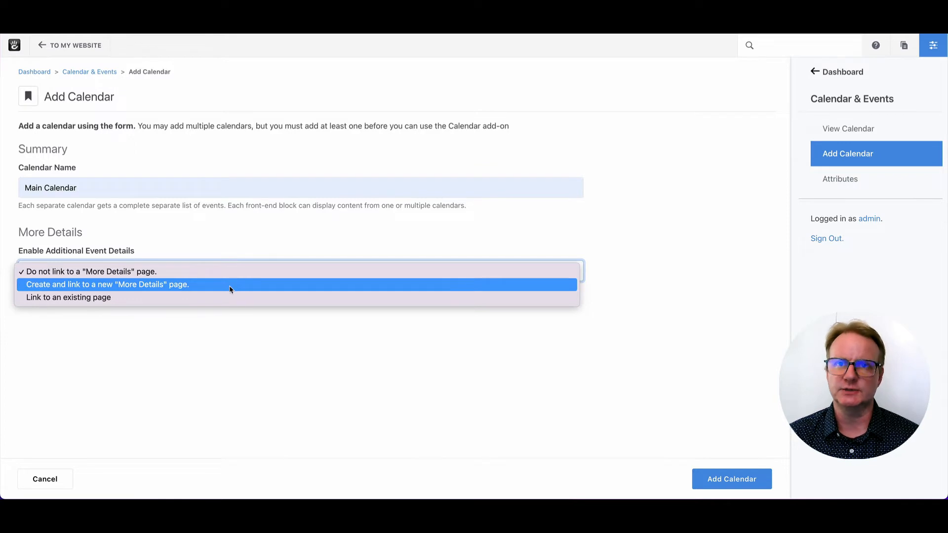
pyautogui.moveTo(149, 291)
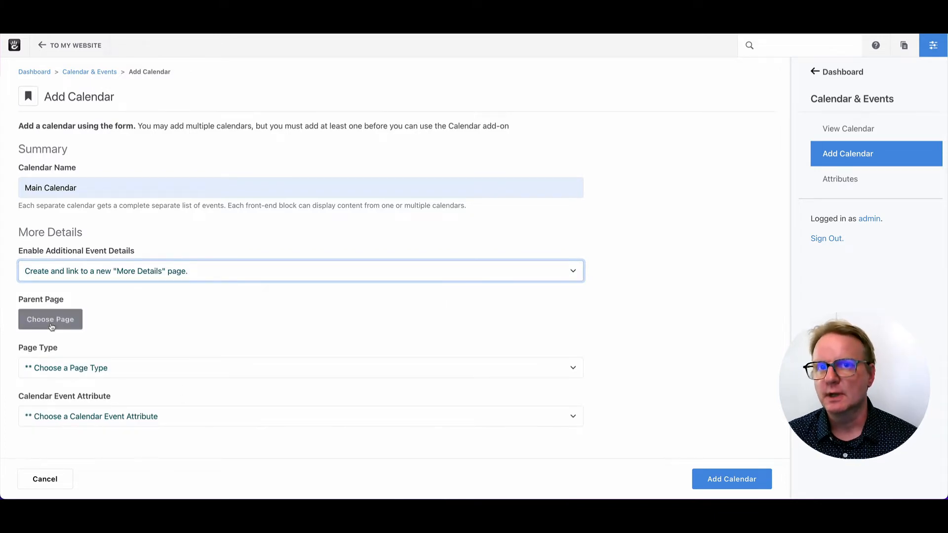
pyautogui.click(50, 319)
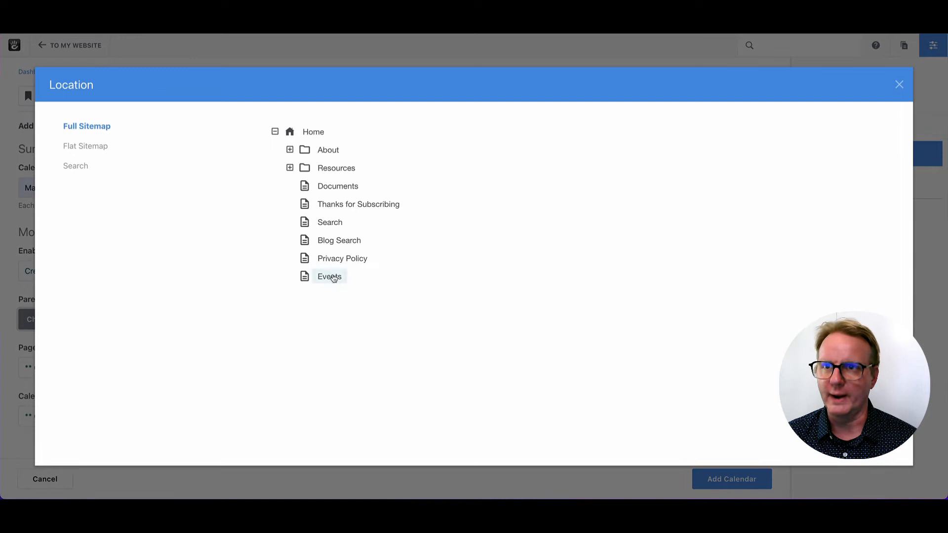
pyautogui.click(329, 276)
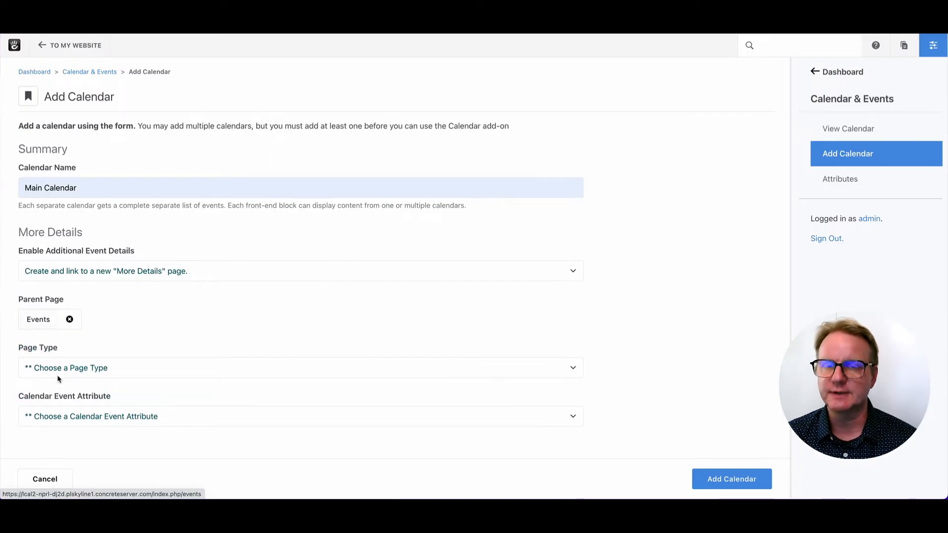
# Step: Set the detail page type to Event Detail and link the Event Details attribute
pyautogui.click(301, 367)
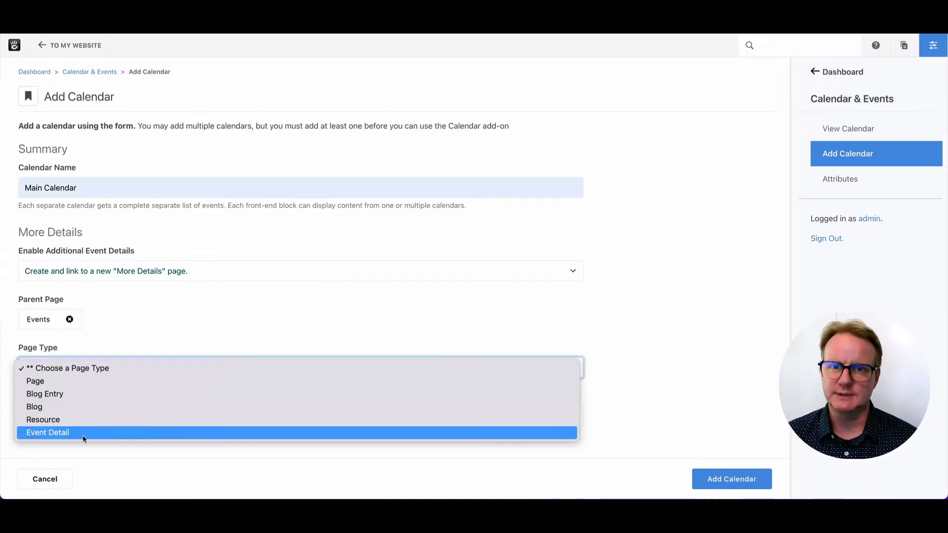
pyautogui.click(47, 433)
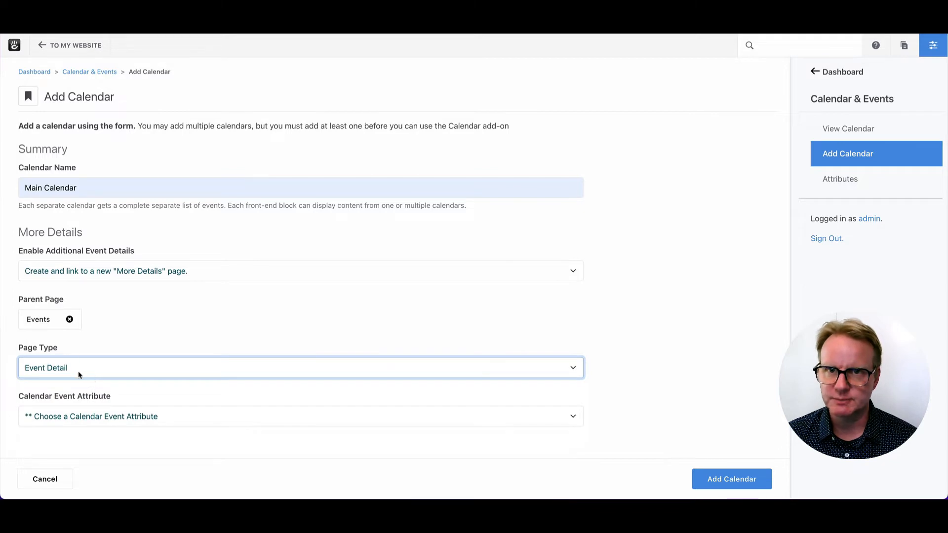
pyautogui.moveTo(68, 425)
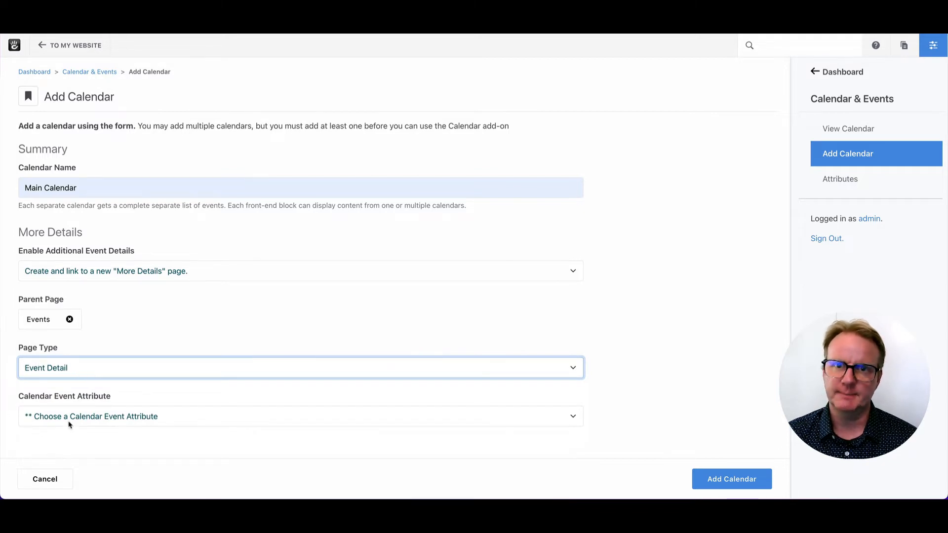
pyautogui.click(301, 415)
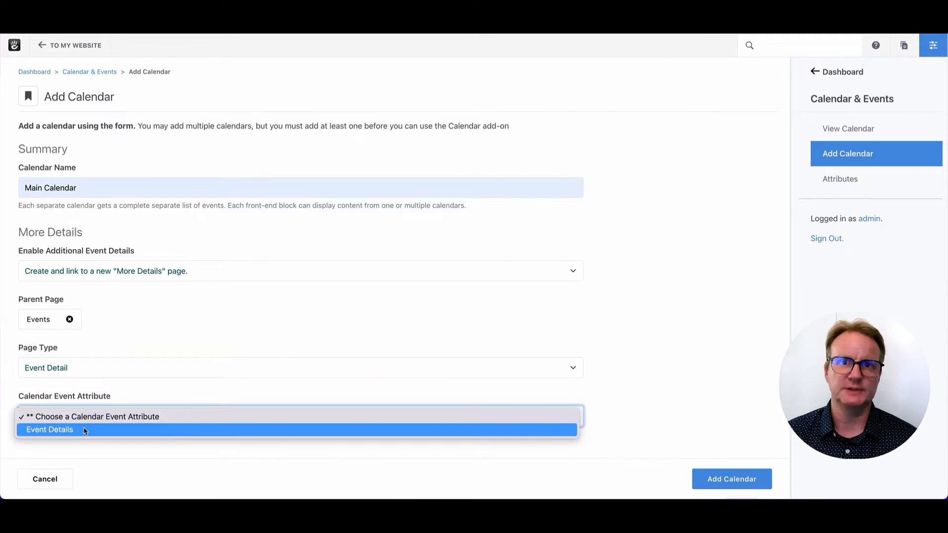
pyautogui.click(50, 430)
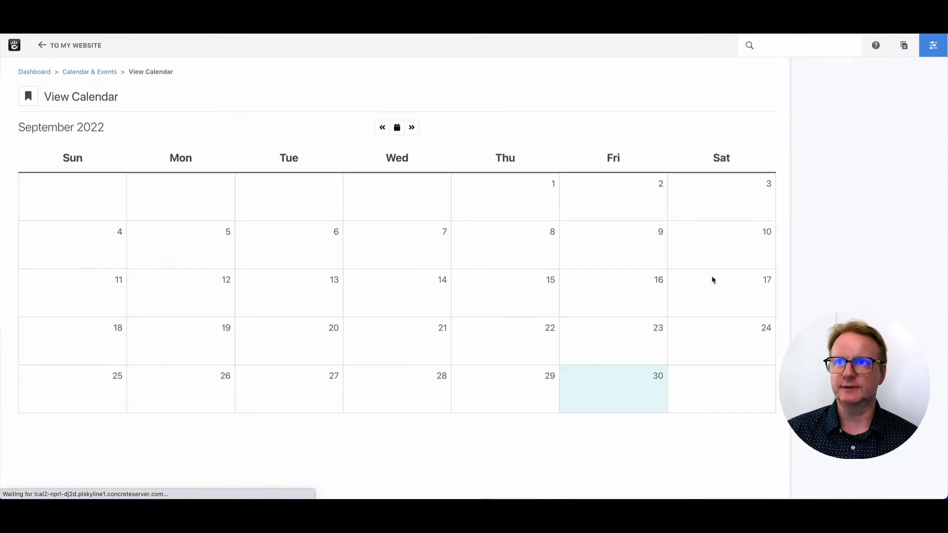
# Step: Add a new event on Main Calendar named YAY with placeholder description text
pyautogui.click(934, 44)
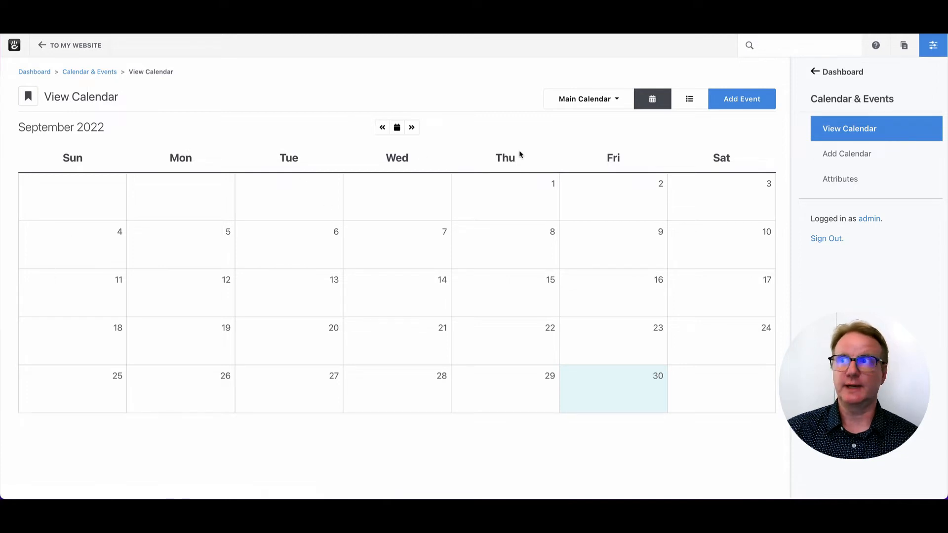
pyautogui.click(741, 98)
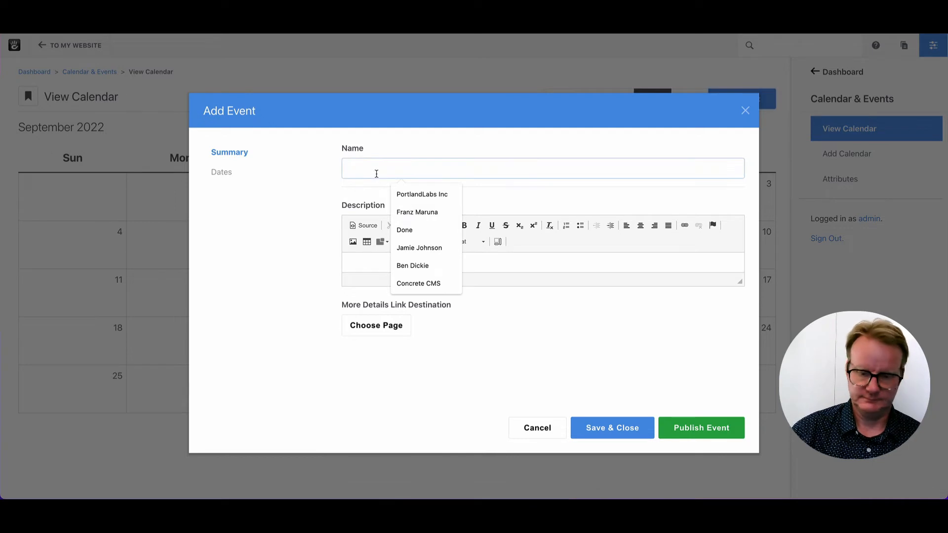
pyautogui.write('YAY')
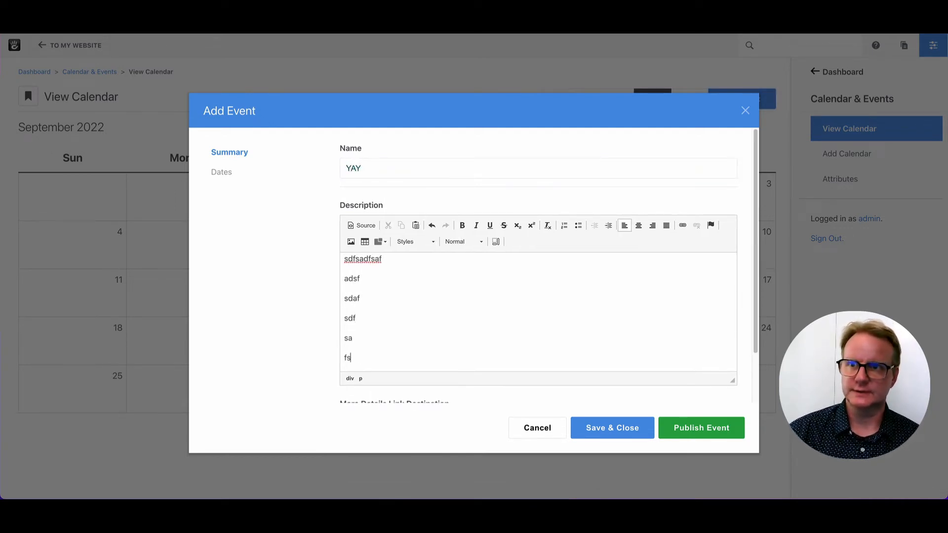
pyautogui.scroll(-3)
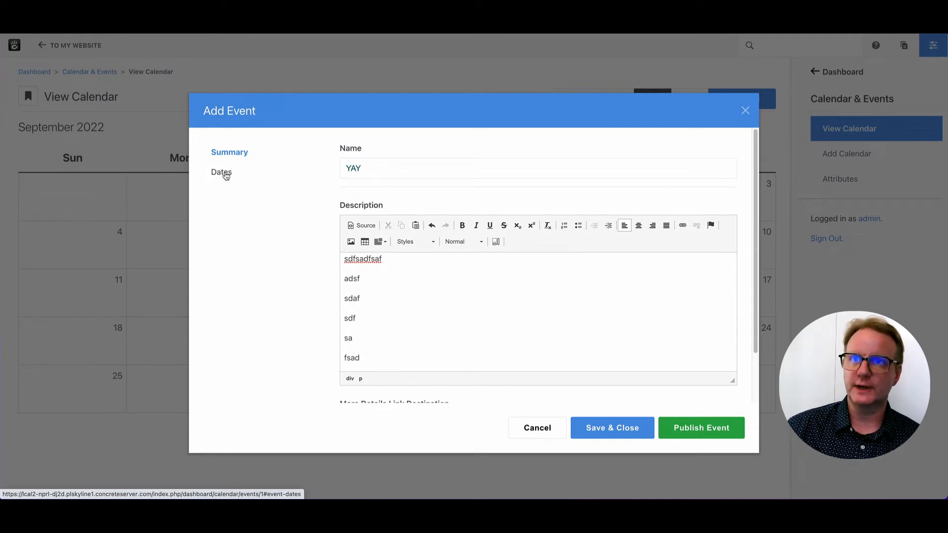
# Step: Set the event to start 9/30/22 at 12:40am, leaving All Day unchecked
pyautogui.click(222, 172)
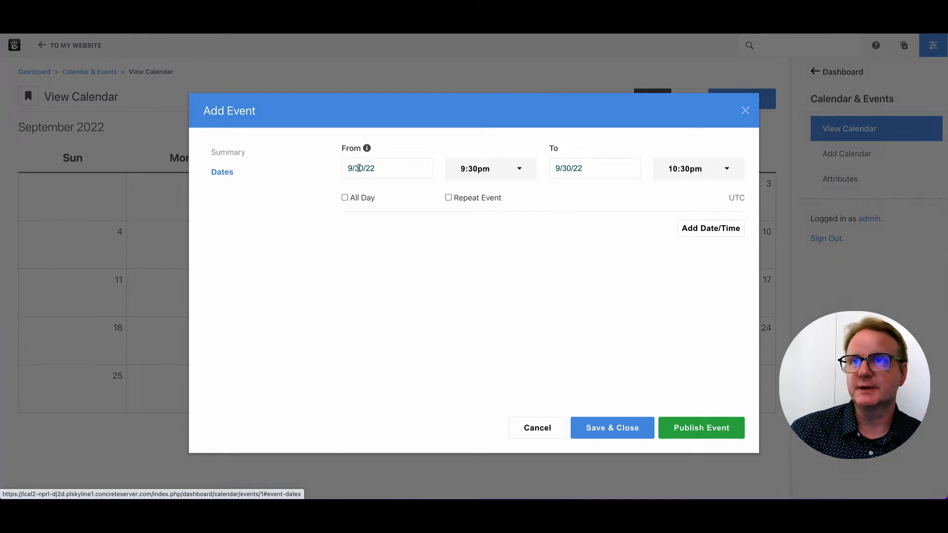
pyautogui.moveTo(400, 160)
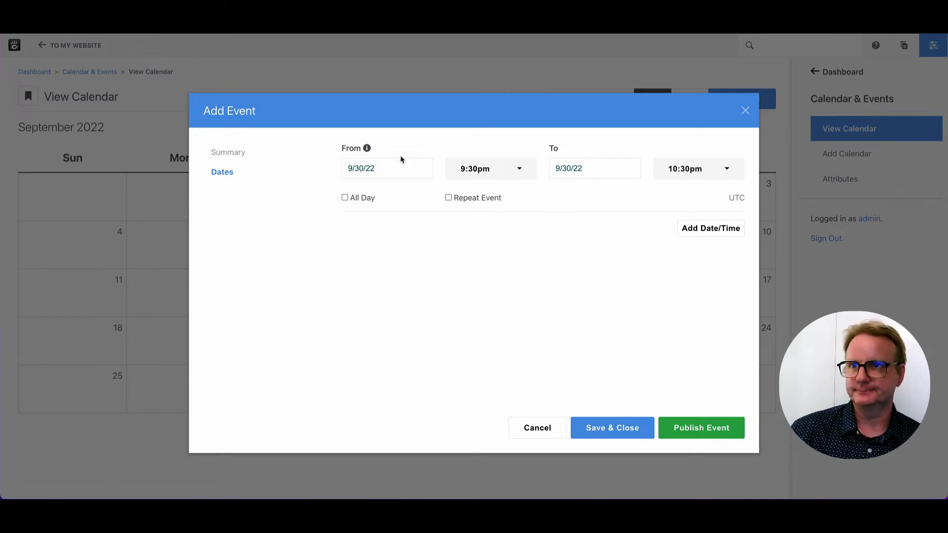
pyautogui.click(387, 168)
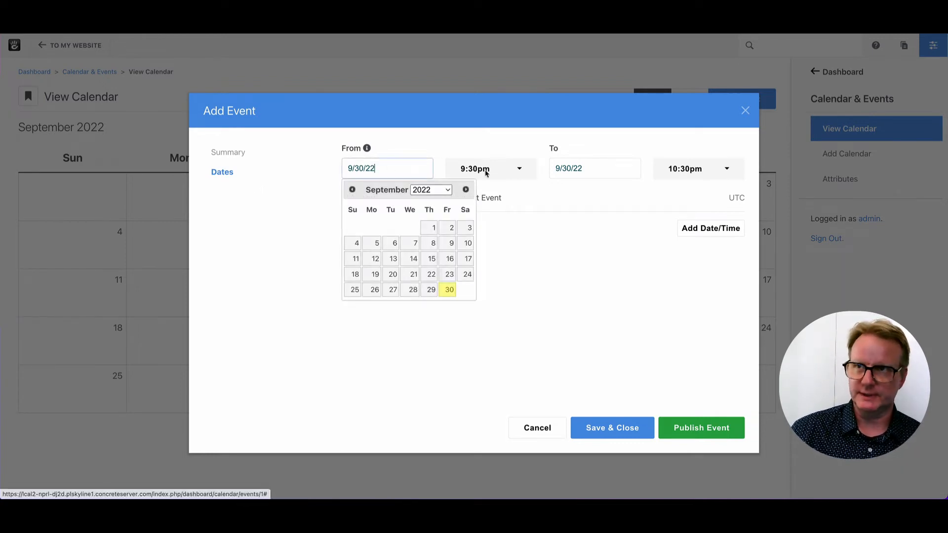
pyautogui.click(487, 169)
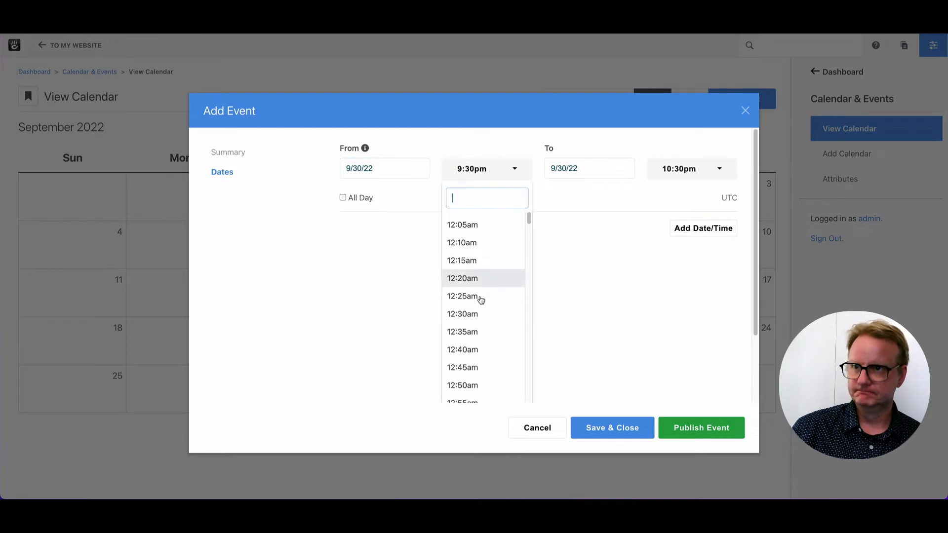
pyautogui.click(463, 350)
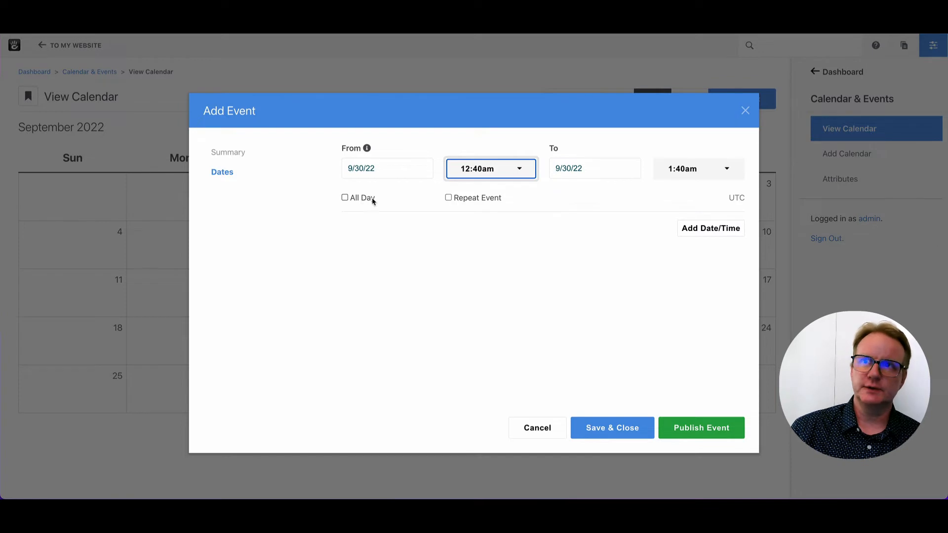
pyautogui.click(345, 197)
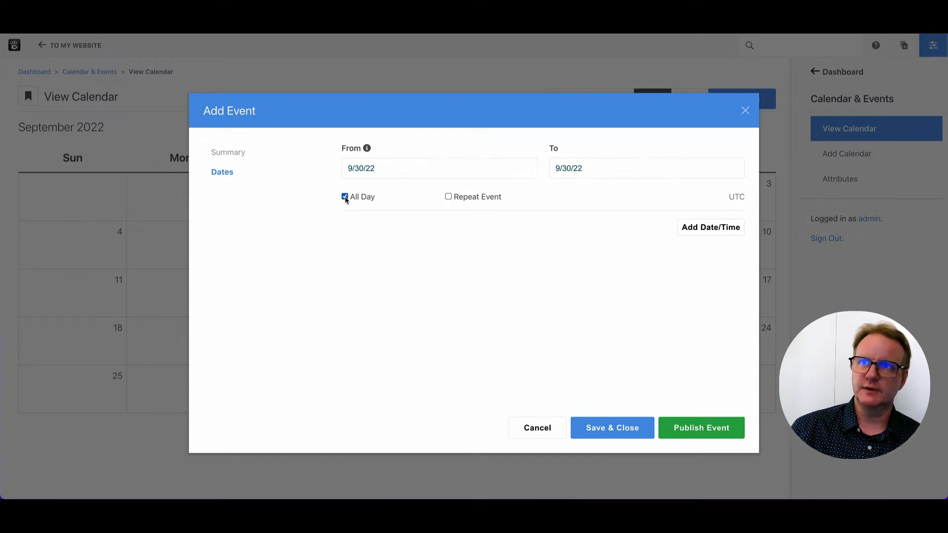
pyautogui.click(345, 196)
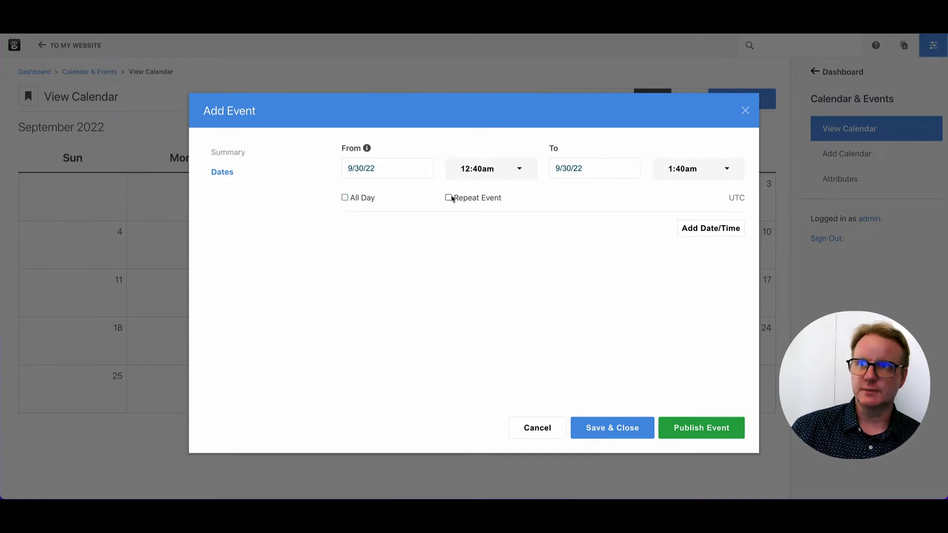
# Step: Enable Repeat Event every 4 weeks on Friday with Ends set to Never
pyautogui.click(449, 197)
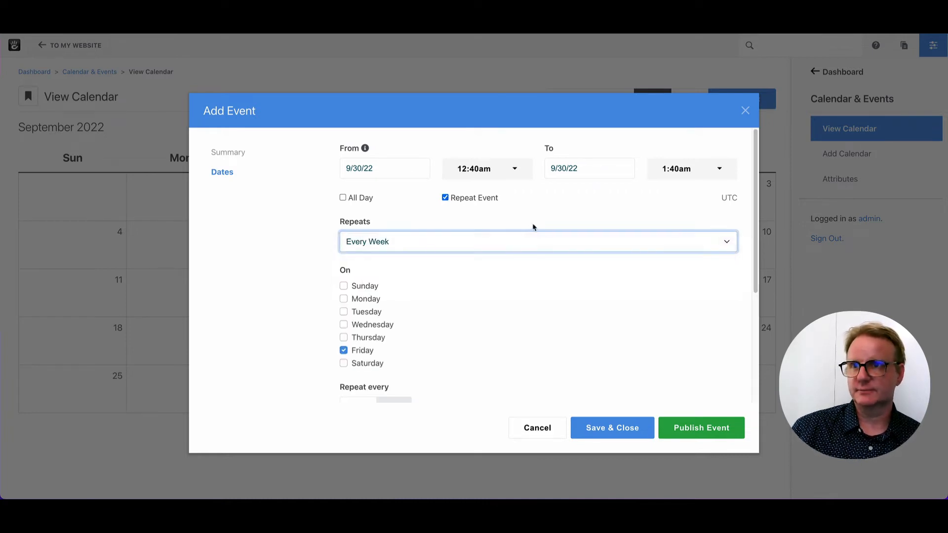
pyautogui.moveTo(394, 348)
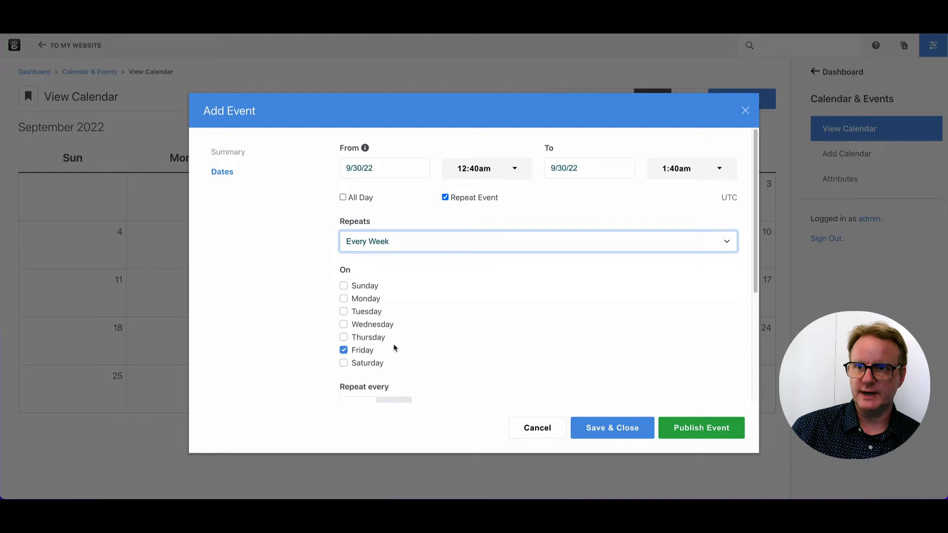
pyautogui.click(376, 399)
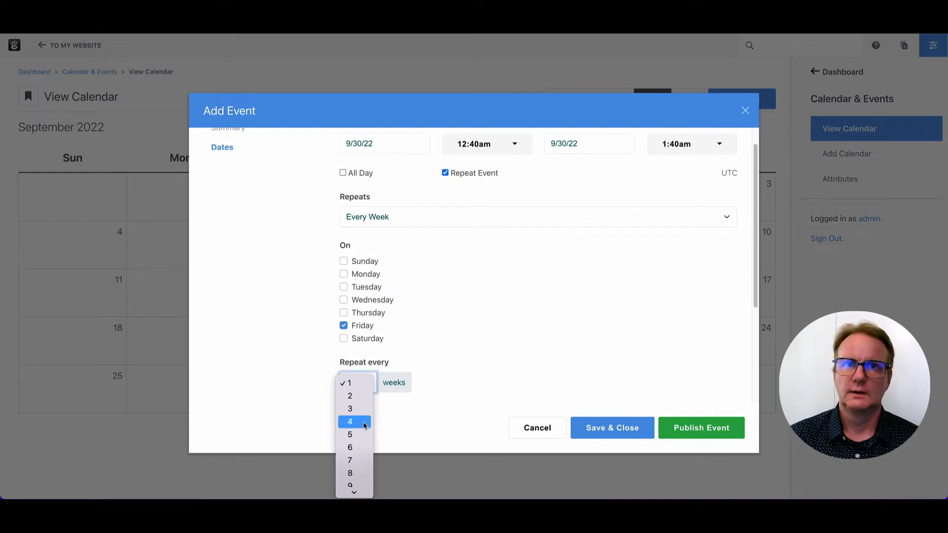
pyautogui.click(350, 421)
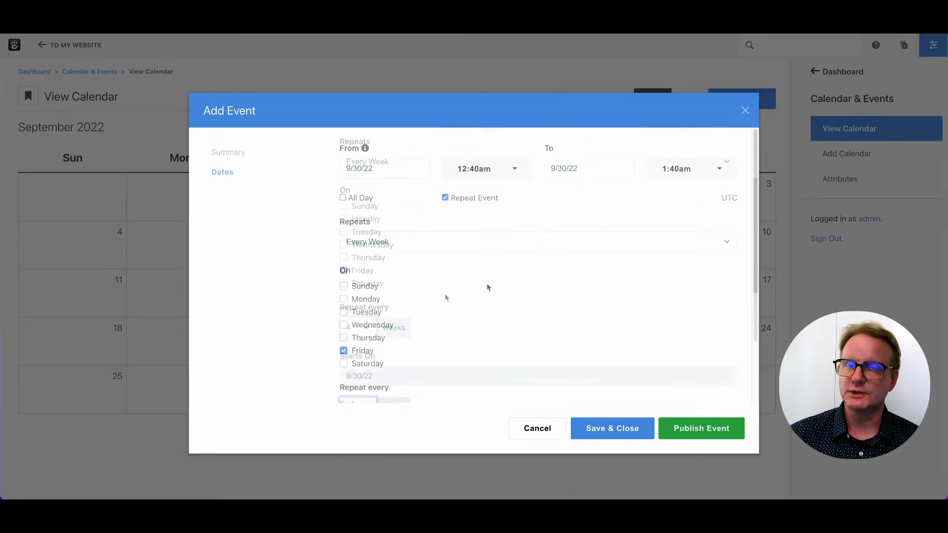
pyautogui.scroll(-3)
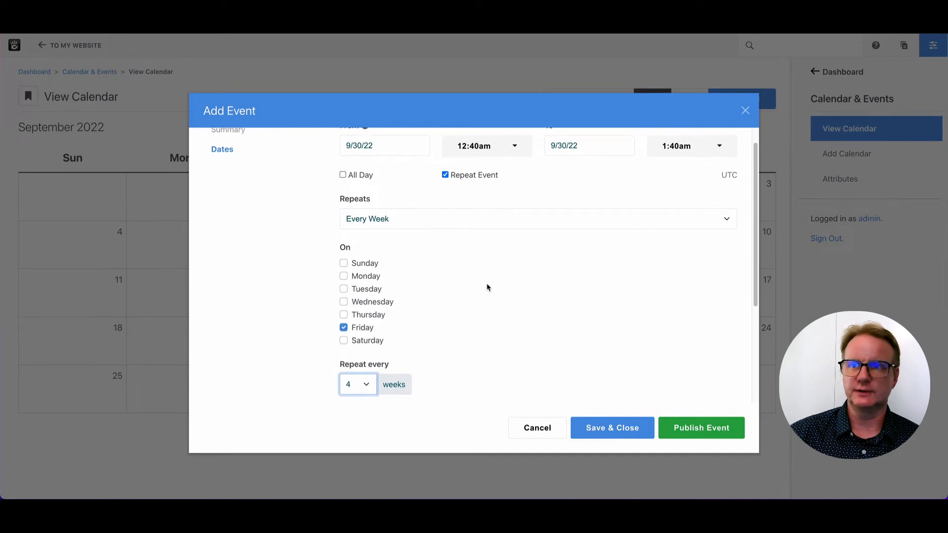
pyautogui.scroll(-3)
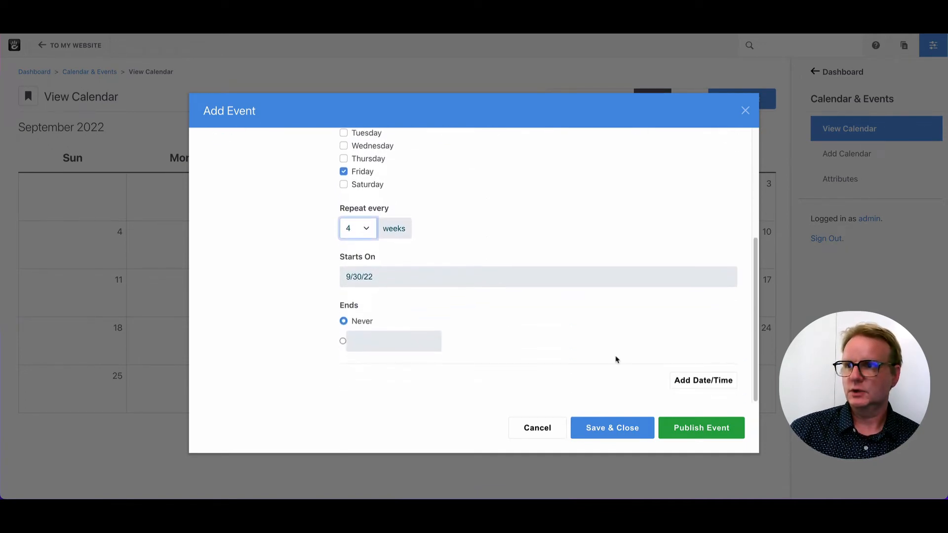
pyautogui.moveTo(703, 380)
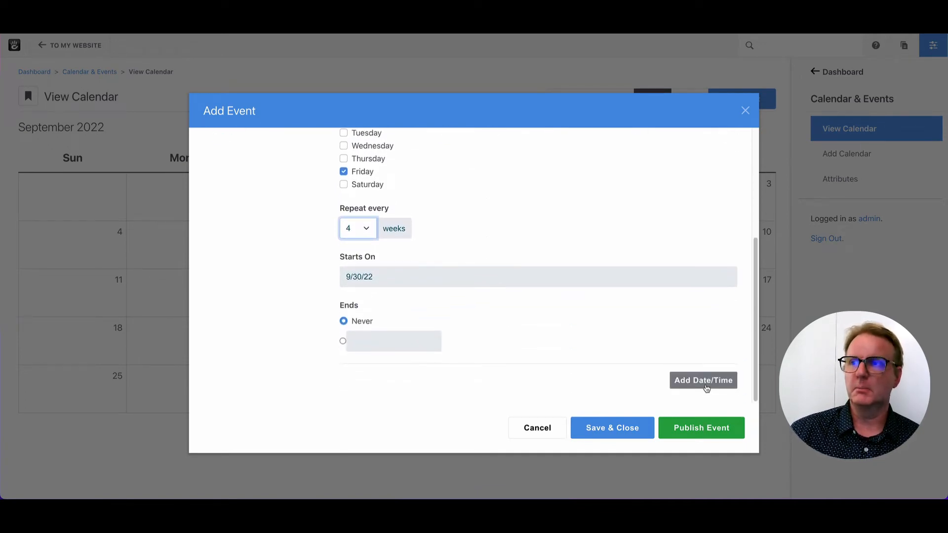
# Step: Add an extra date/time on October 10, 2022 starting at 1:10am
pyautogui.click(702, 380)
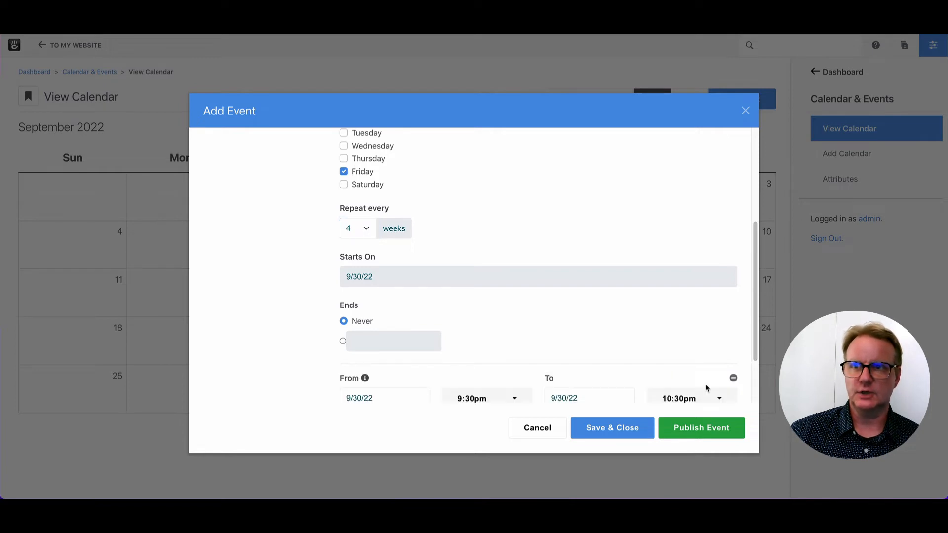
pyautogui.scroll(-3)
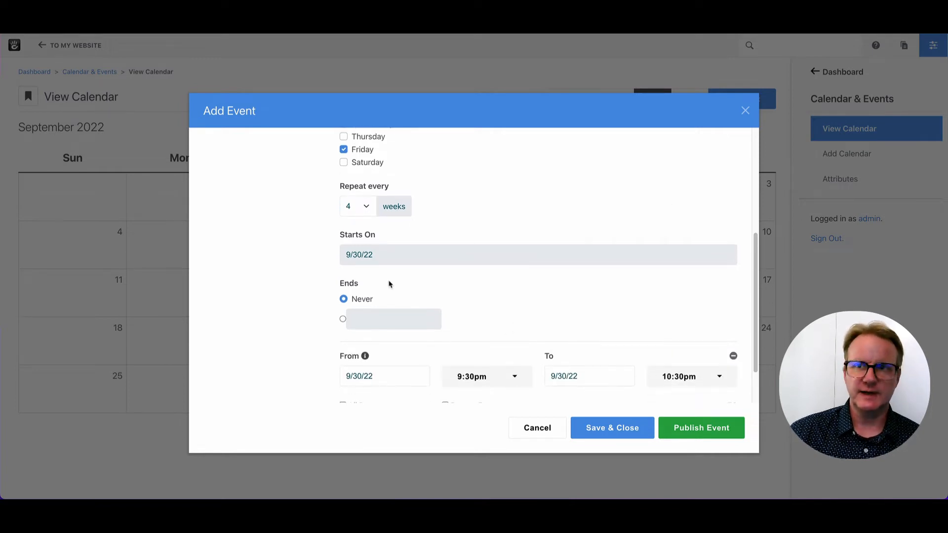
pyautogui.click(384, 376)
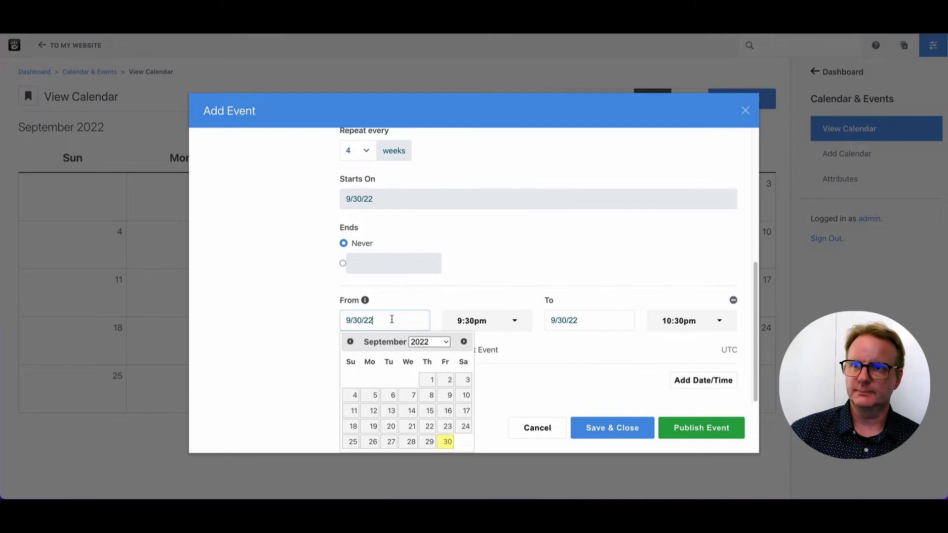
pyautogui.click(464, 342)
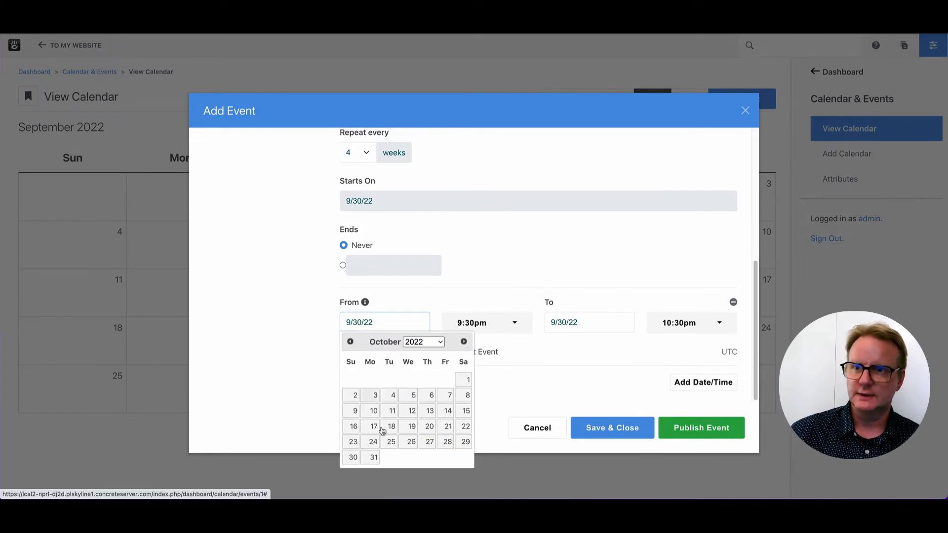
pyautogui.click(374, 410)
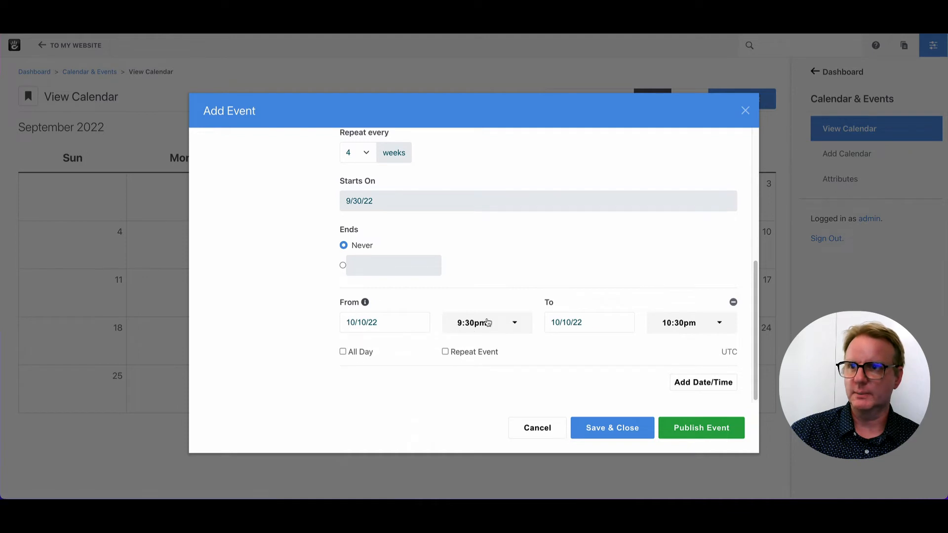
pyautogui.click(486, 322)
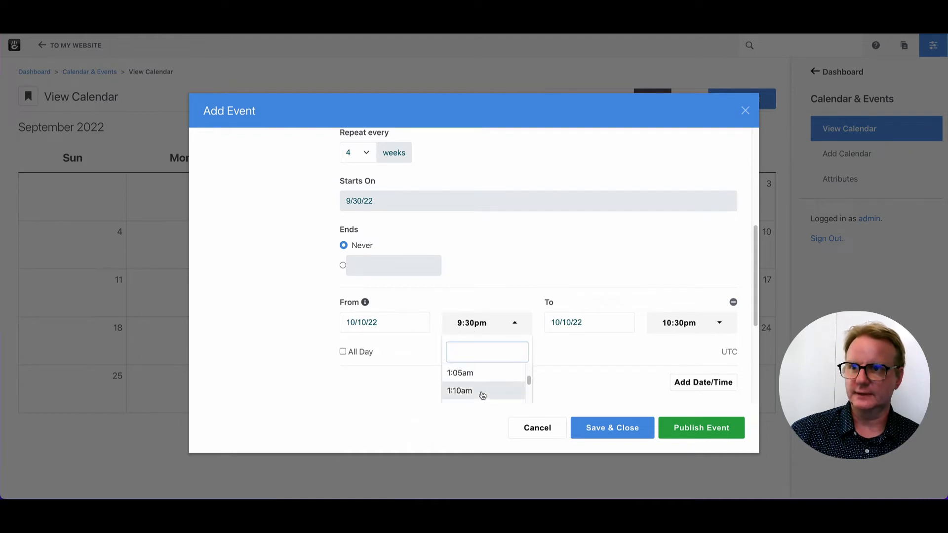
pyautogui.click(460, 392)
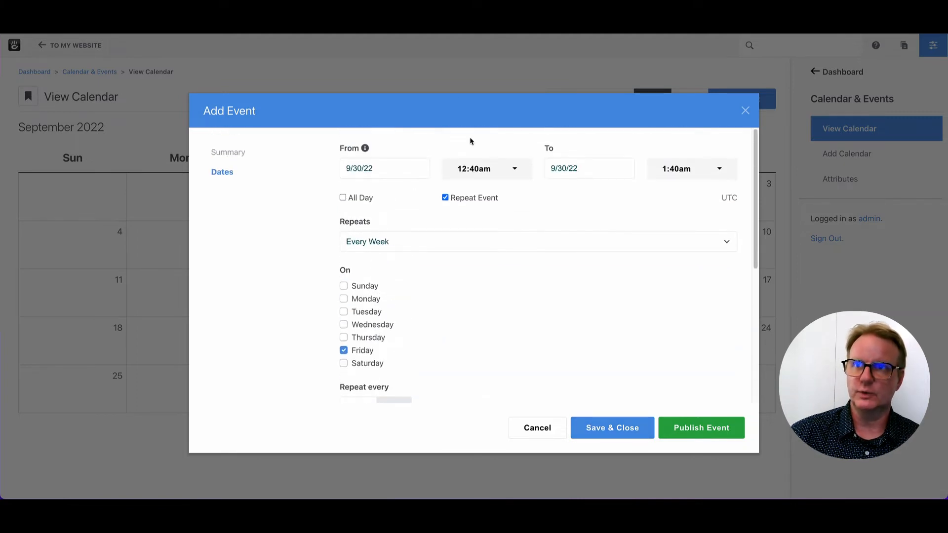
# Step: Publish the YAY event so it goes live on Main Calendar
pyautogui.scroll(-3)
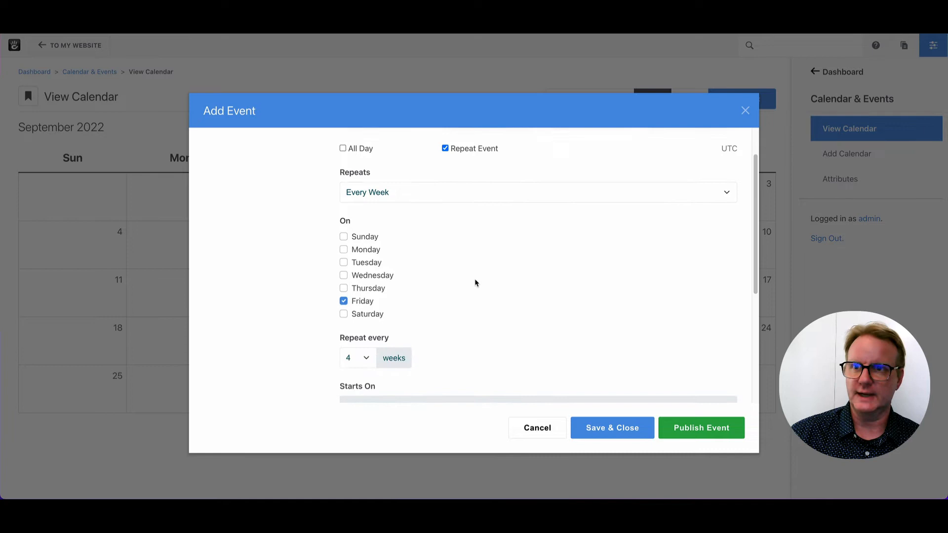
pyautogui.scroll(-3)
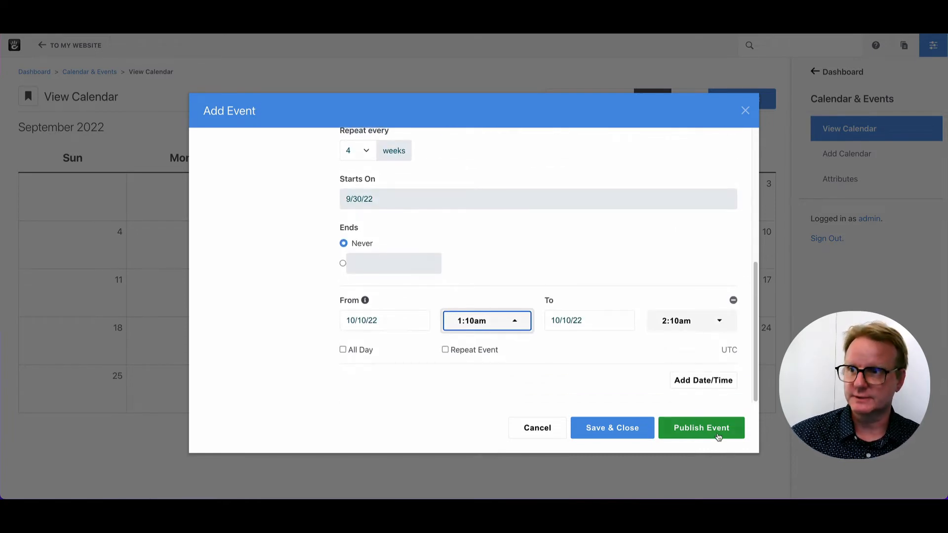
pyautogui.click(701, 428)
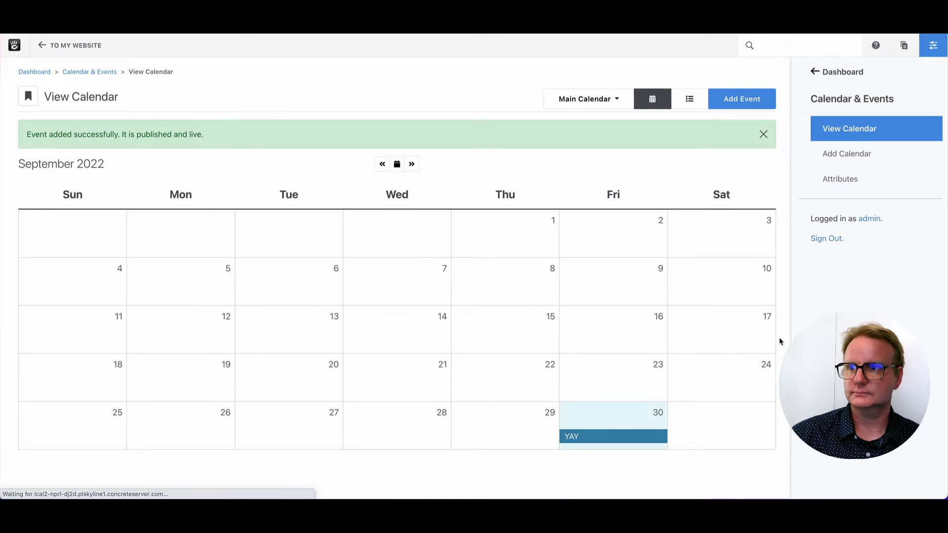
pyautogui.moveTo(582, 438)
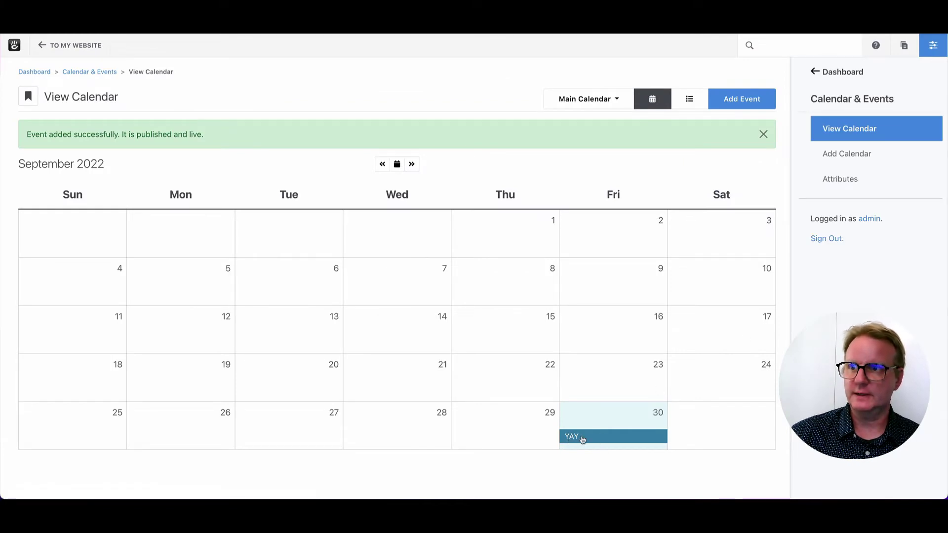
pyautogui.moveTo(338, 120)
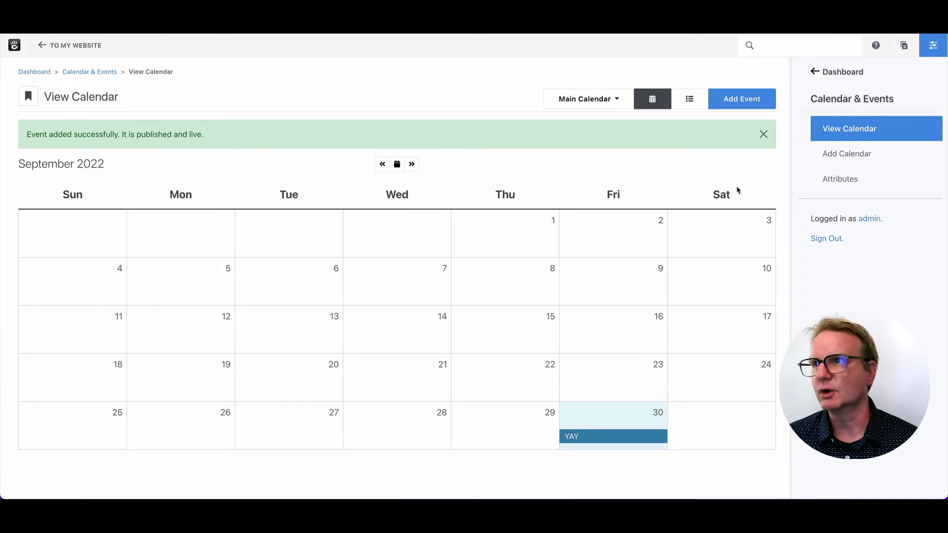
# Step: Dismiss the confirmation, view October 2022 showing YAY, and return to the website
pyautogui.click(763, 135)
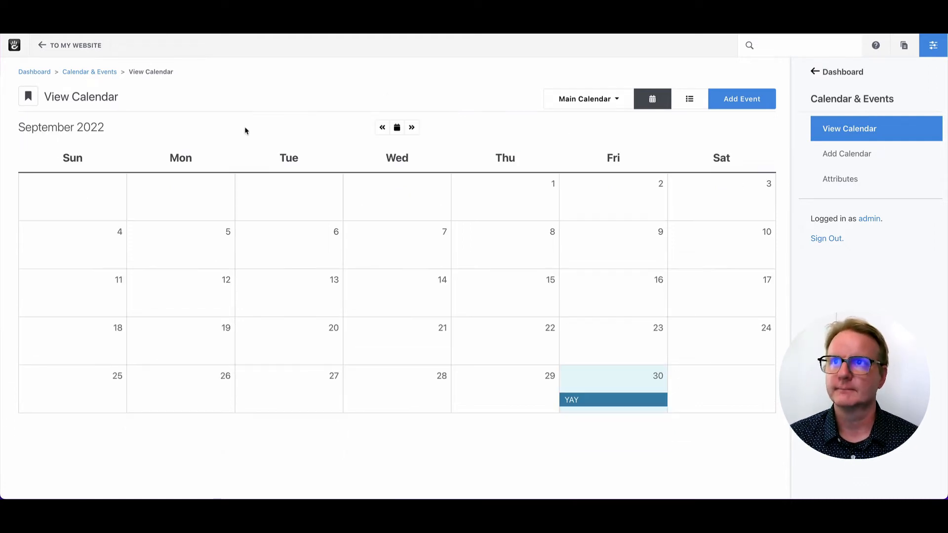
pyautogui.click(411, 127)
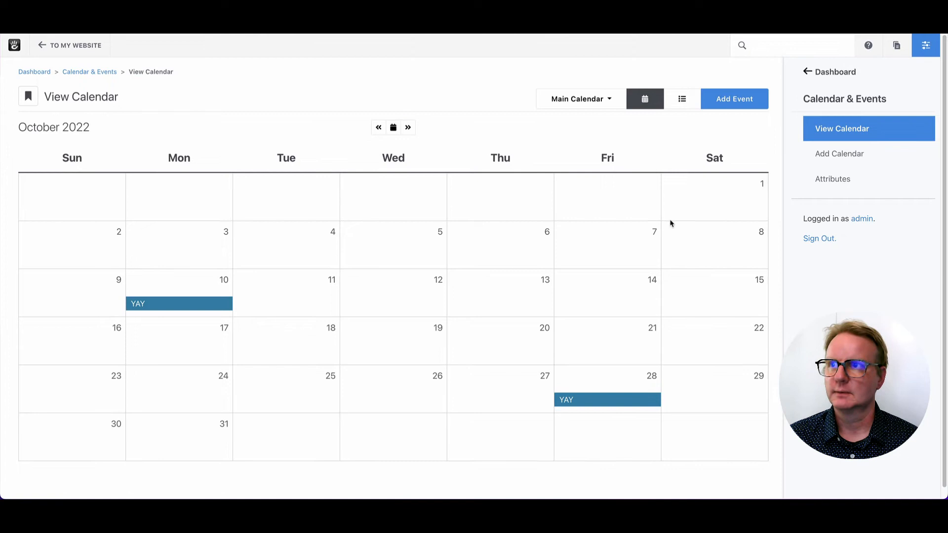
pyautogui.moveTo(612, 406)
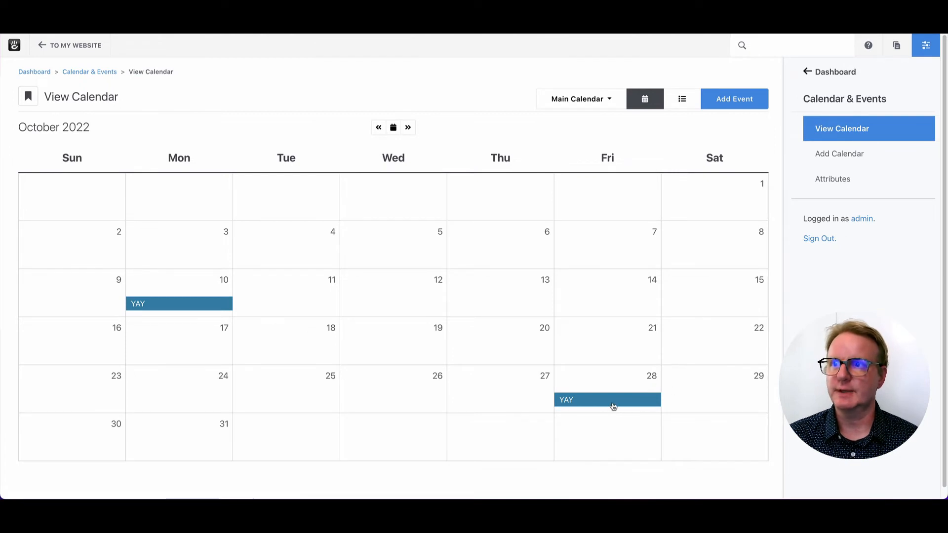
pyautogui.moveTo(149, 309)
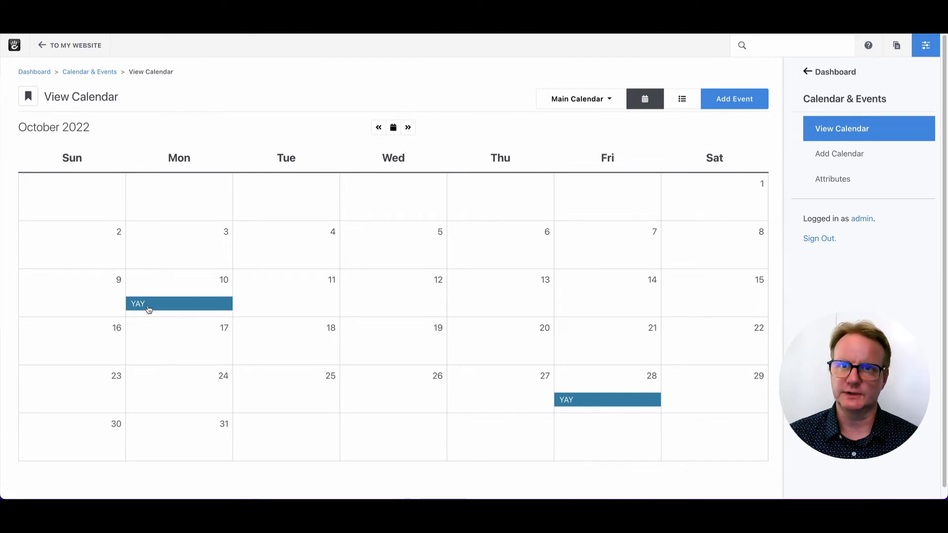
pyautogui.moveTo(148, 303)
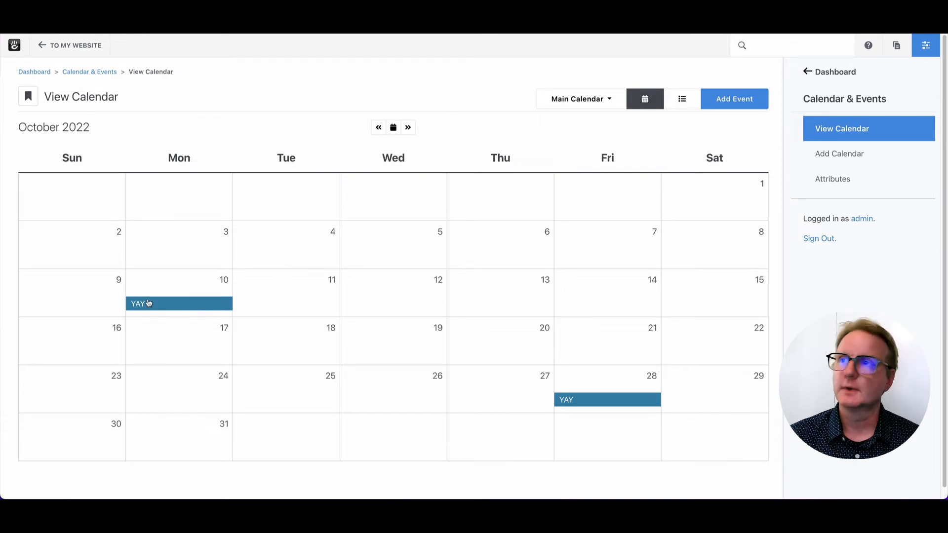
pyautogui.moveTo(168, 84)
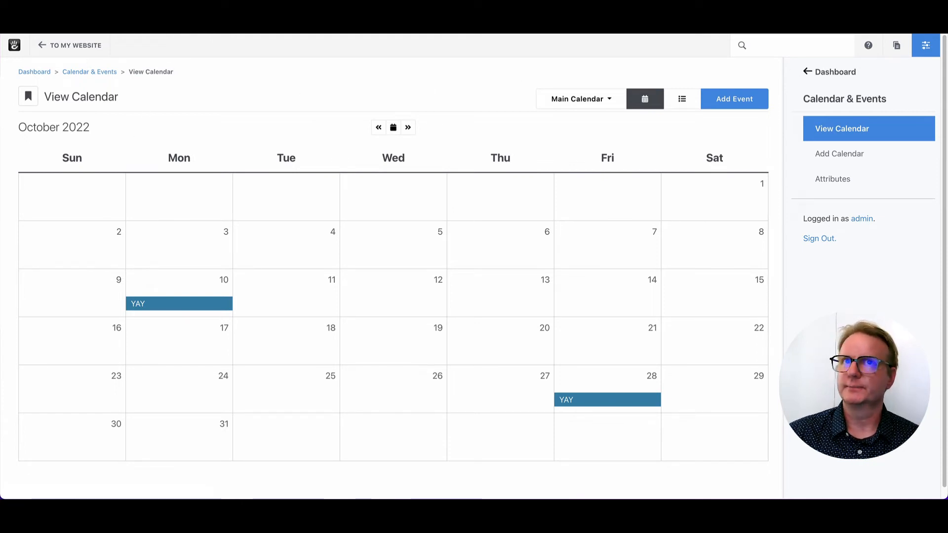
pyautogui.click(74, 44)
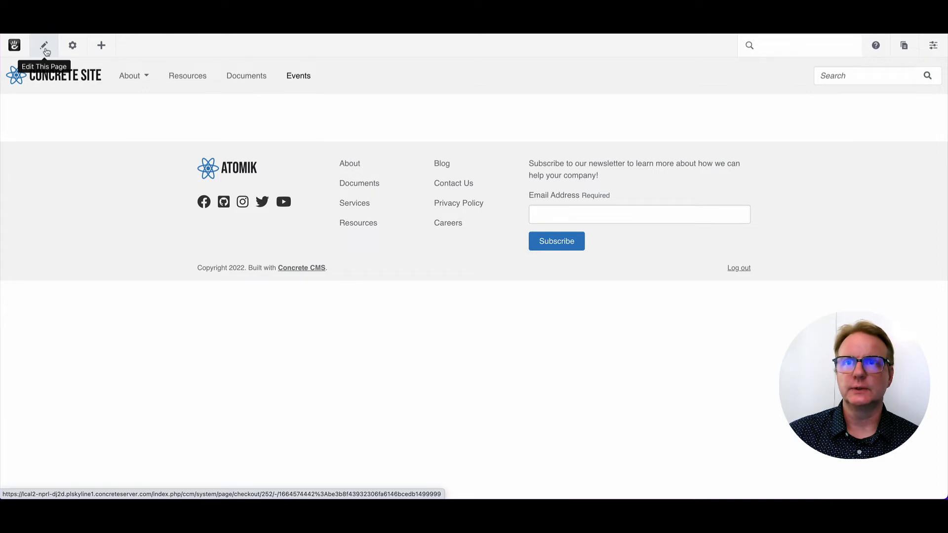
# Step: Put the Events page in edit mode and search the block list for the Calendar block
pyautogui.click(43, 44)
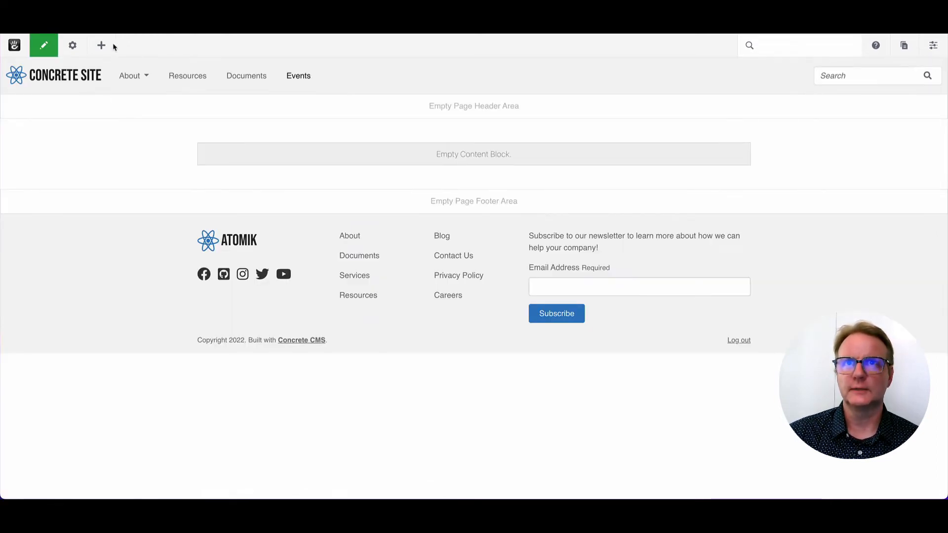
pyautogui.click(101, 44)
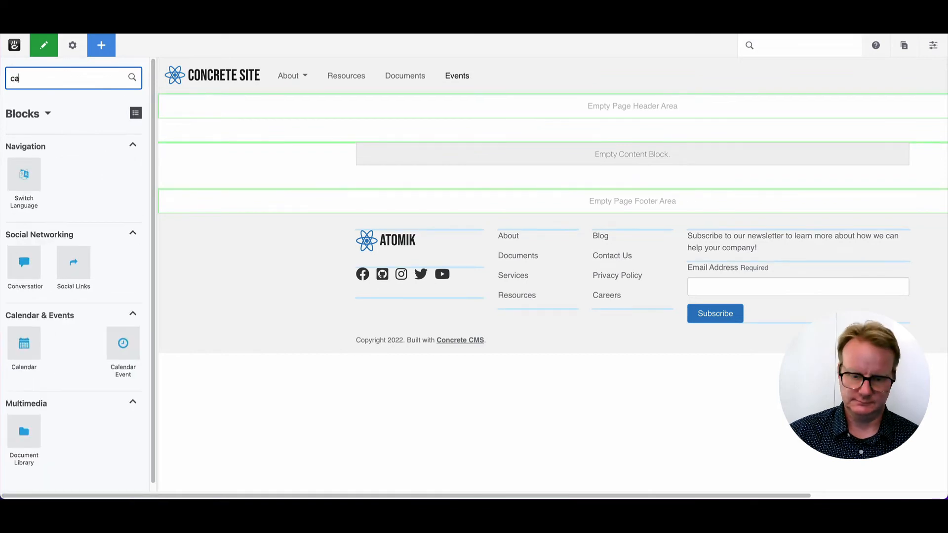
pyautogui.write('l')
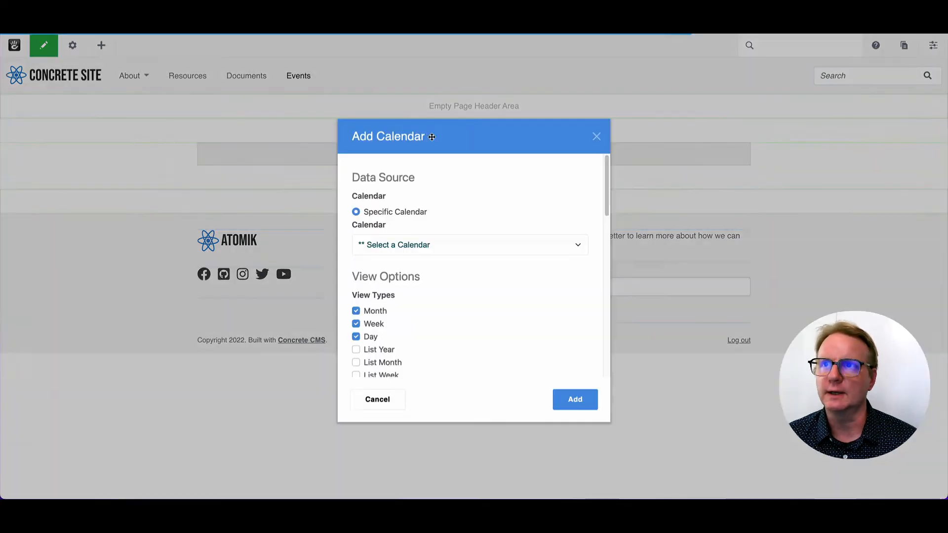
# Step: Choose Main Calendar as the block's data source and add the Calendar block to the page
pyautogui.click(469, 244)
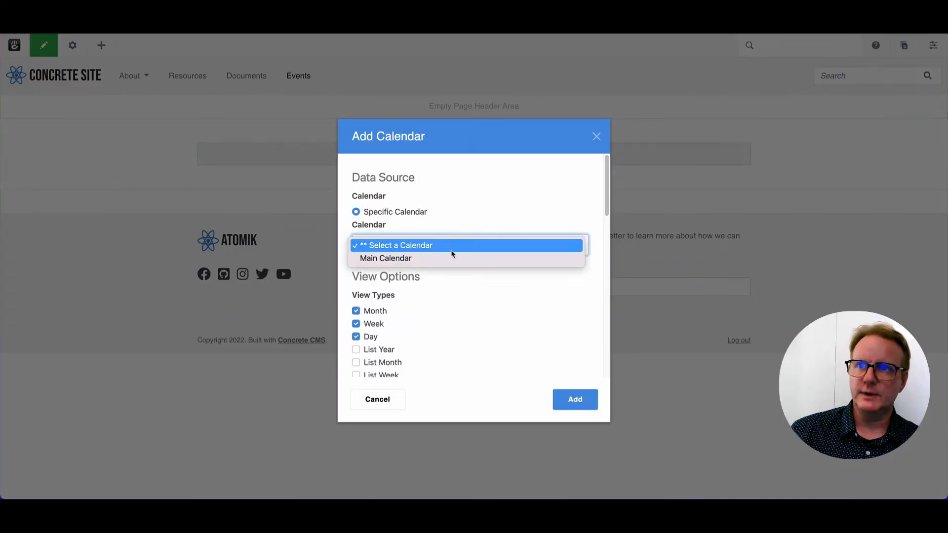
pyautogui.click(386, 258)
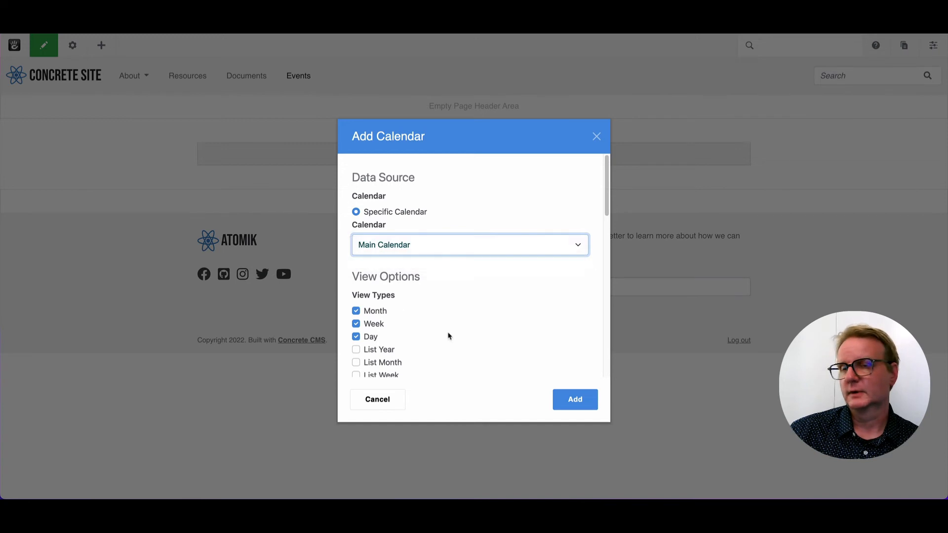
pyautogui.scroll(-3)
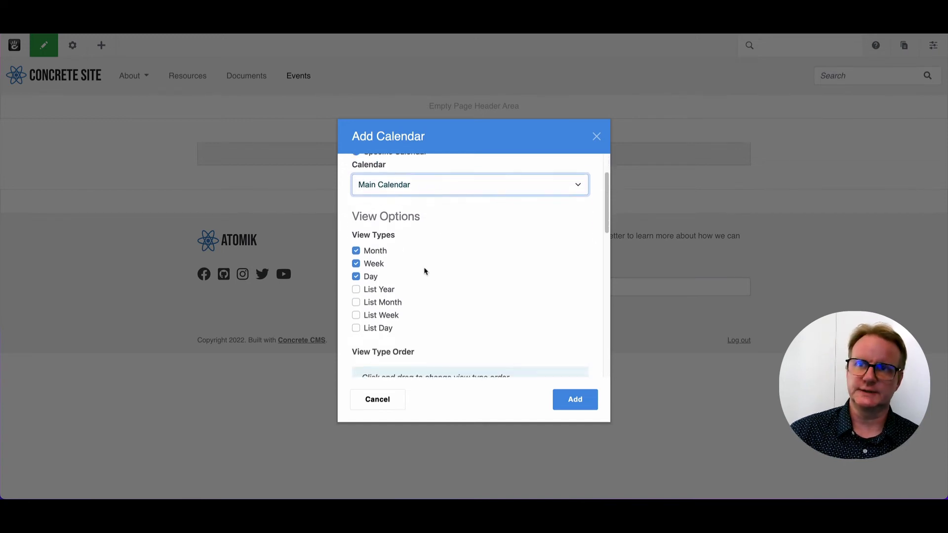
pyautogui.scroll(-3)
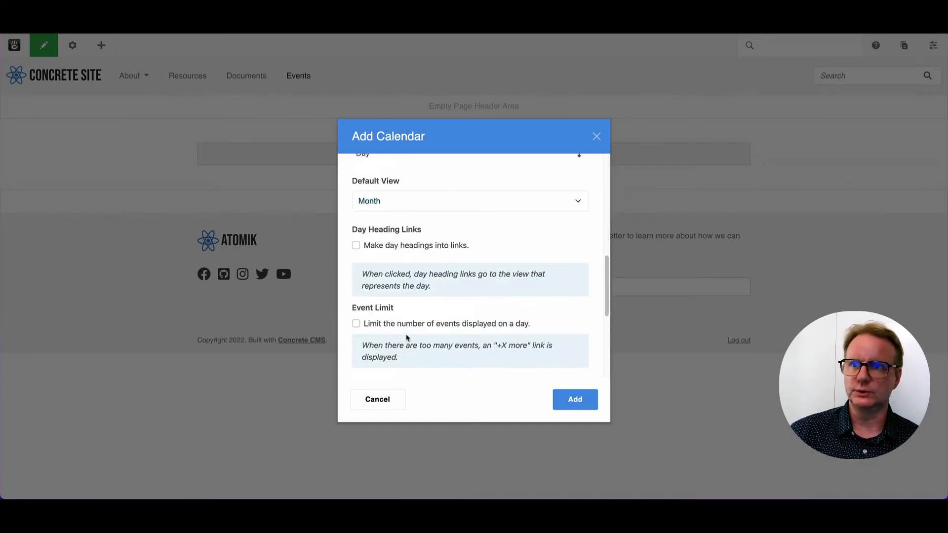
pyautogui.scroll(-3)
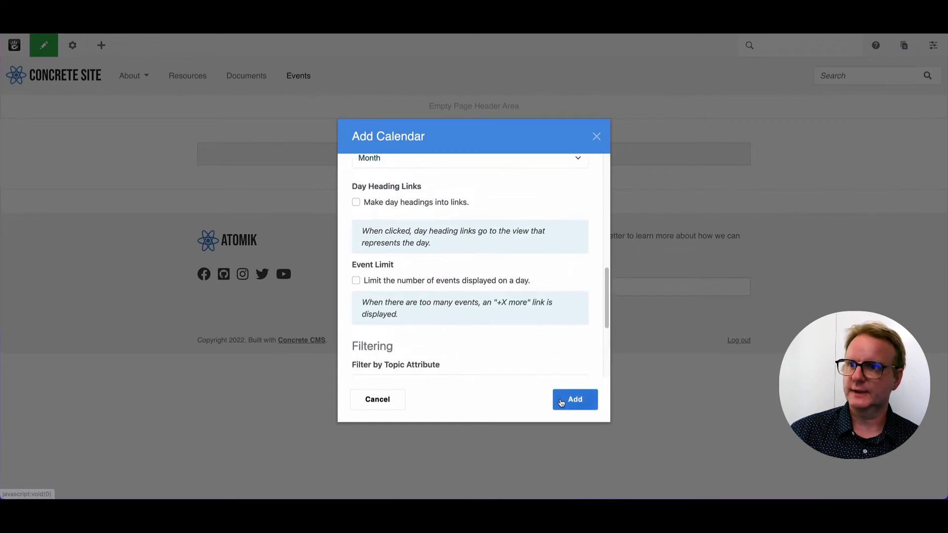
pyautogui.click(573, 399)
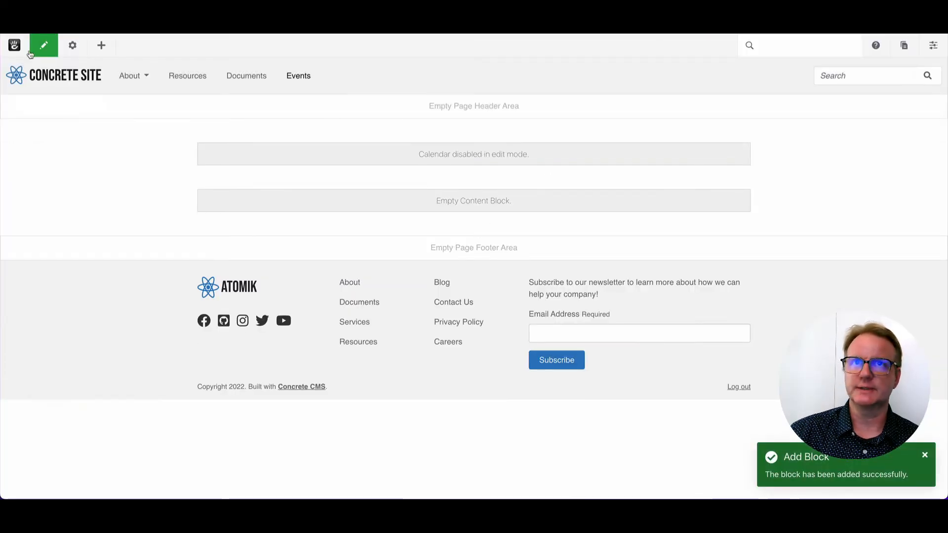
# Step: Publish the Events page, move to October 2022 and open the October 10 YAY event
pyautogui.click(43, 46)
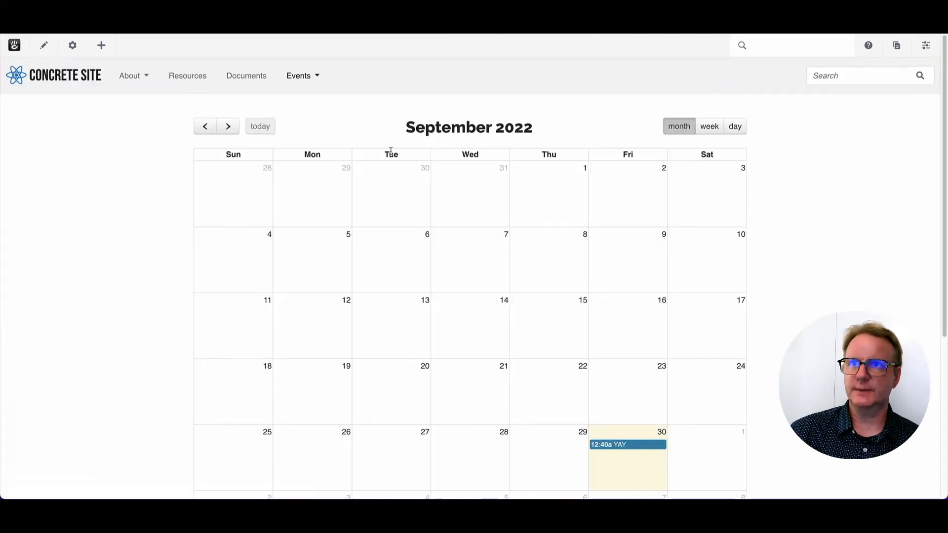
pyautogui.moveTo(719, 290)
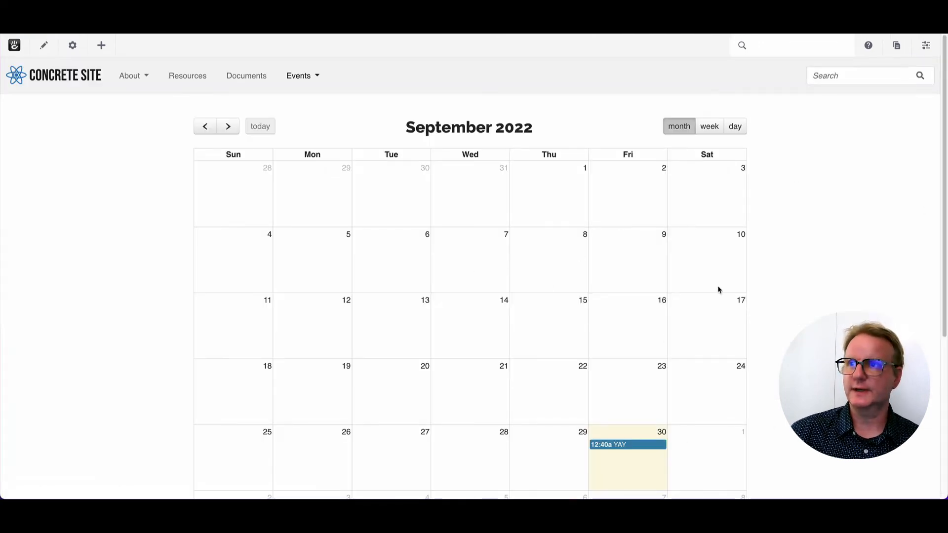
pyautogui.scroll(-3)
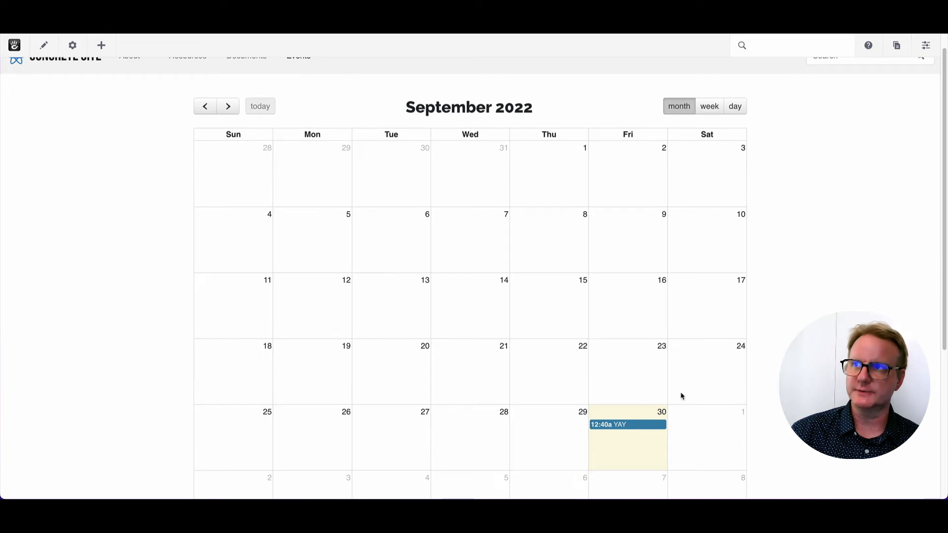
pyautogui.click(228, 106)
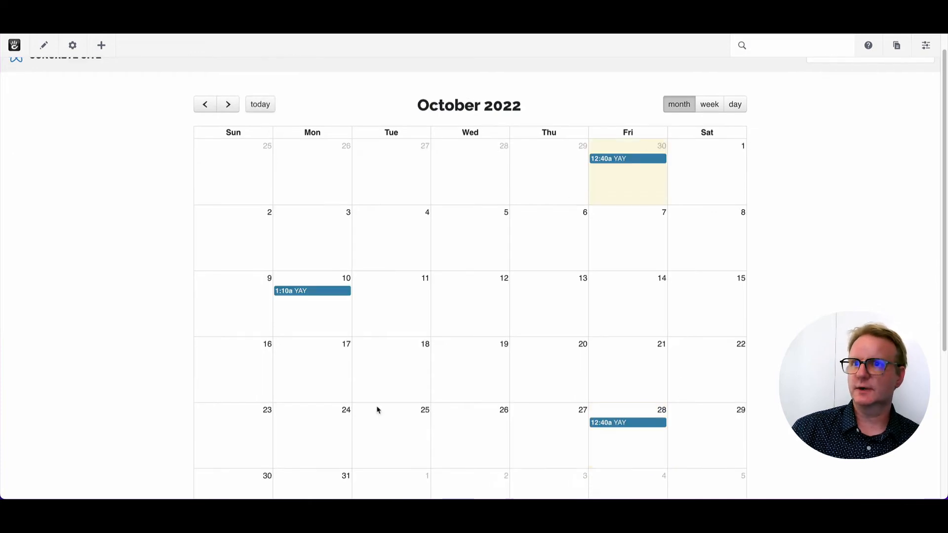
pyautogui.moveTo(303, 292)
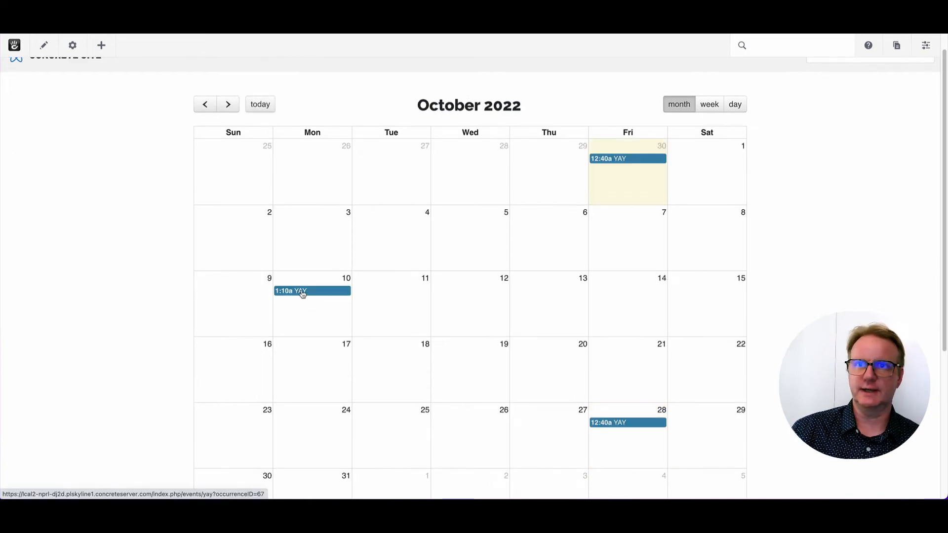
pyautogui.click(311, 290)
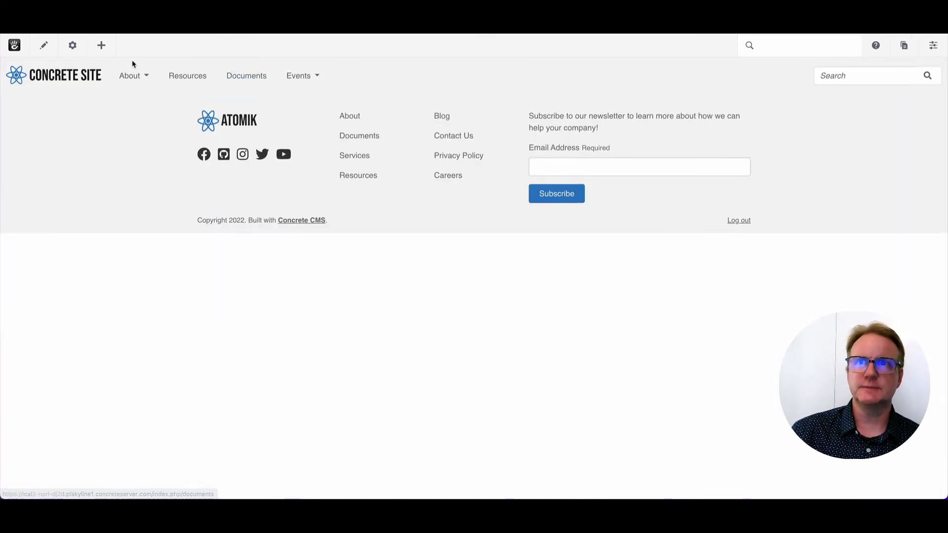
pyautogui.moveTo(422, 331)
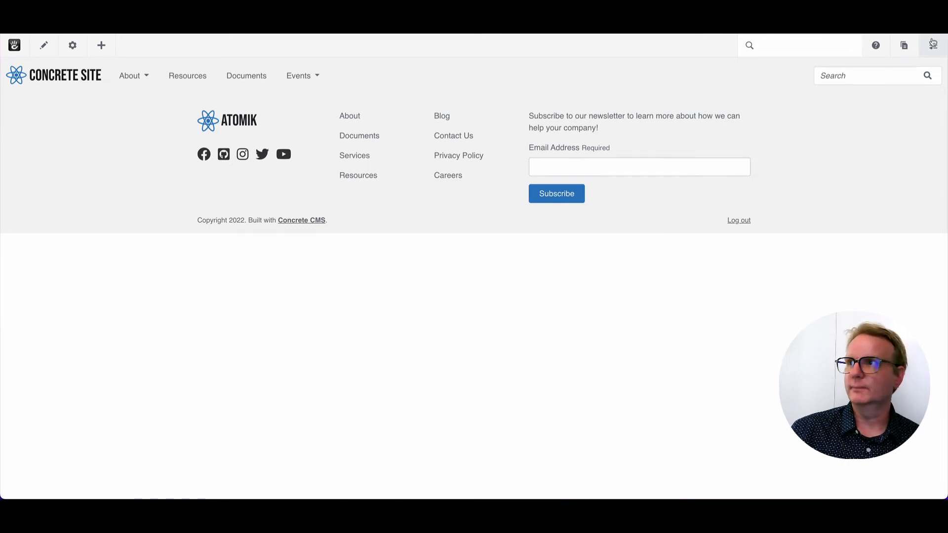
# Step: From the dashboard's Page Types list, open Event Detail's output defaults for the Full template
pyautogui.click(934, 45)
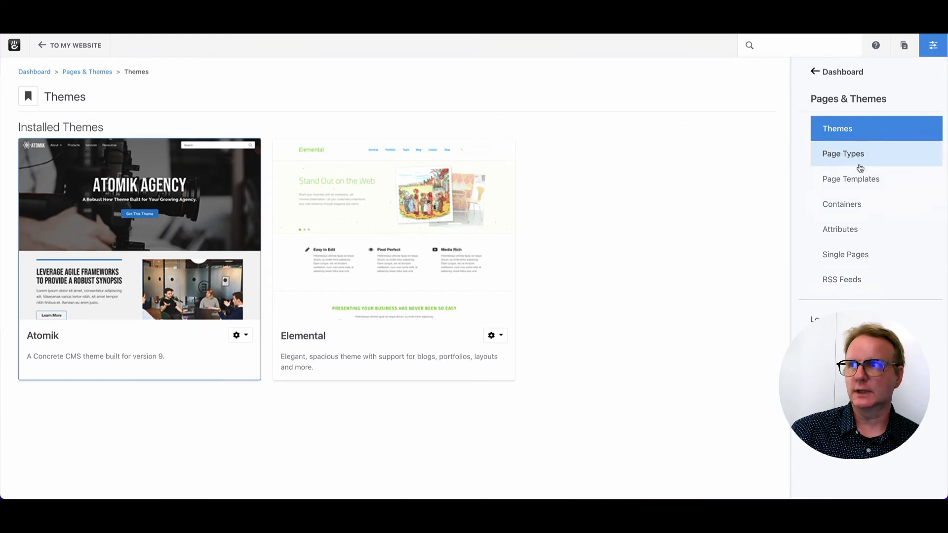
pyautogui.click(843, 154)
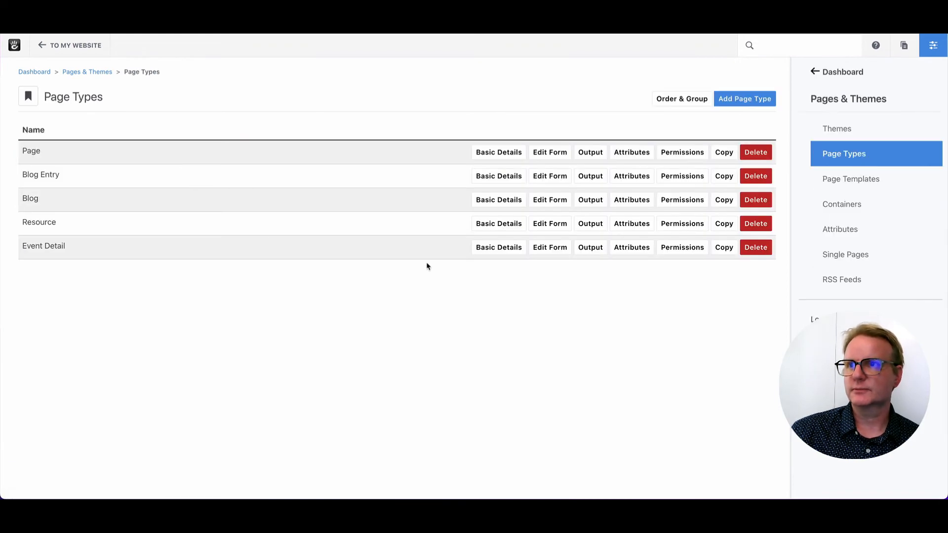
pyautogui.moveTo(549, 247)
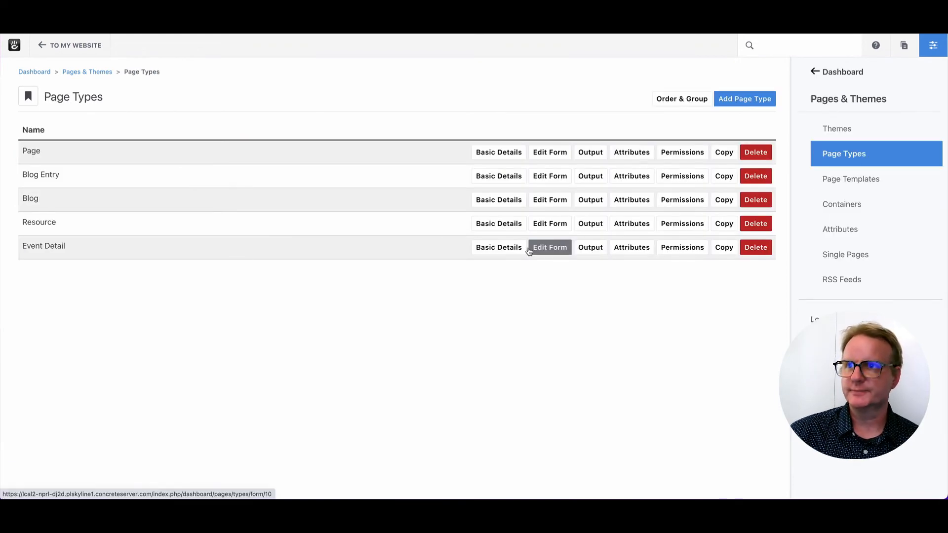
pyautogui.moveTo(590, 247)
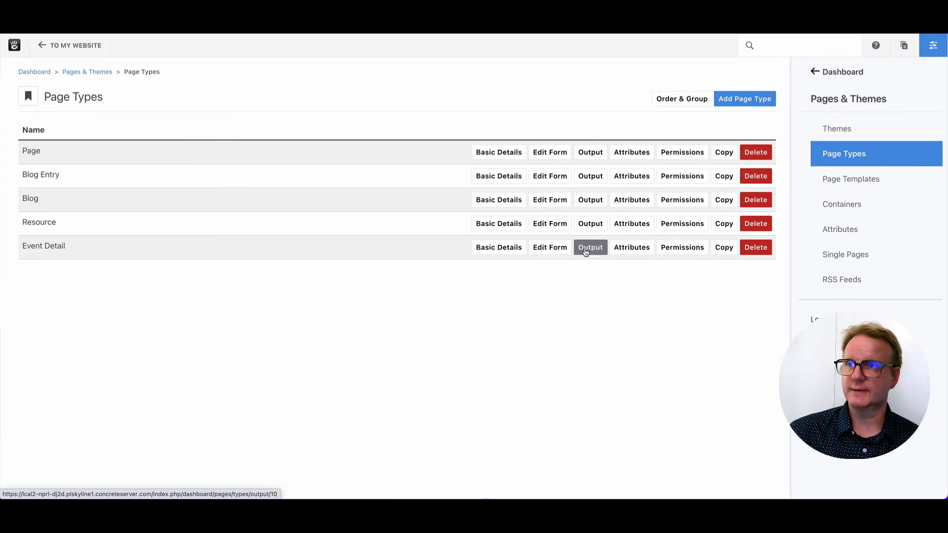
pyautogui.click(589, 247)
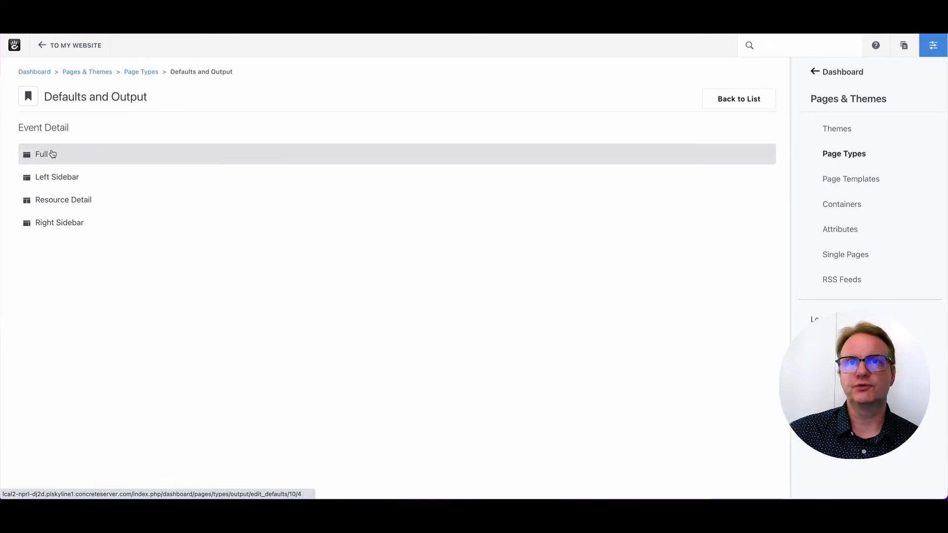
pyautogui.moveTo(79, 156)
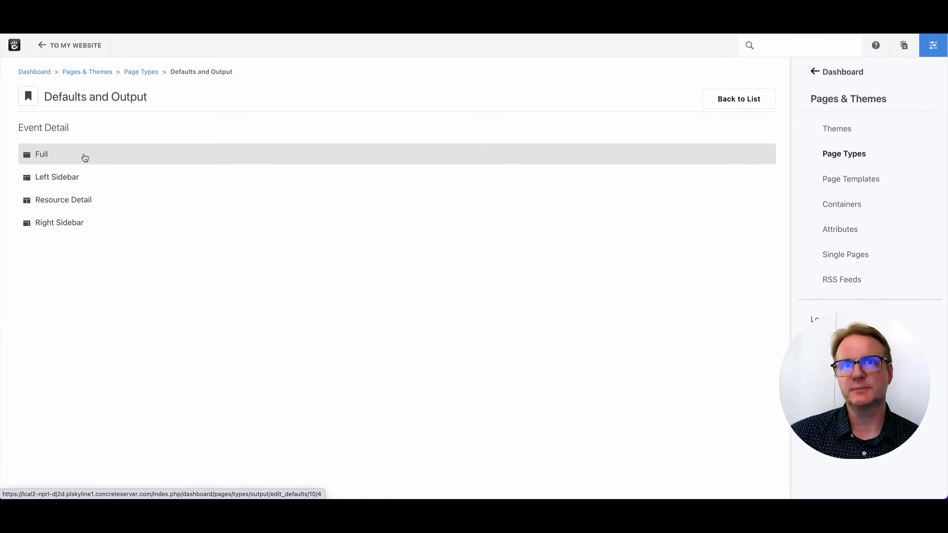
pyautogui.click(76, 44)
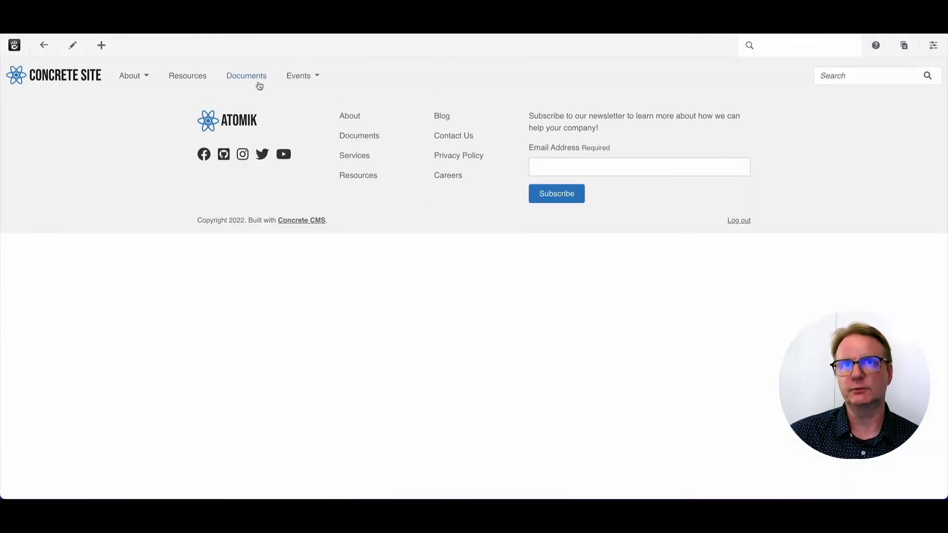
pyautogui.moveTo(73, 45)
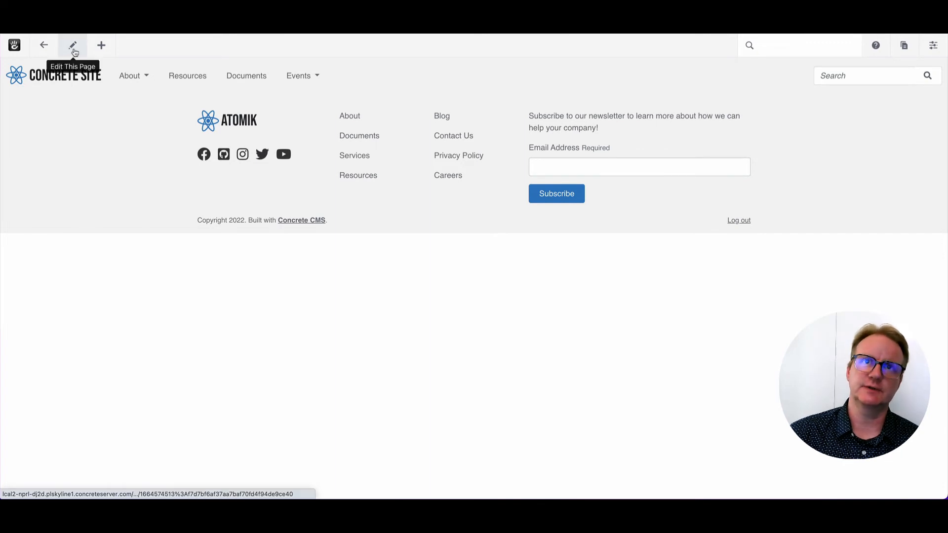
# Step: Put the Event Detail defaults page in edit mode and search the block library for 've'
pyautogui.click(72, 44)
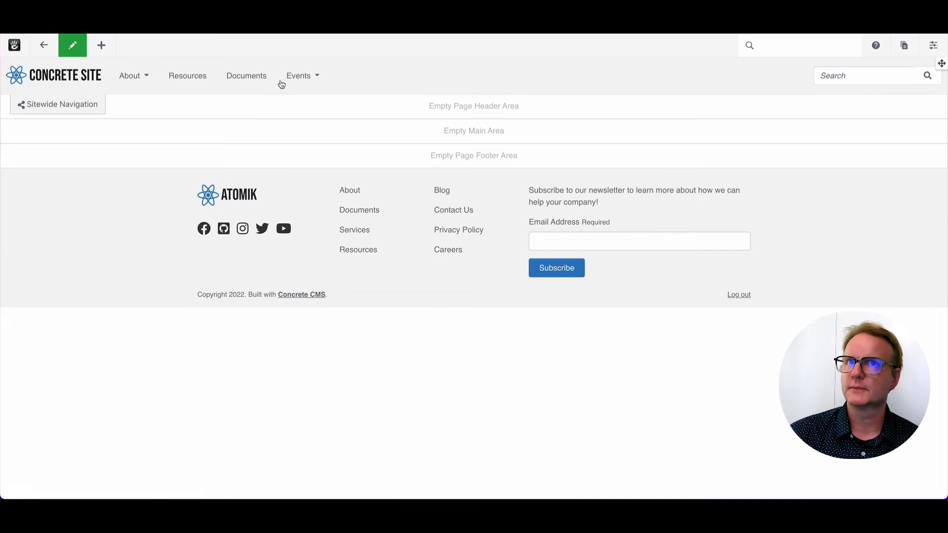
pyautogui.click(101, 45)
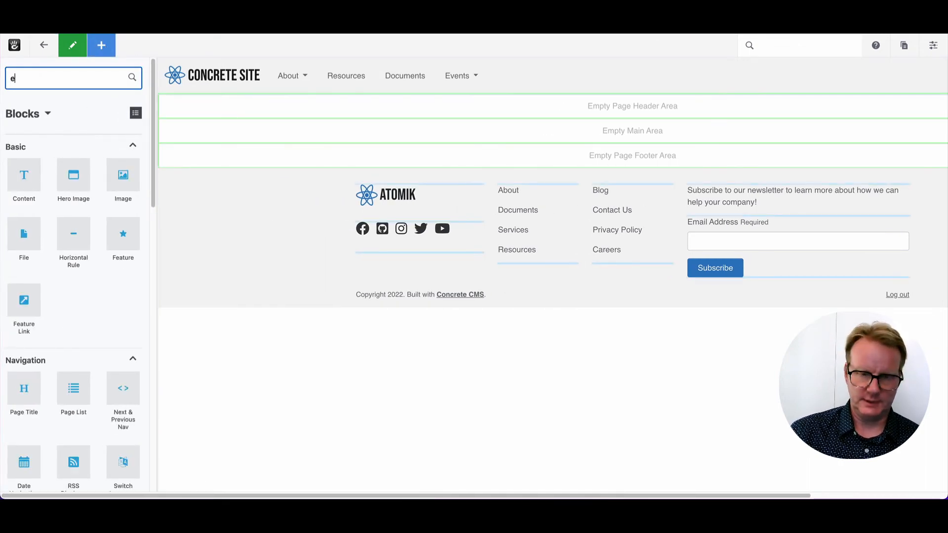
pyautogui.write('ve')
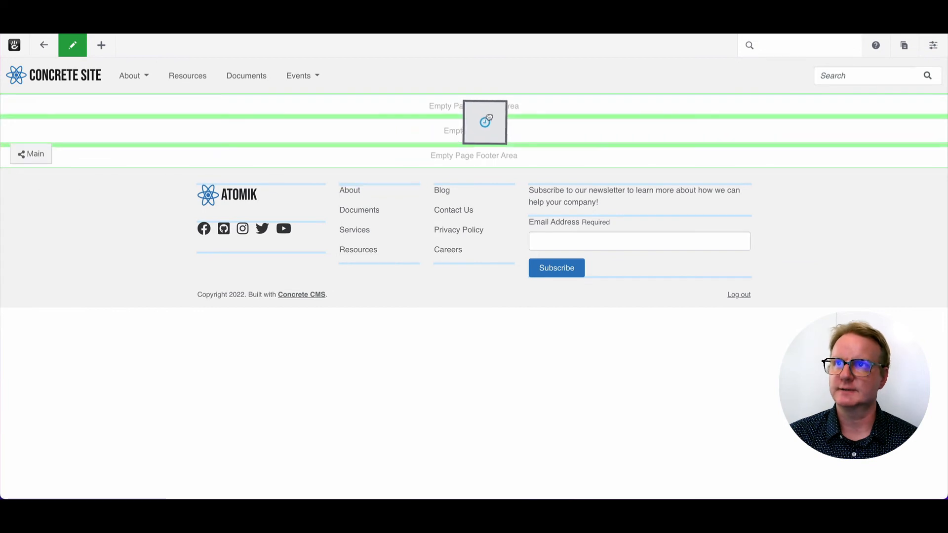
# Step: Add a Calendar Event block in Main using Page mode with the Event Details attribute and all core properties
pyautogui.click(483, 123)
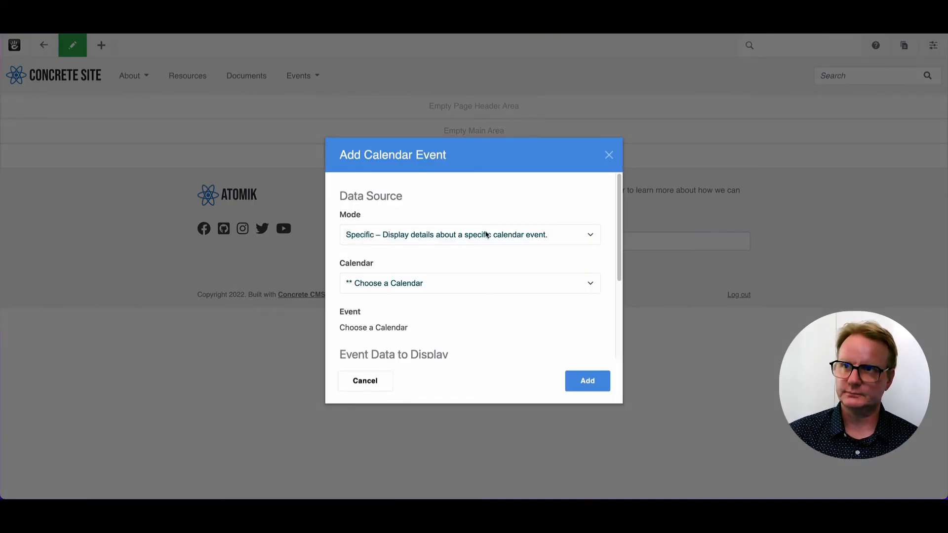
pyautogui.click(469, 235)
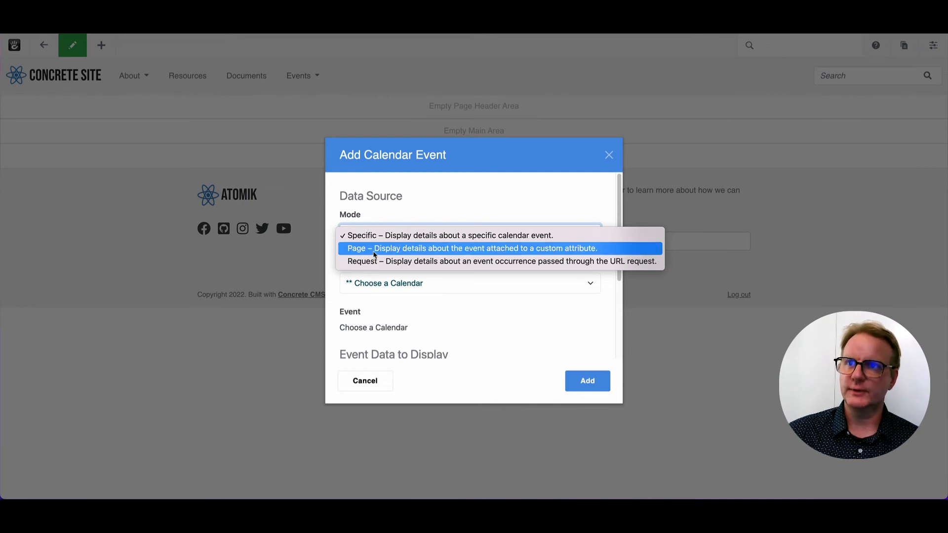
pyautogui.click(471, 248)
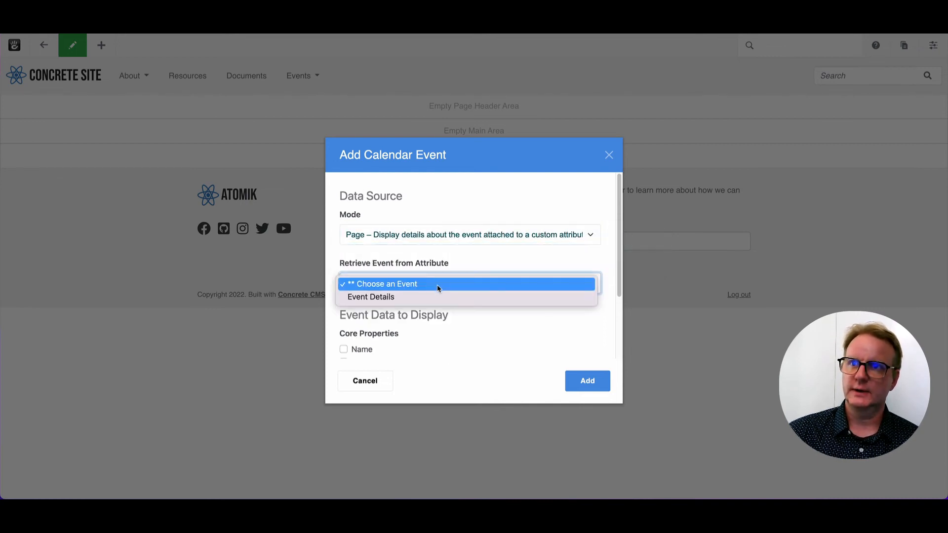
pyautogui.click(371, 297)
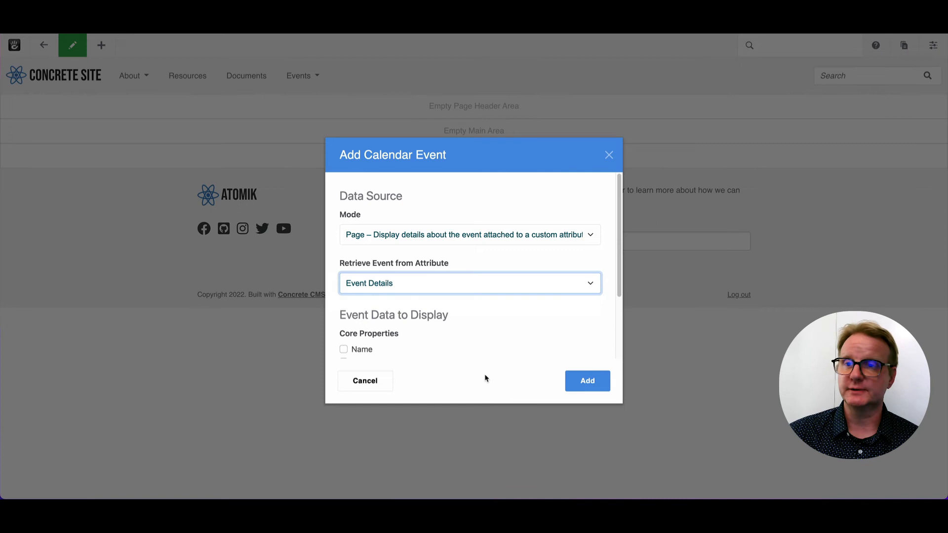
pyautogui.scroll(-3)
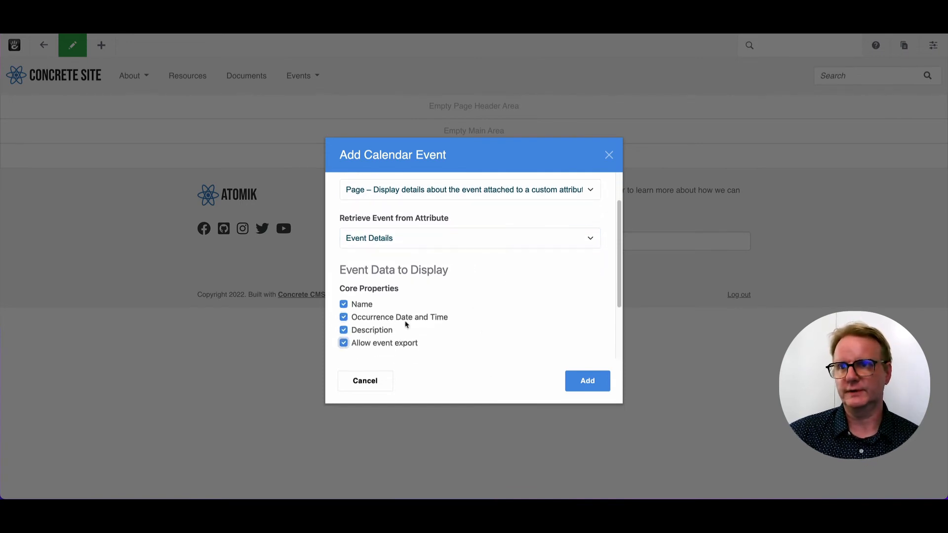
pyautogui.scroll(-3)
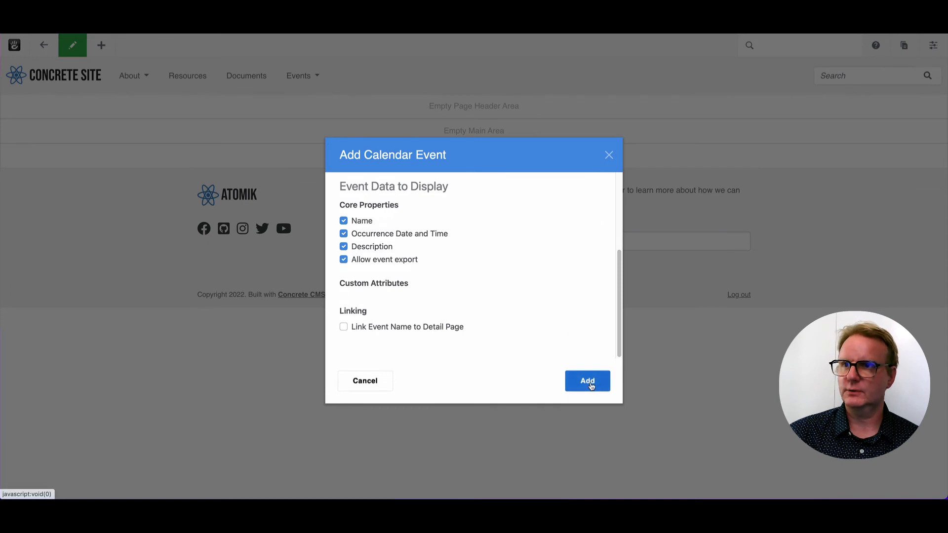
pyautogui.click(586, 381)
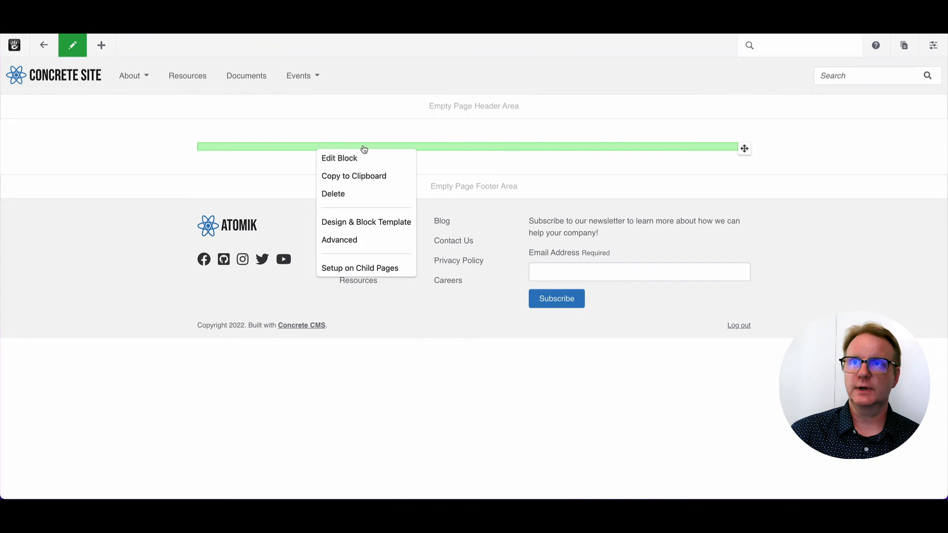
pyautogui.moveTo(359, 267)
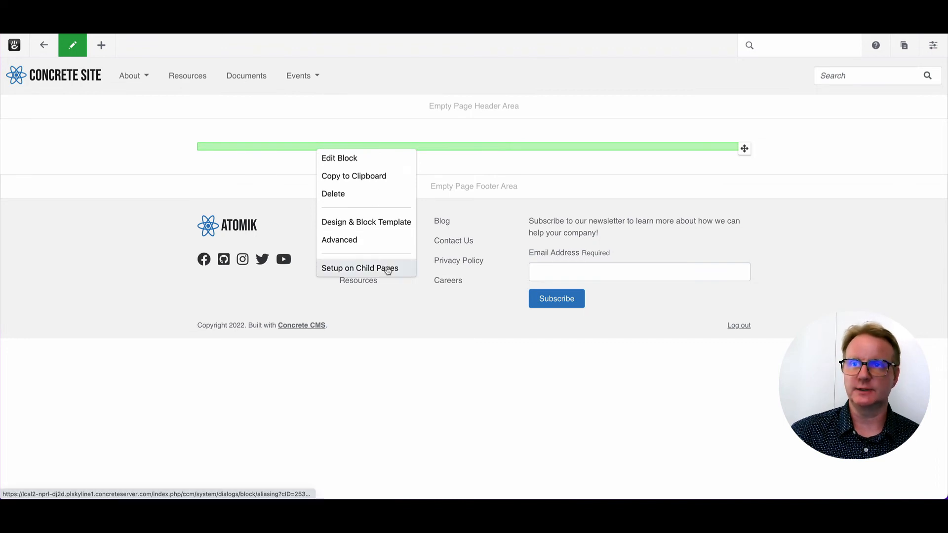
# Step: Push the Calendar Event block to all child pages via Setup on Child Pages, then leave edit mode
pyautogui.click(360, 267)
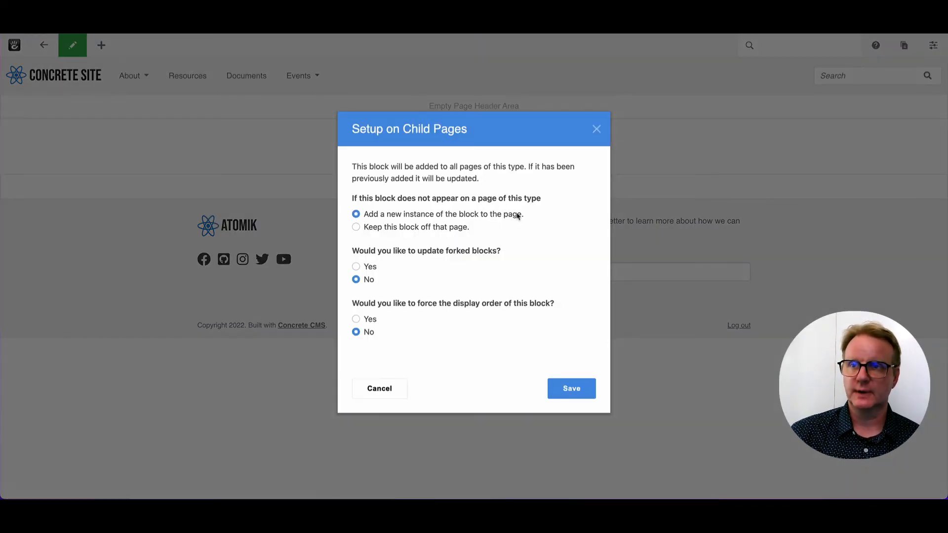
pyautogui.moveTo(532, 379)
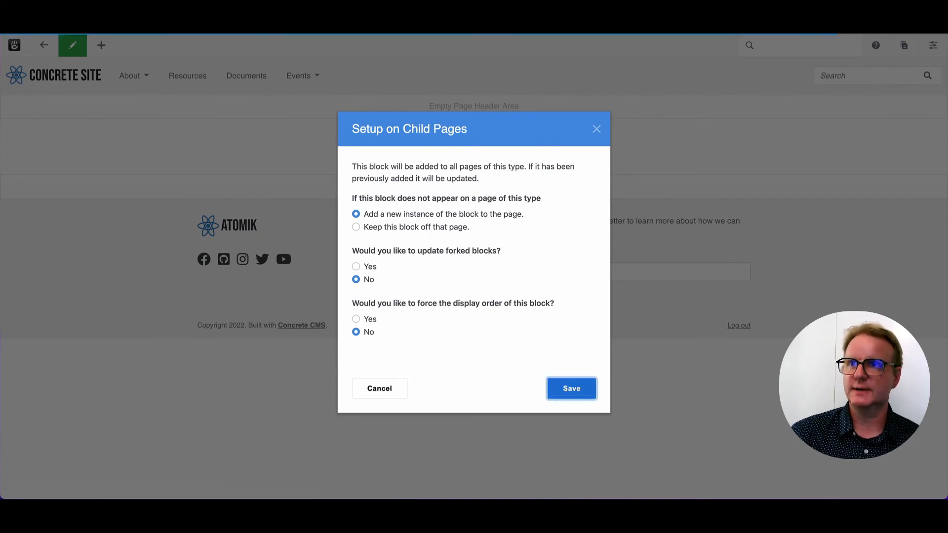
pyautogui.click(570, 388)
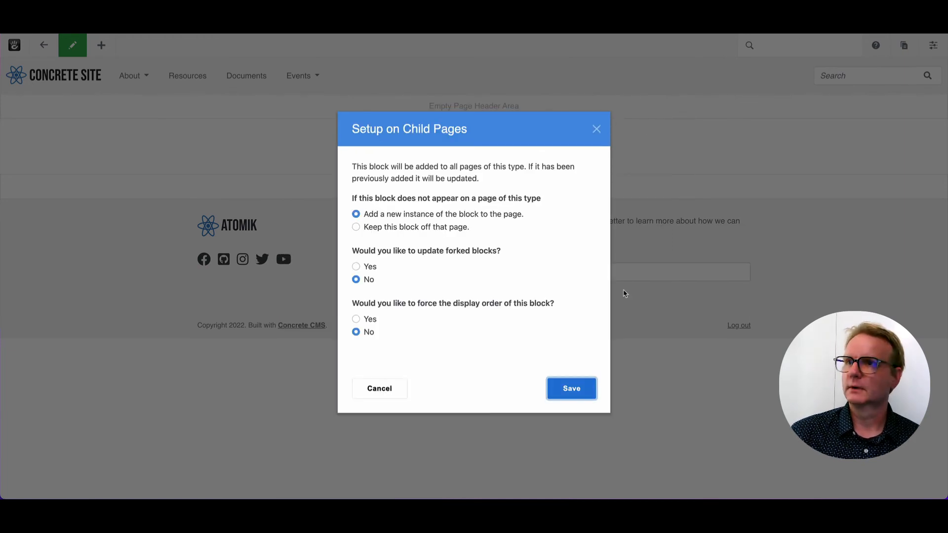
pyautogui.click(570, 388)
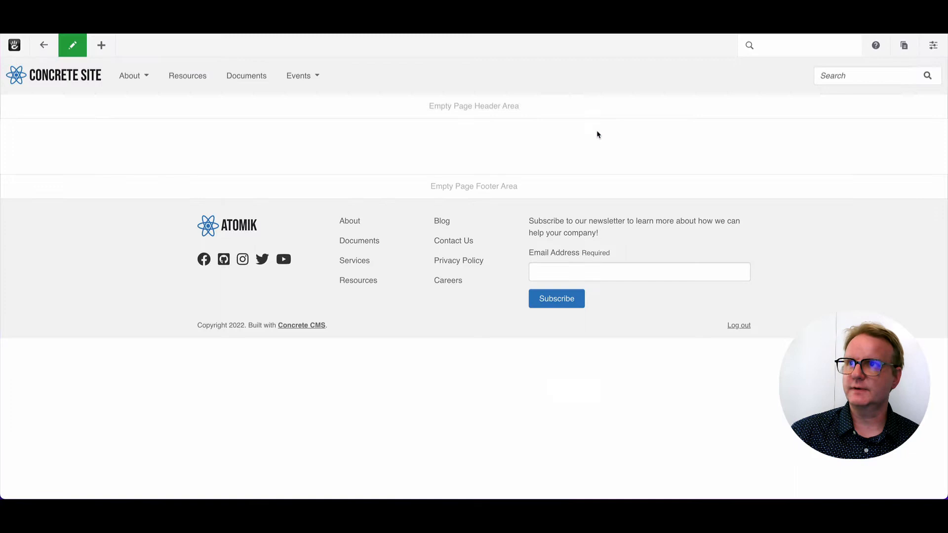
pyautogui.click(72, 44)
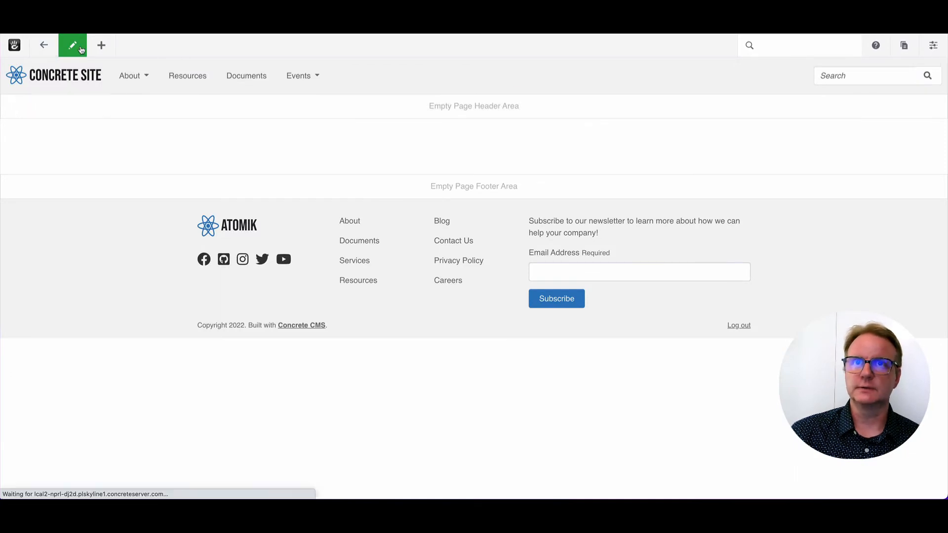
pyautogui.click(72, 44)
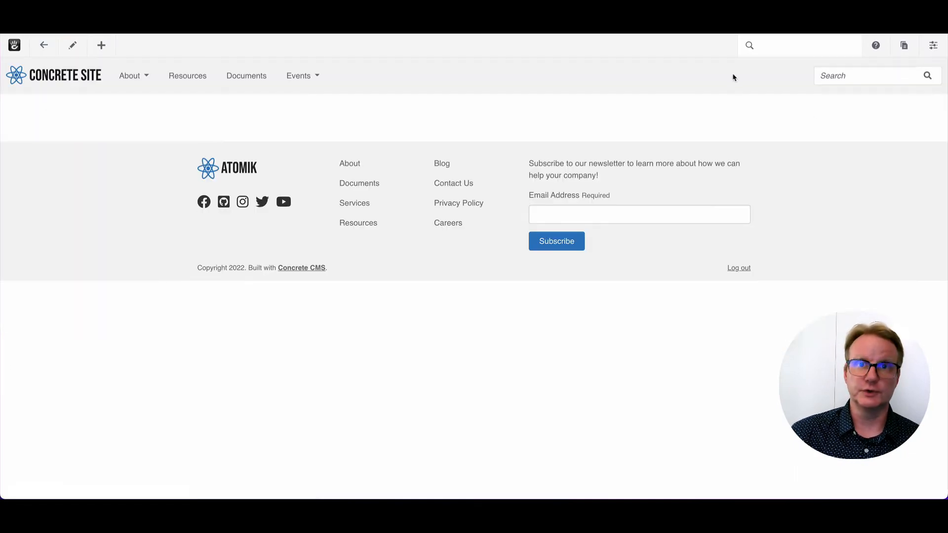
# Step: Open the Events calendar and review the September 30 YAY event's detail page
pyautogui.click(298, 75)
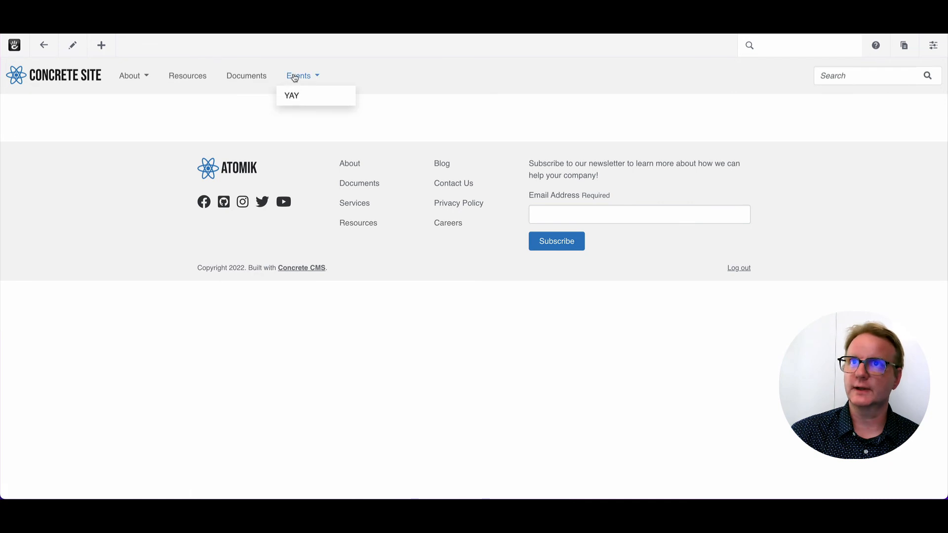
pyautogui.click(290, 96)
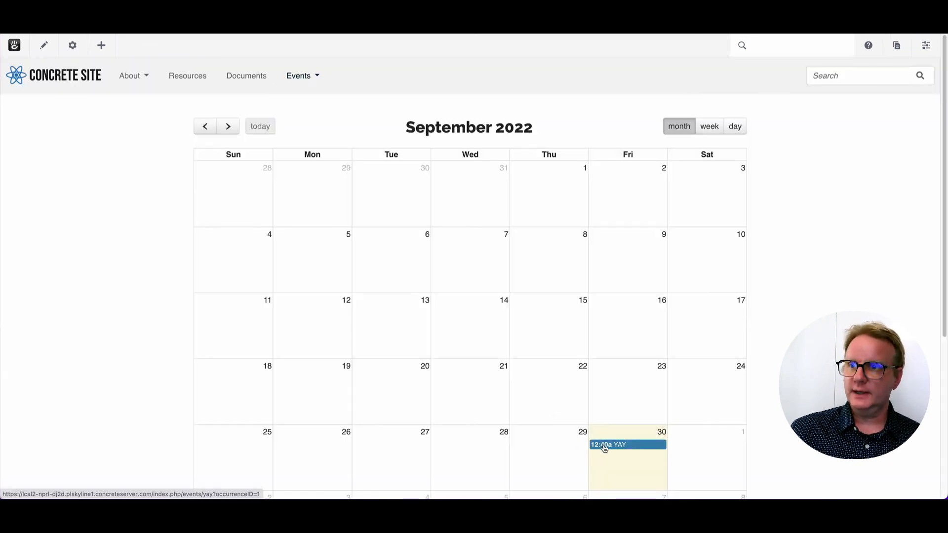
pyautogui.click(609, 445)
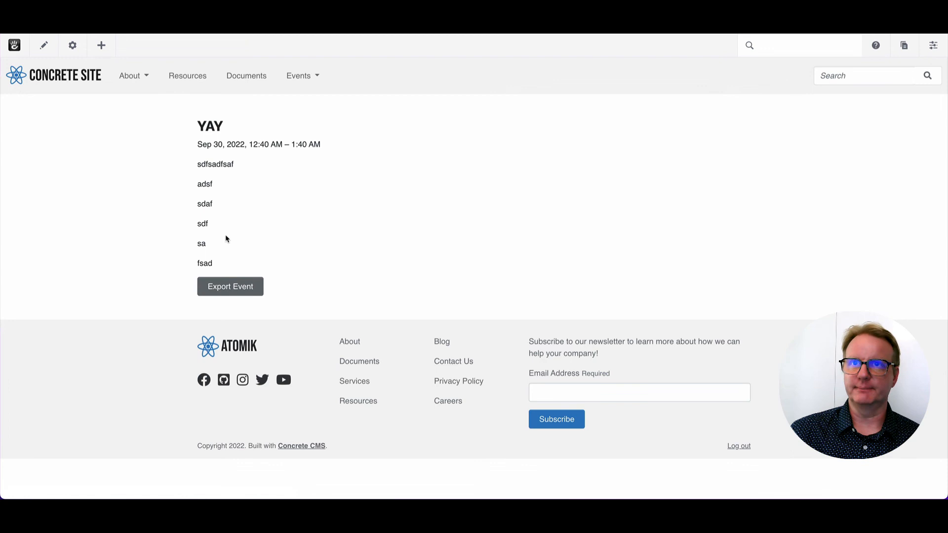
pyautogui.click(298, 76)
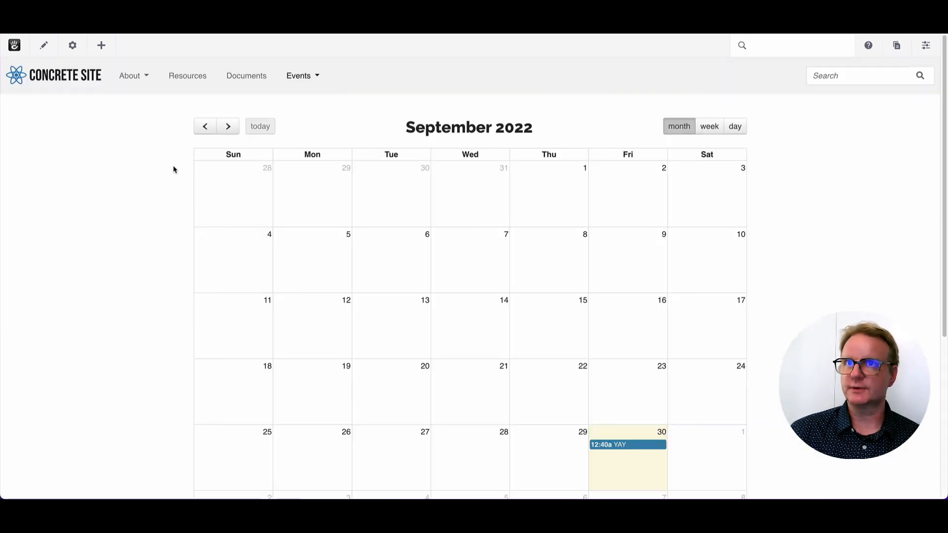
# Step: Review the October 10 YAY event's detail page, then return to the dashboard calendar
pyautogui.click(228, 126)
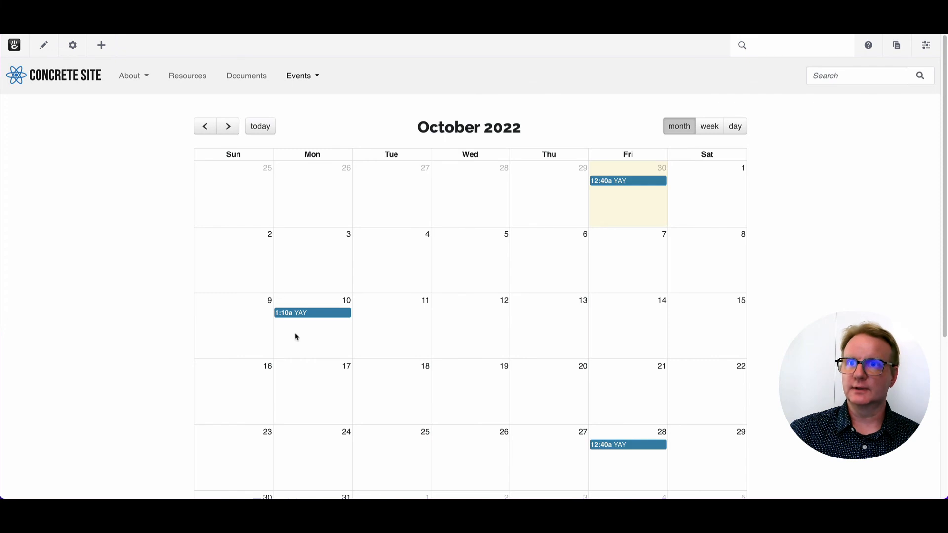
pyautogui.click(311, 313)
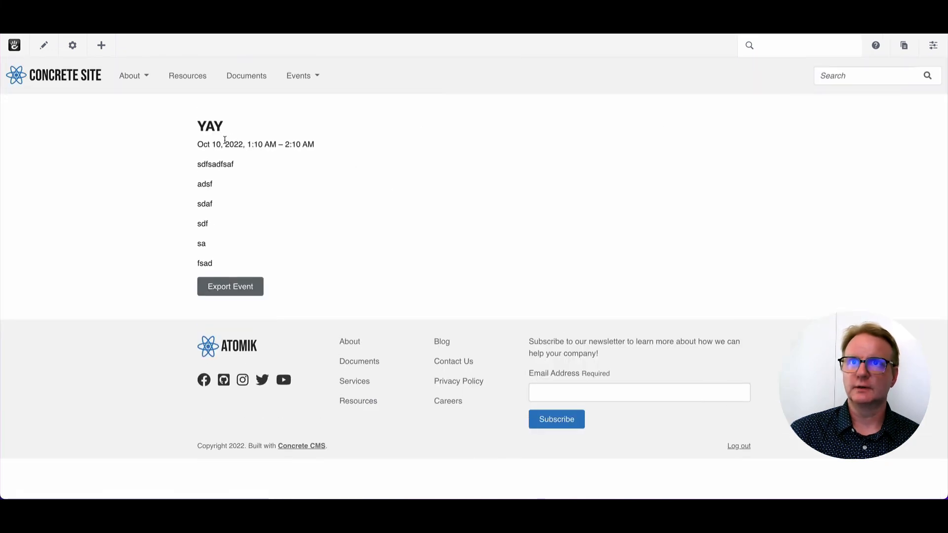
pyautogui.moveTo(243, 131)
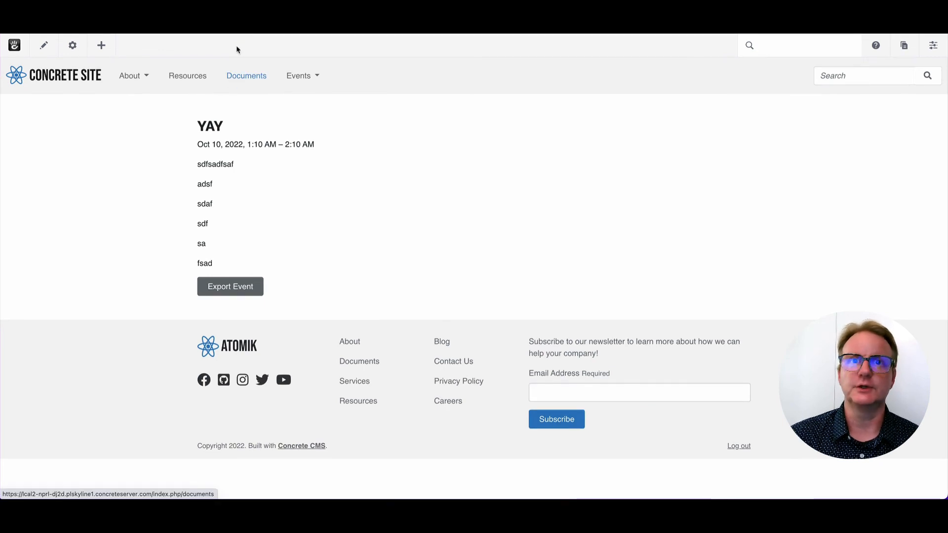
pyautogui.moveTo(194, 69)
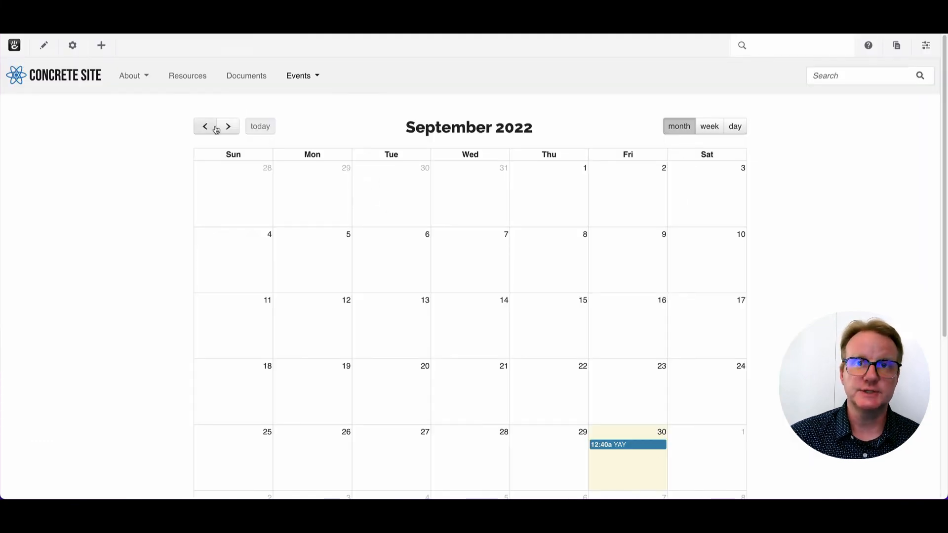
pyautogui.click(925, 45)
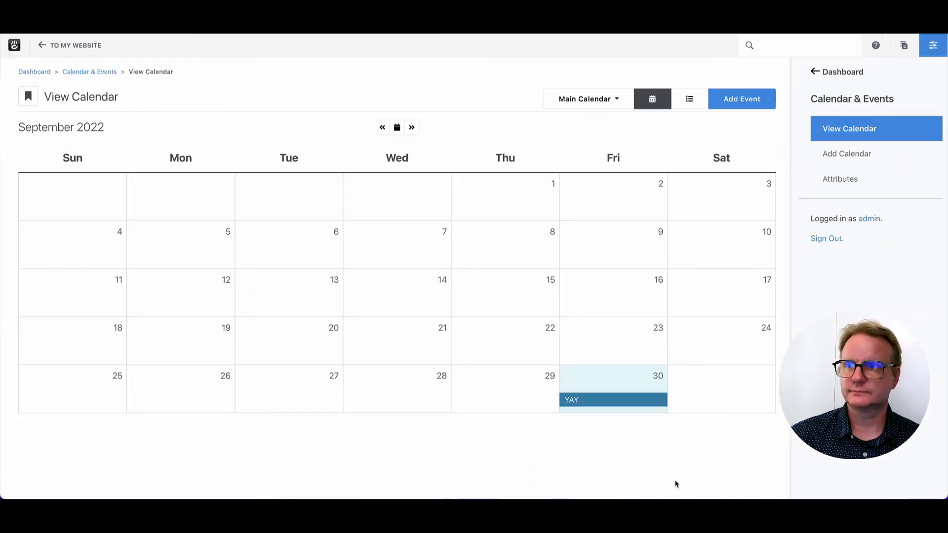
# Step: Edit the YAY event's description to "Now we have a description!" and publish the event
pyautogui.rightClick(613, 400)
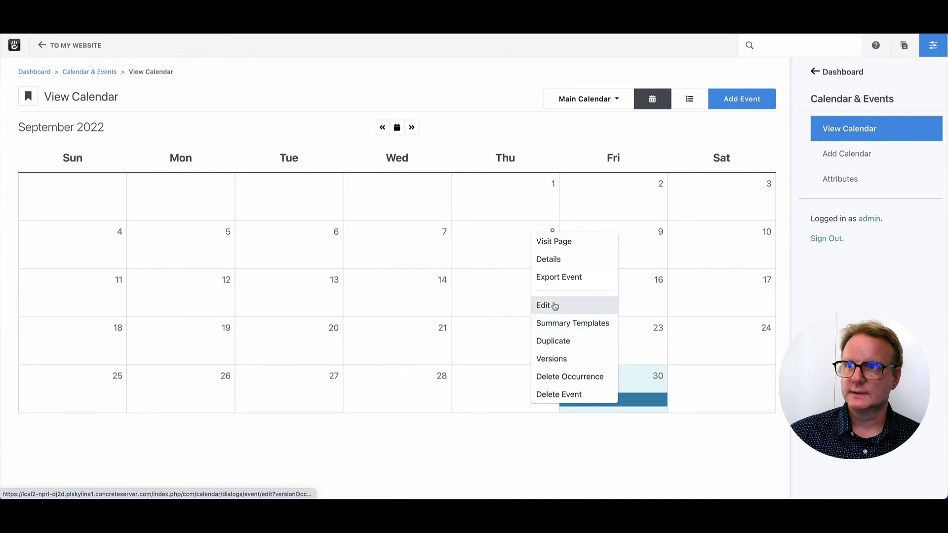
pyautogui.click(543, 305)
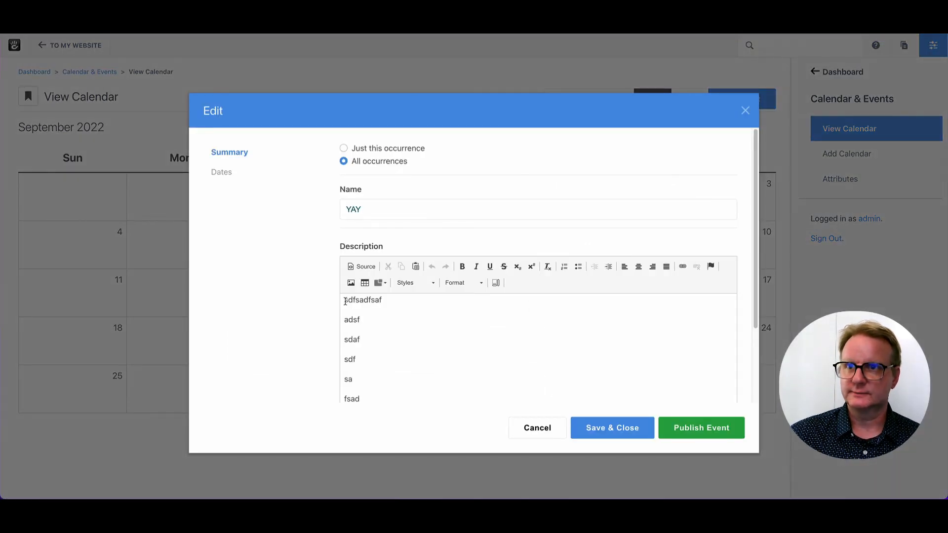
pyautogui.write('Now we hjav')
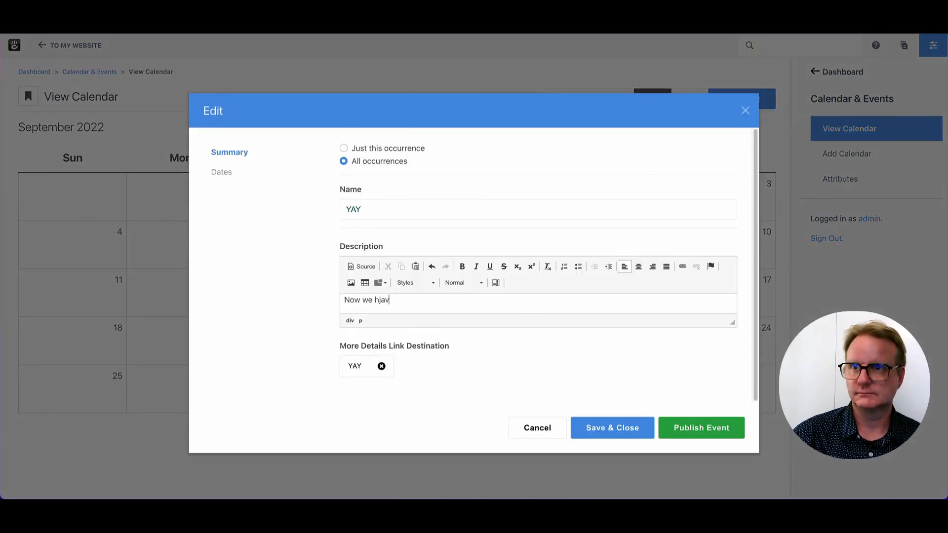
pyautogui.write('ave a description!')
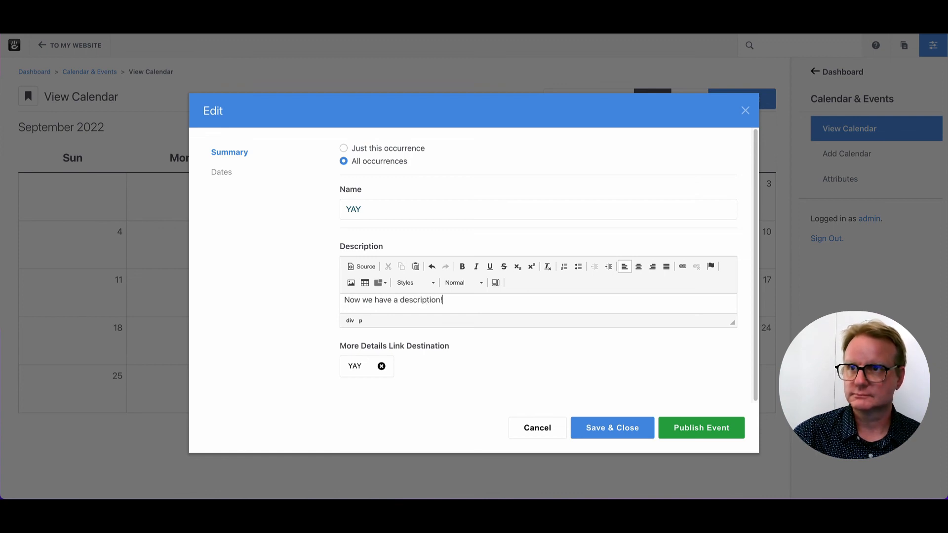
pyautogui.moveTo(702, 428)
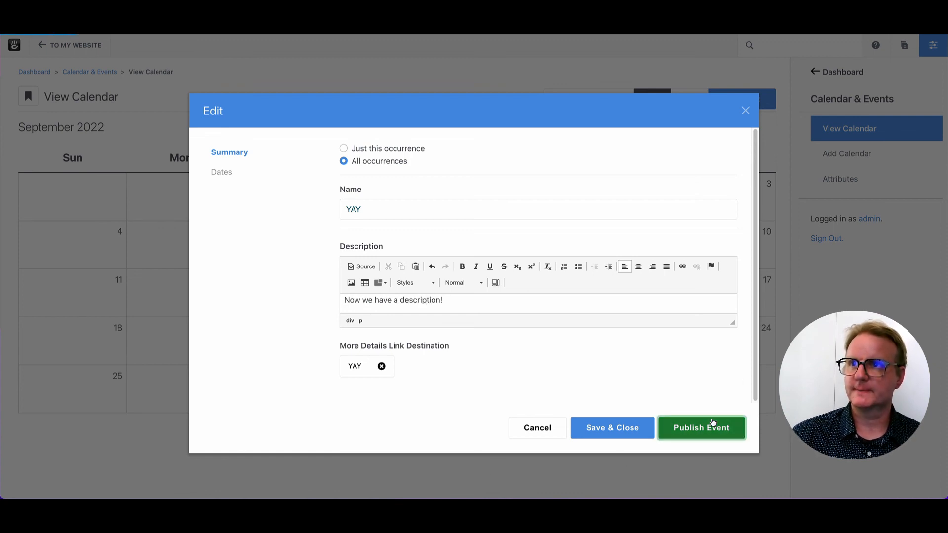
pyautogui.click(701, 428)
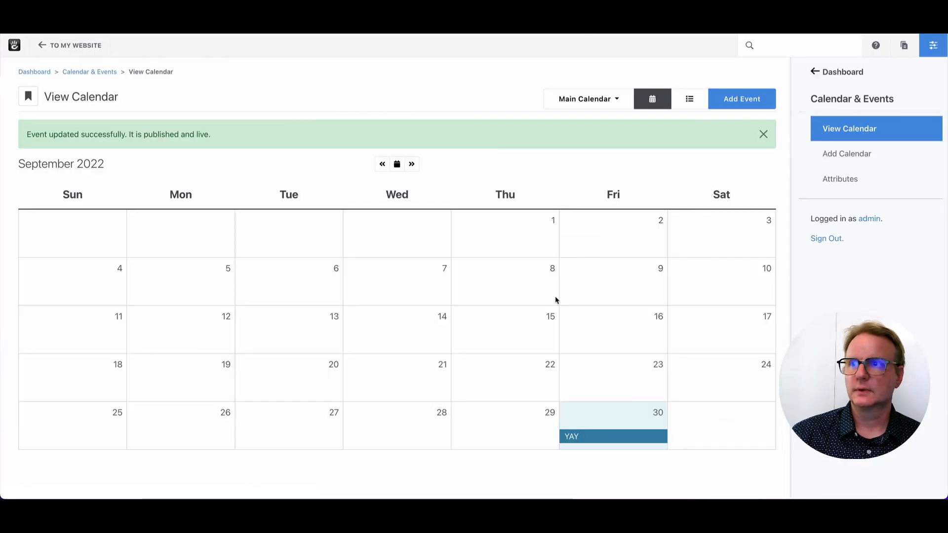
pyautogui.moveTo(69, 44)
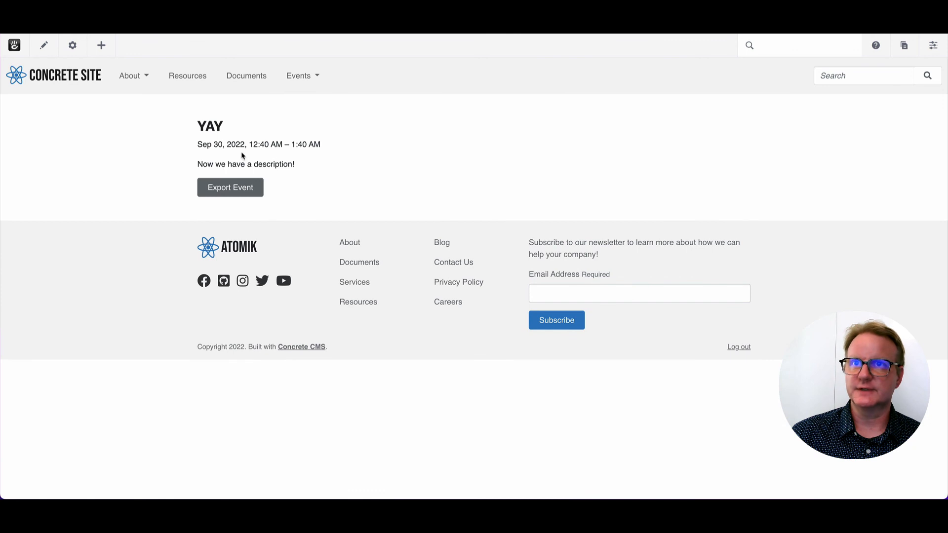
pyautogui.moveTo(290, 190)
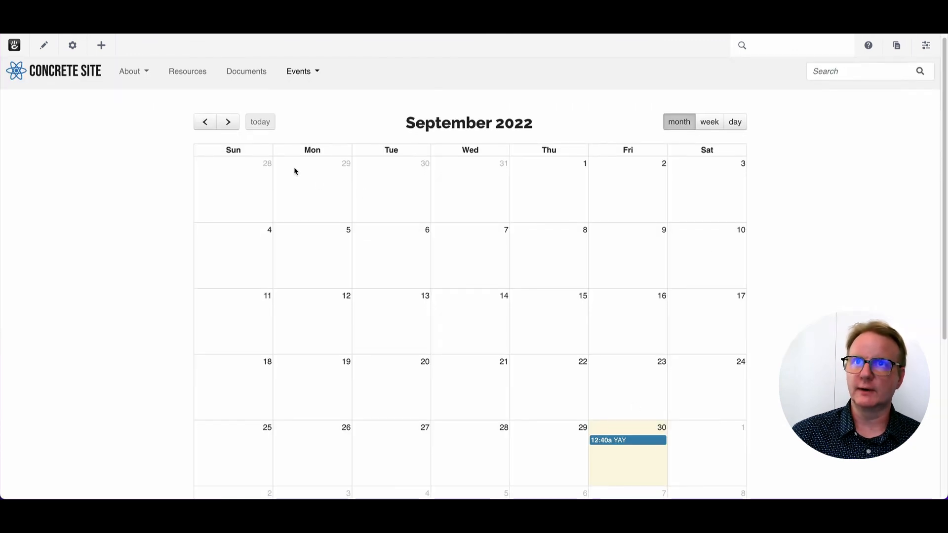
# Step: Move the calendar to October 2022 and open the October 28 YAY event to check its description
pyautogui.click(227, 122)
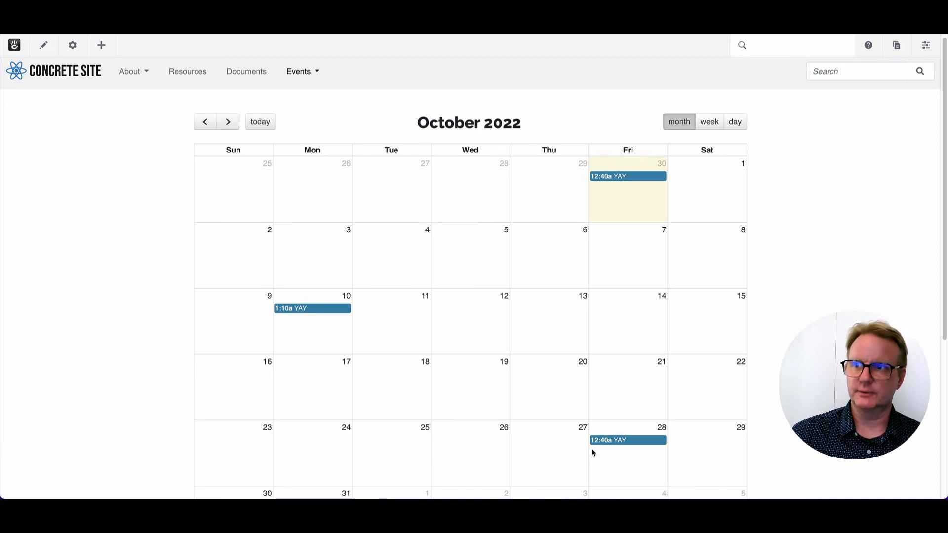
pyautogui.click(627, 441)
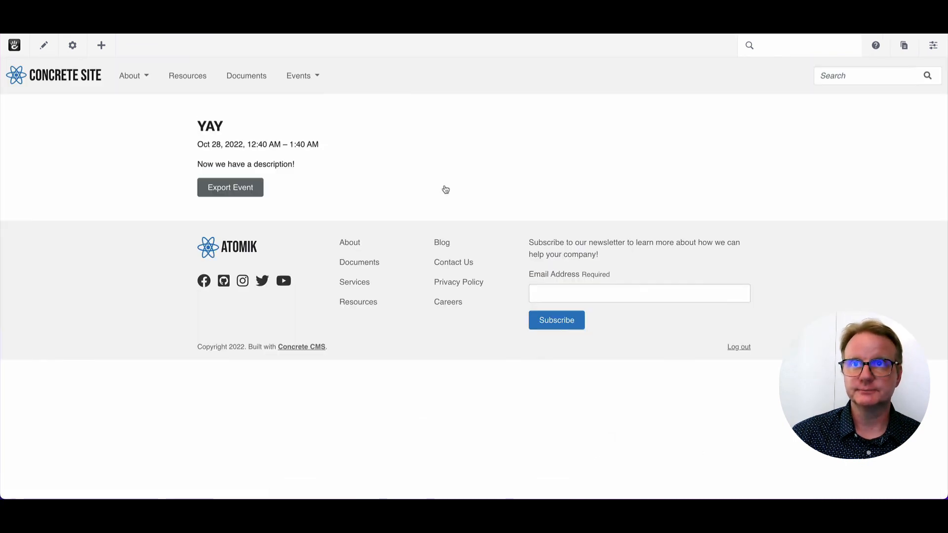
pyautogui.moveTo(263, 127)
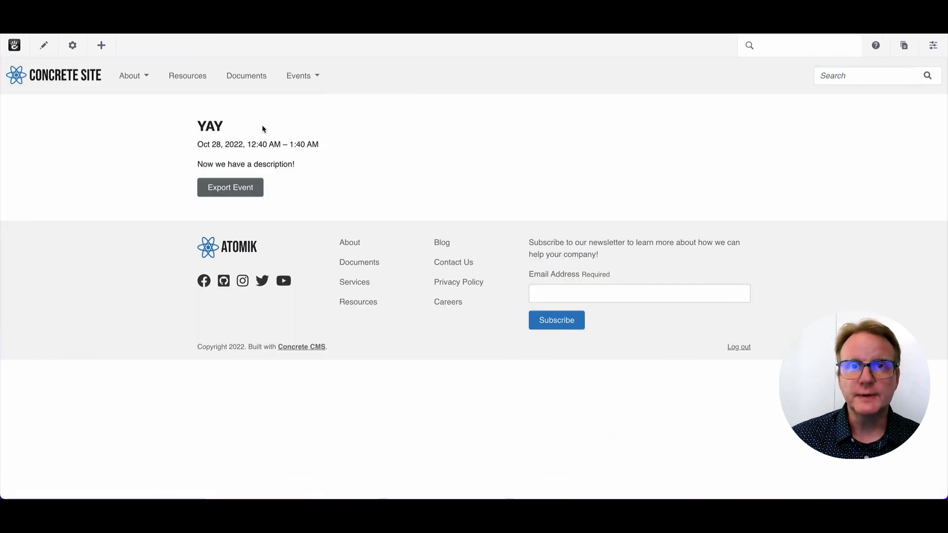
pyautogui.moveTo(270, 109)
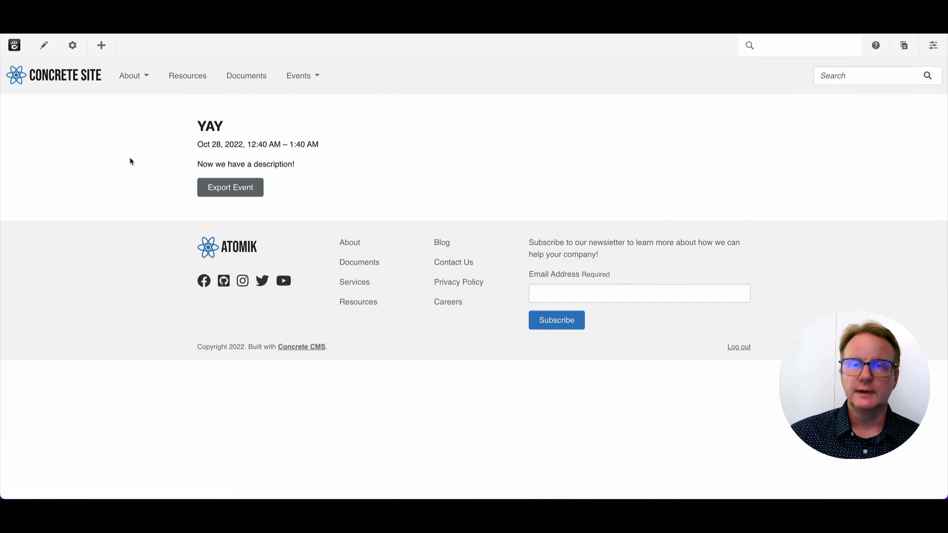
pyautogui.moveTo(168, 173)
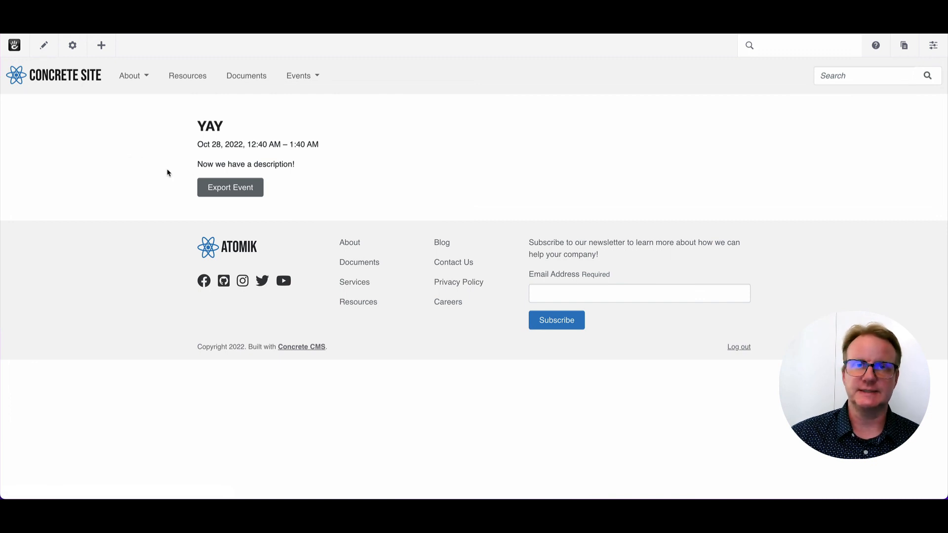
pyautogui.moveTo(154, 158)
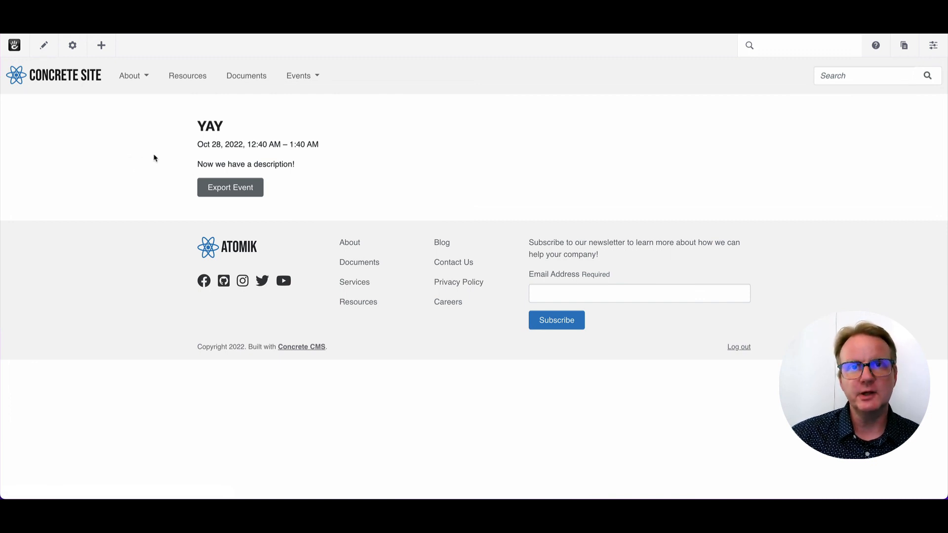